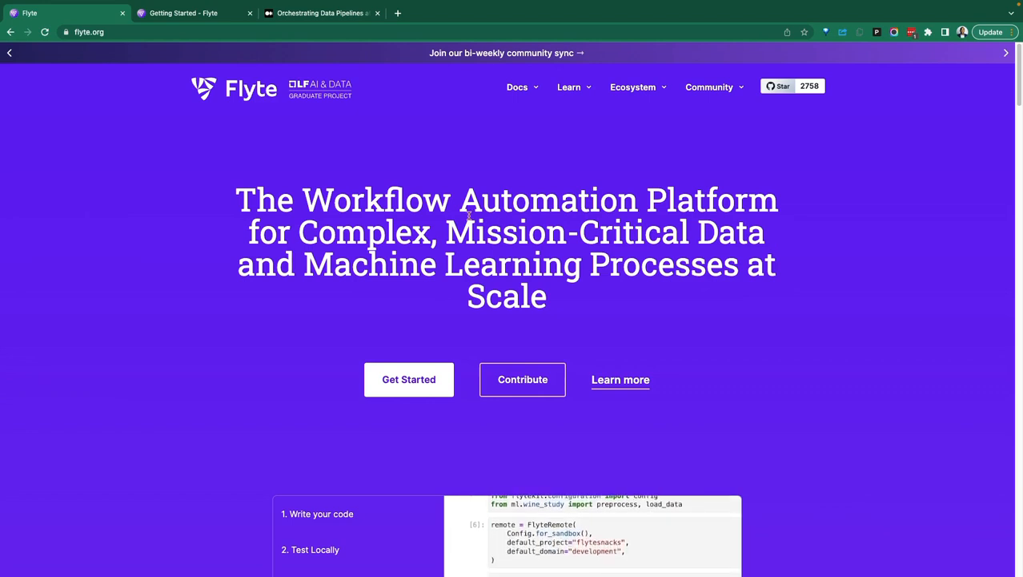
mouse_move(331, 326)
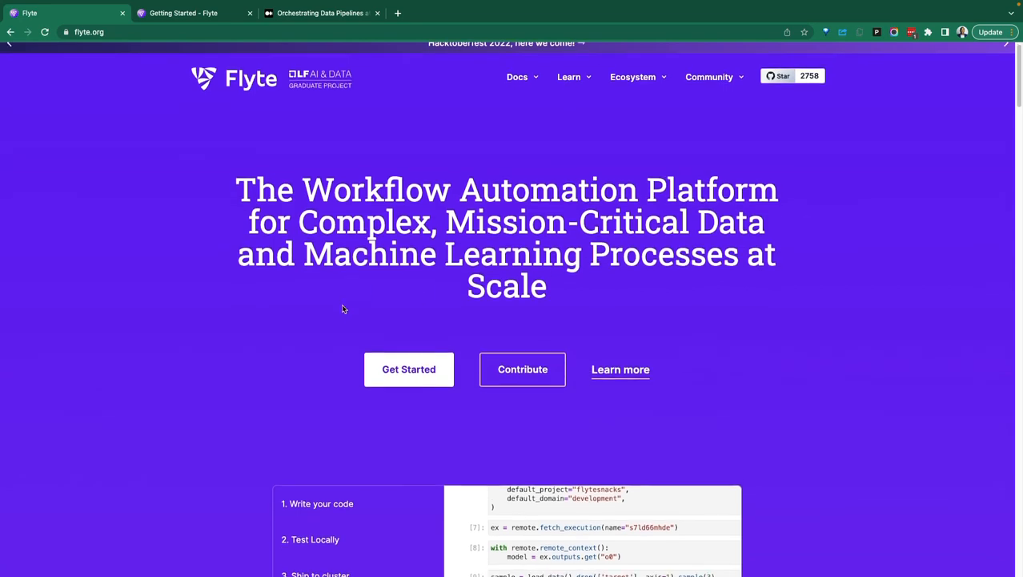
Step: Scroll up and down through the currently open Medium page
scroll("down", 3)
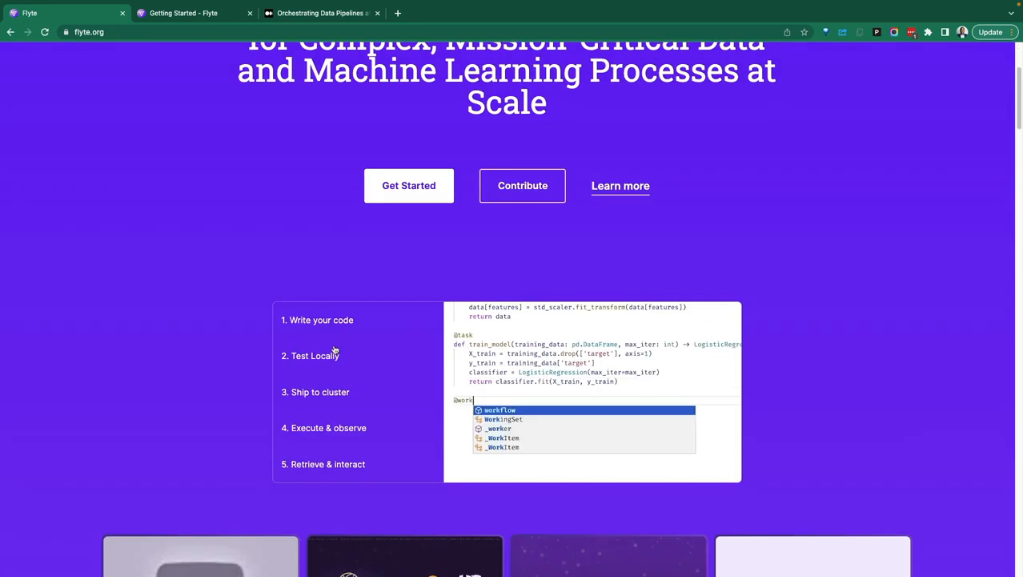
scroll("up", 3)
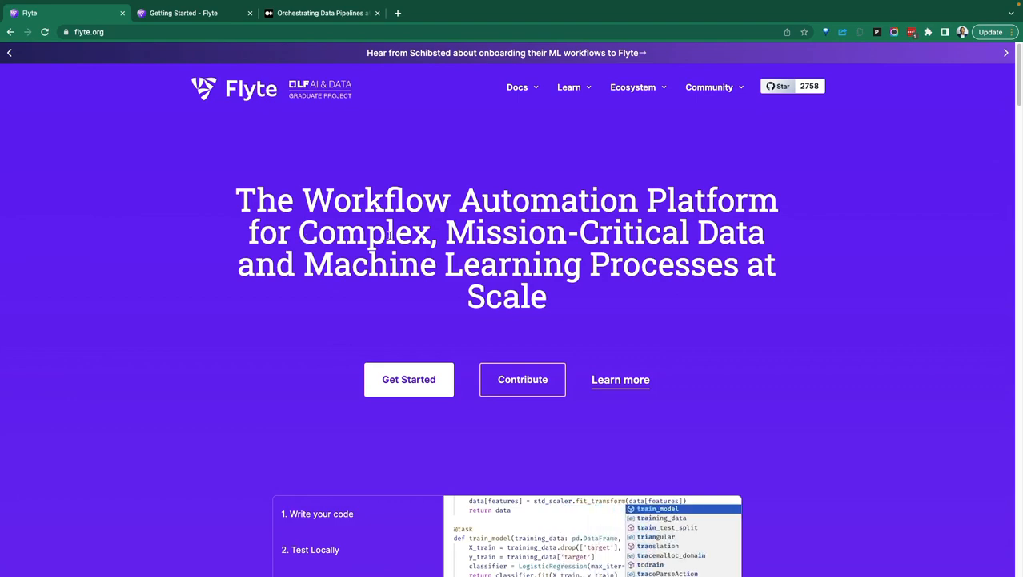
scroll("down", 3)
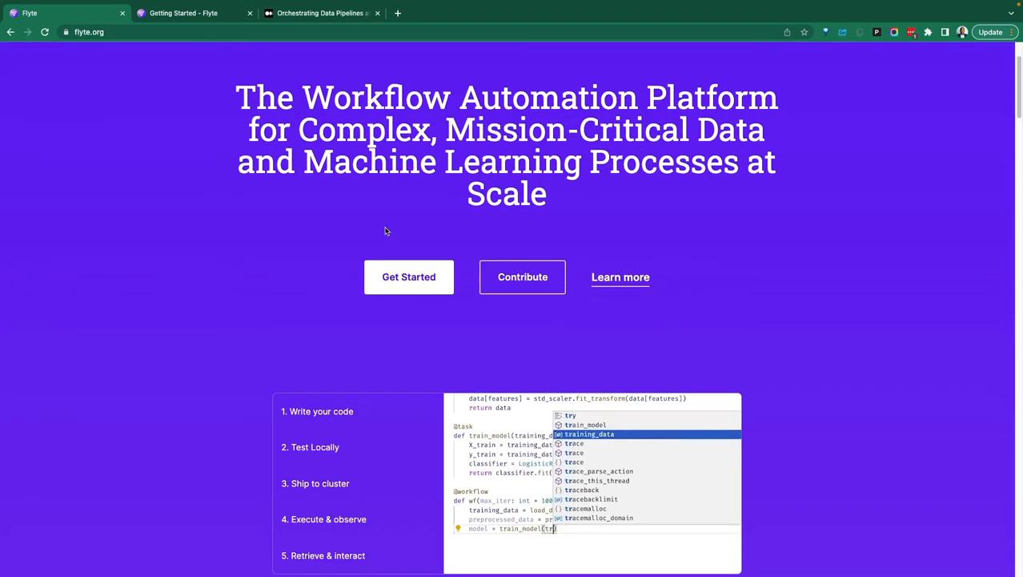
scroll("up", 3)
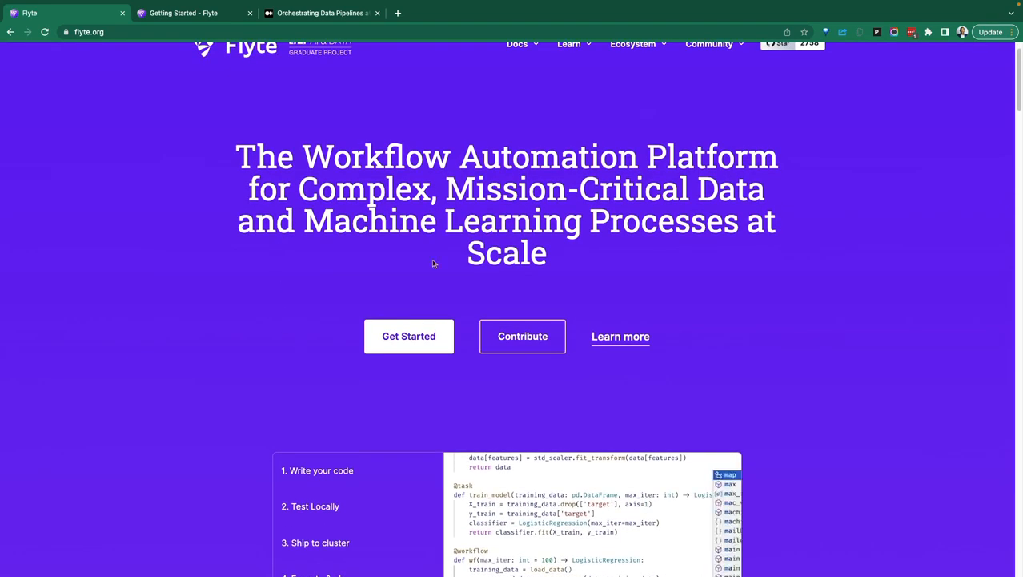
scroll("up", 3)
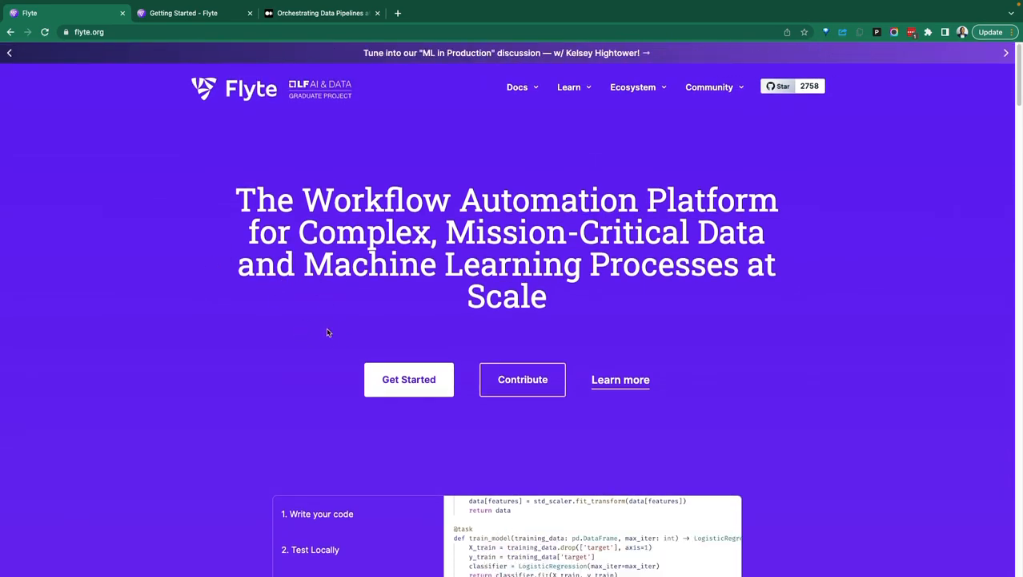
scroll("down", 3)
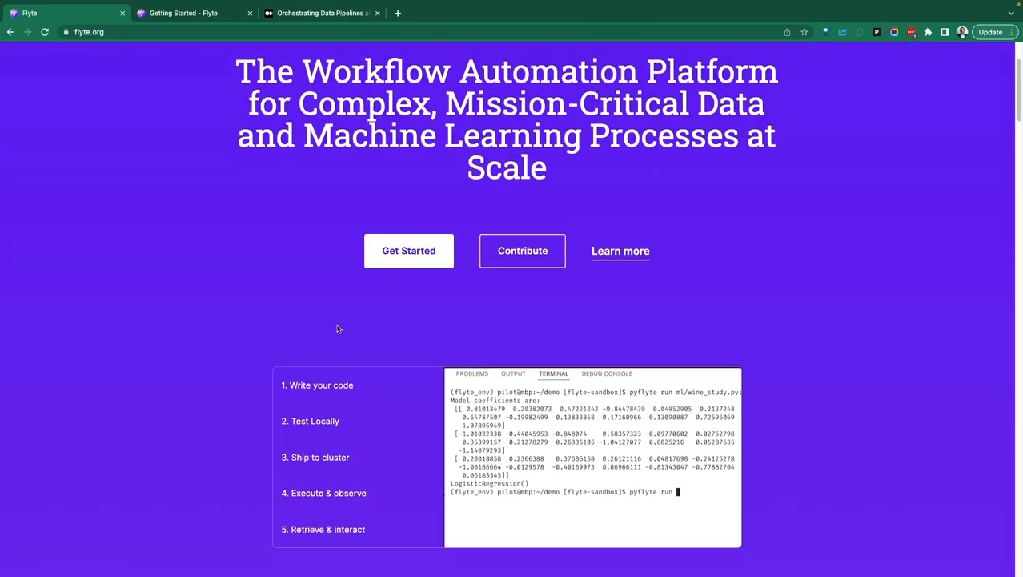
scroll("down", 3)
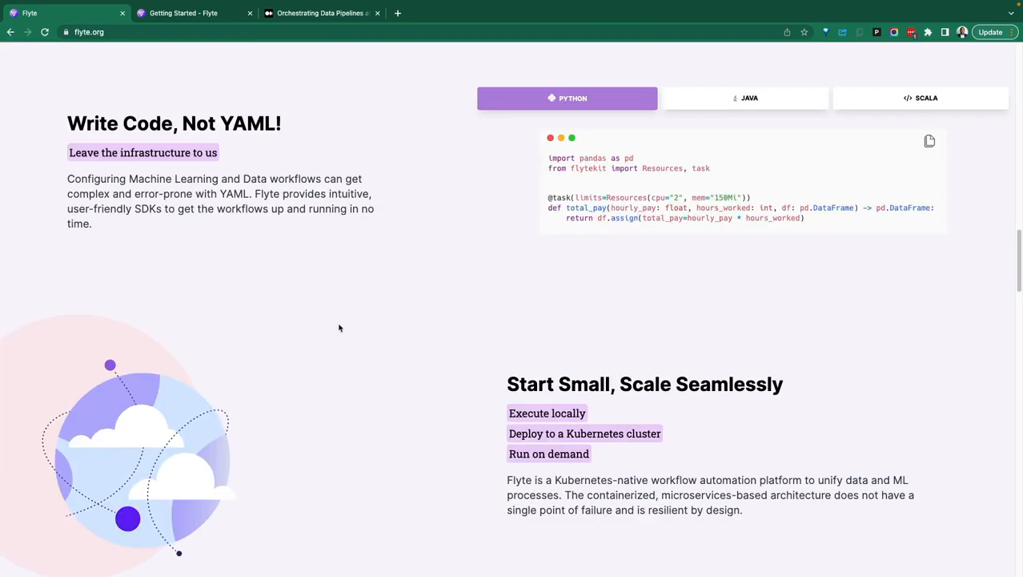
scroll("up", 3)
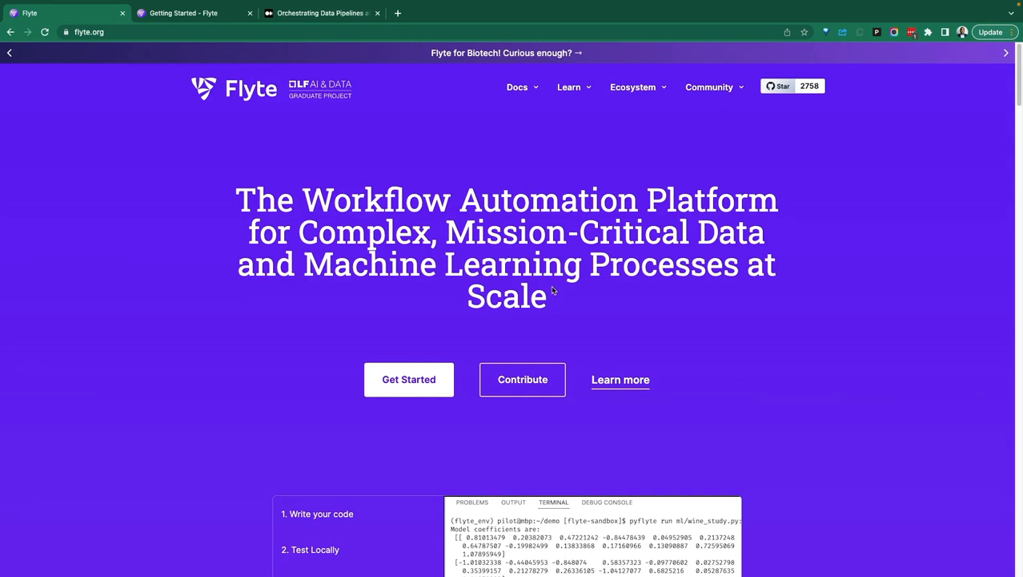
mouse_move(547, 261)
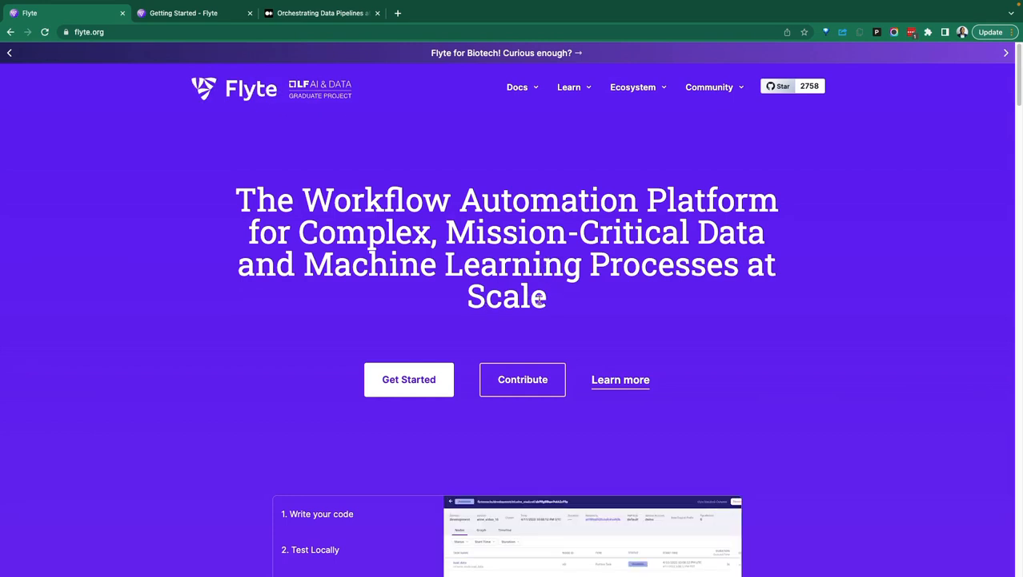
Step: Switch to the Flyte vs Airflow article, mark 'Flyte' in its title, and skim the introduction
left_click(320, 13)
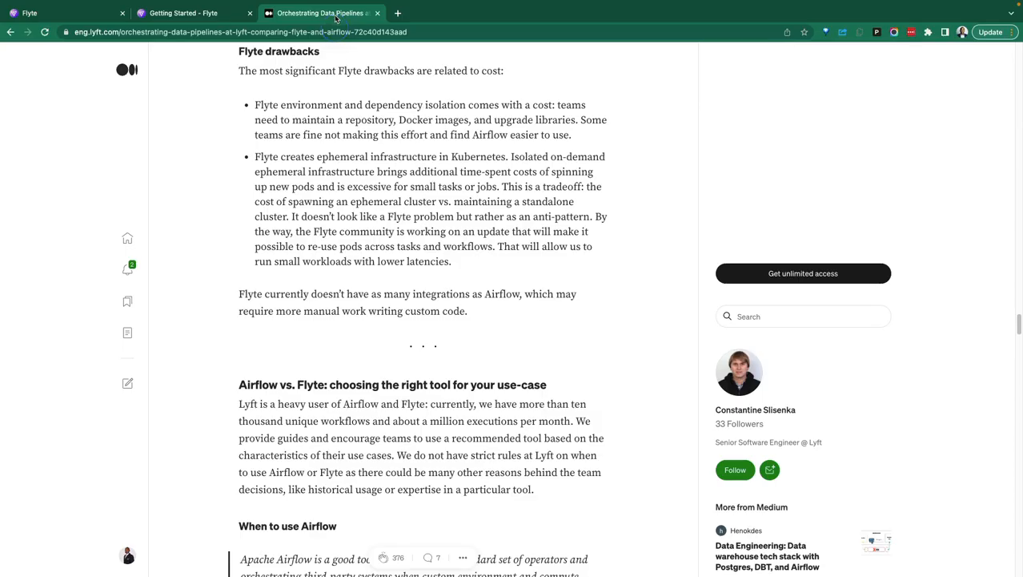
scroll("up", 3)
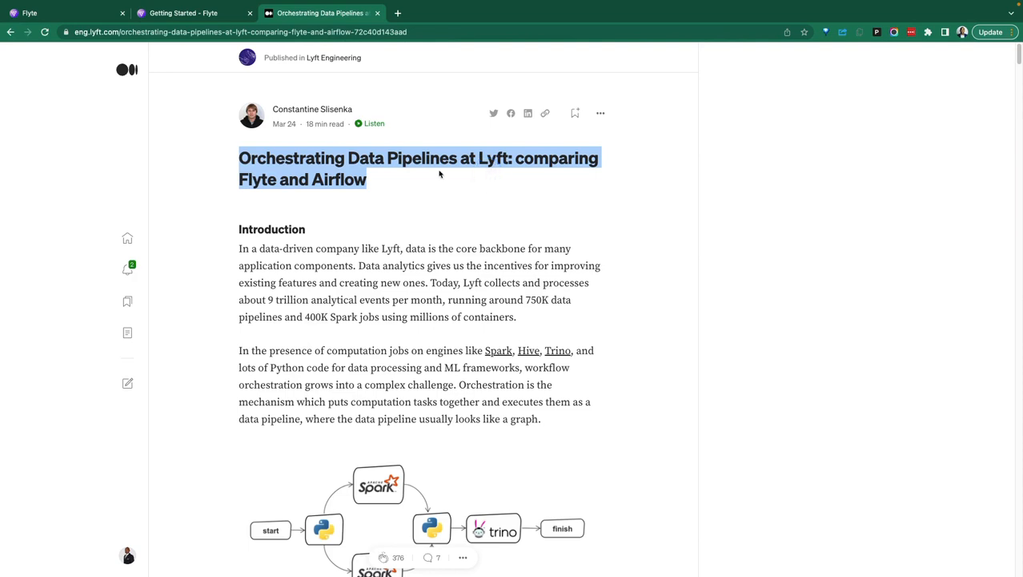
left_click(258, 179)
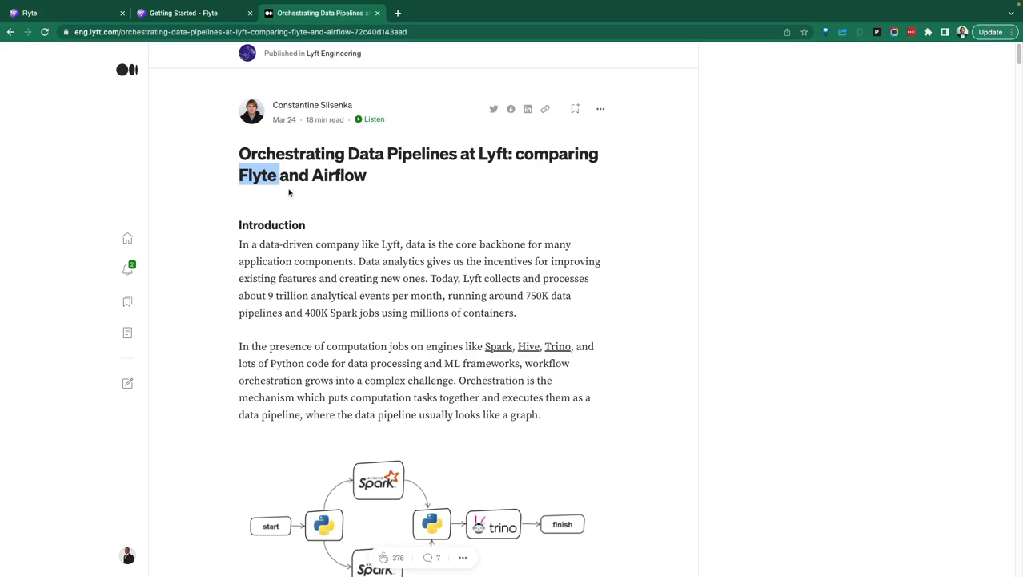
scroll("down", 3)
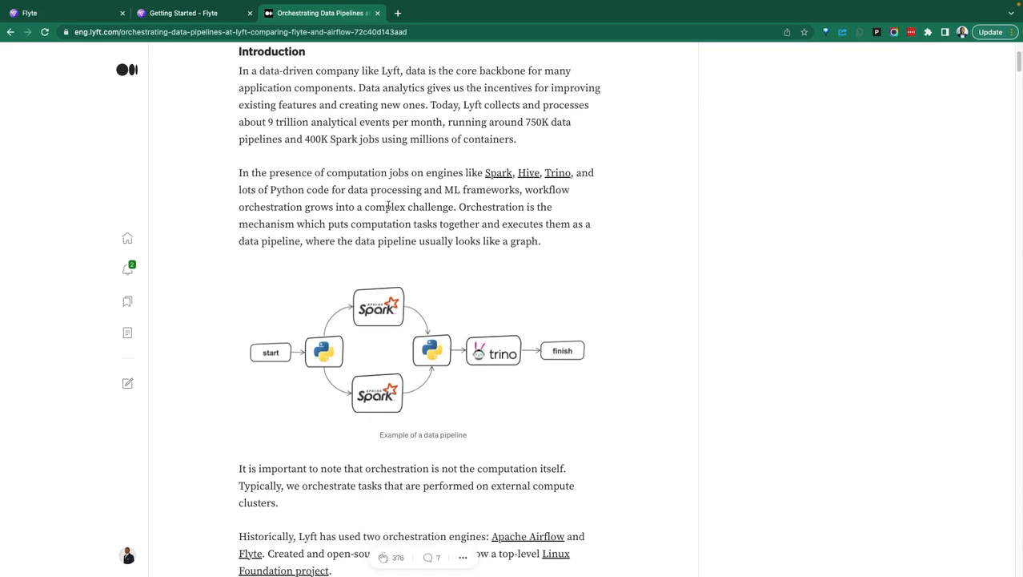
scroll("down", 3)
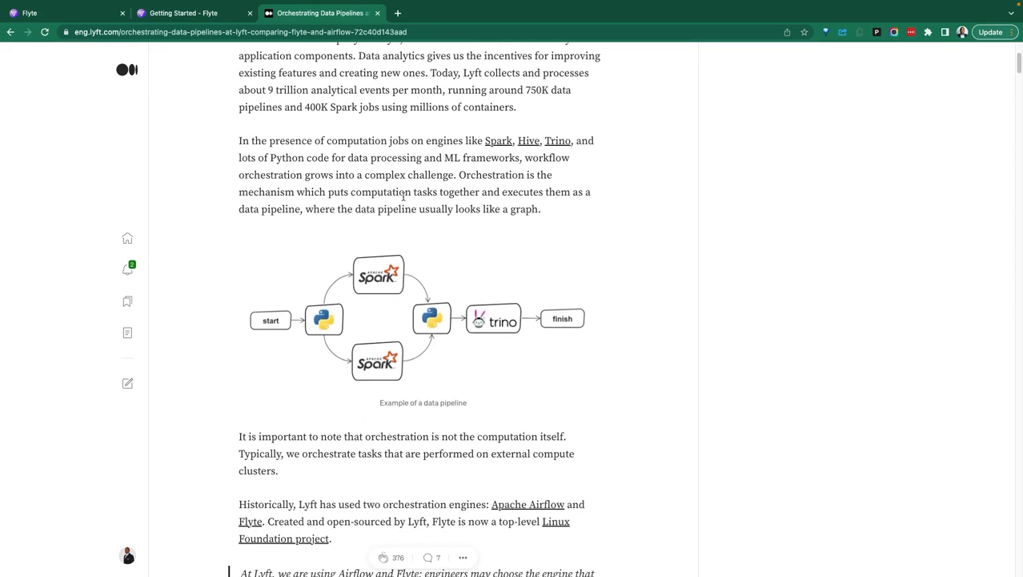
scroll("up", 3)
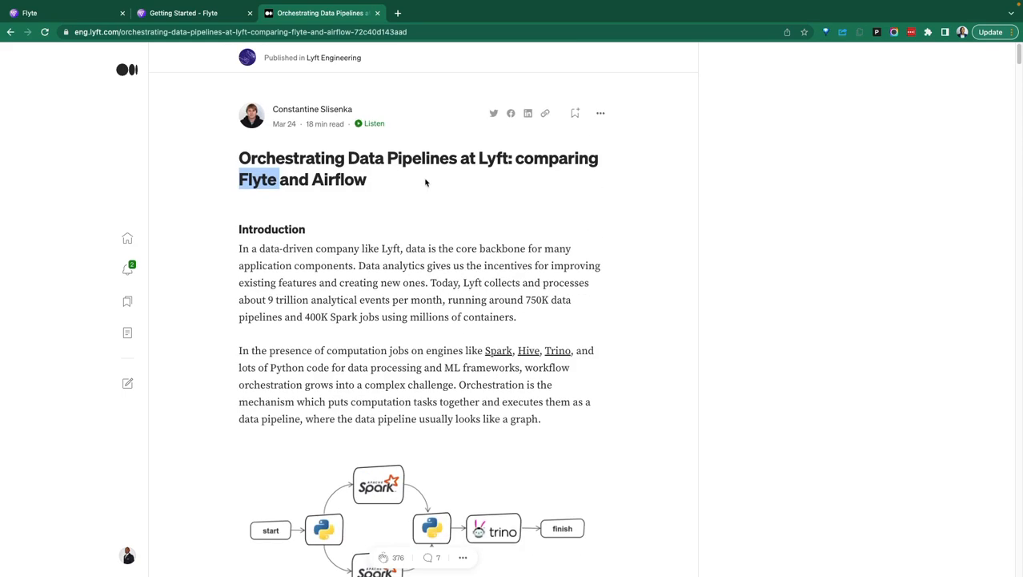
scroll("down", 3)
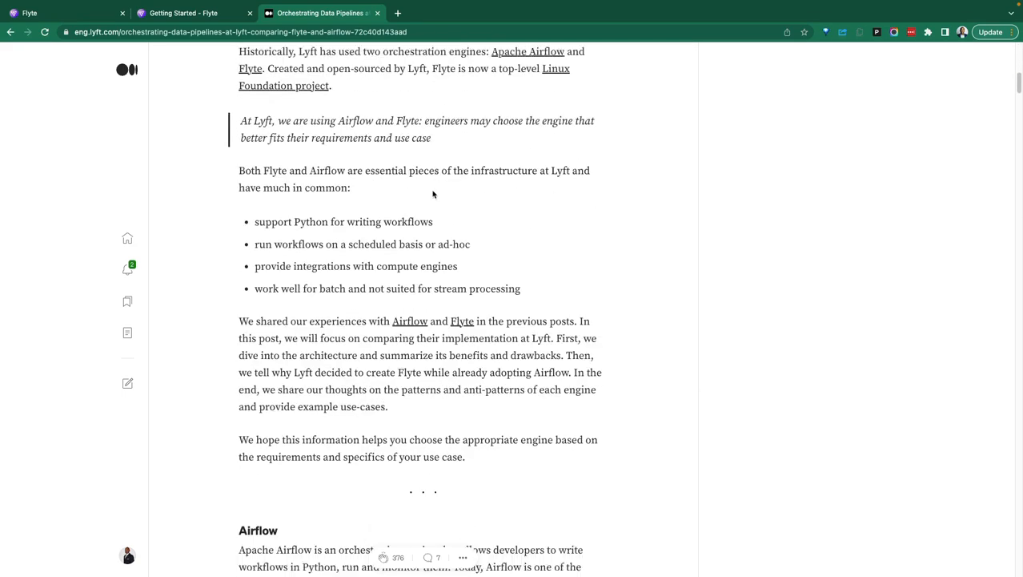
scroll("up", 3)
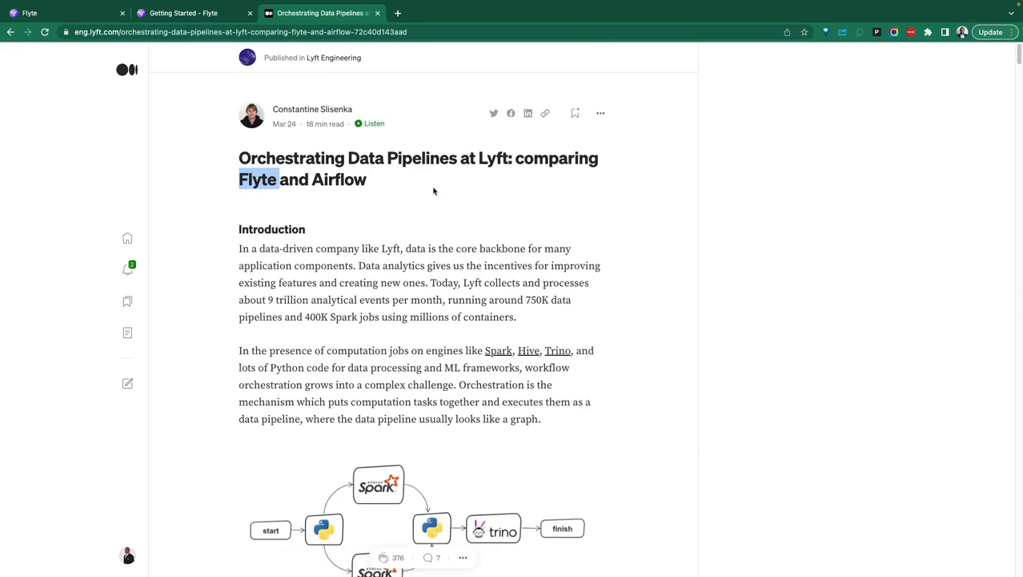
mouse_move(419, 196)
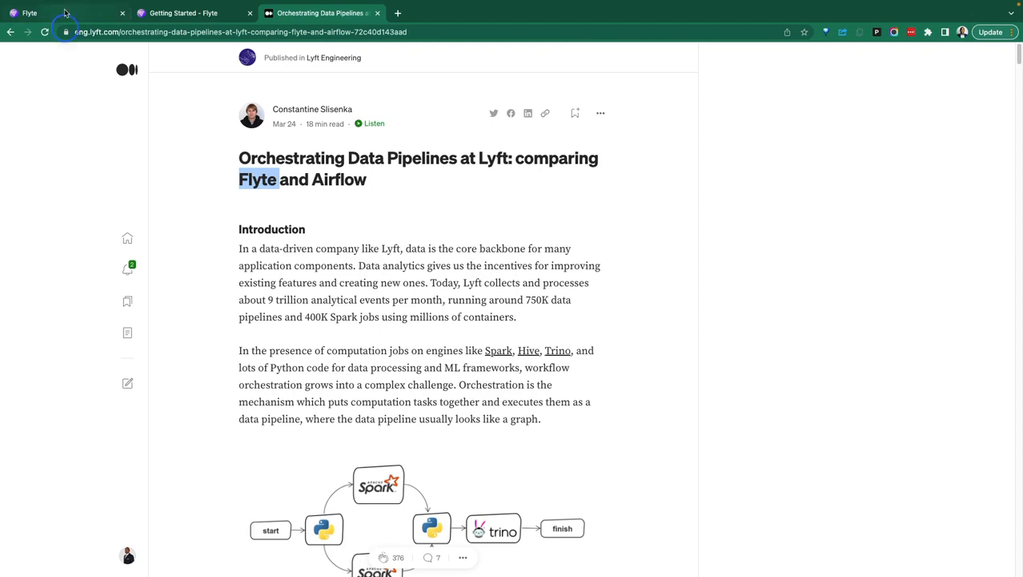
Step: View the flyteorg/flyte stargazers list (2,758 stars), then return to flyte.org
left_click(30, 12)
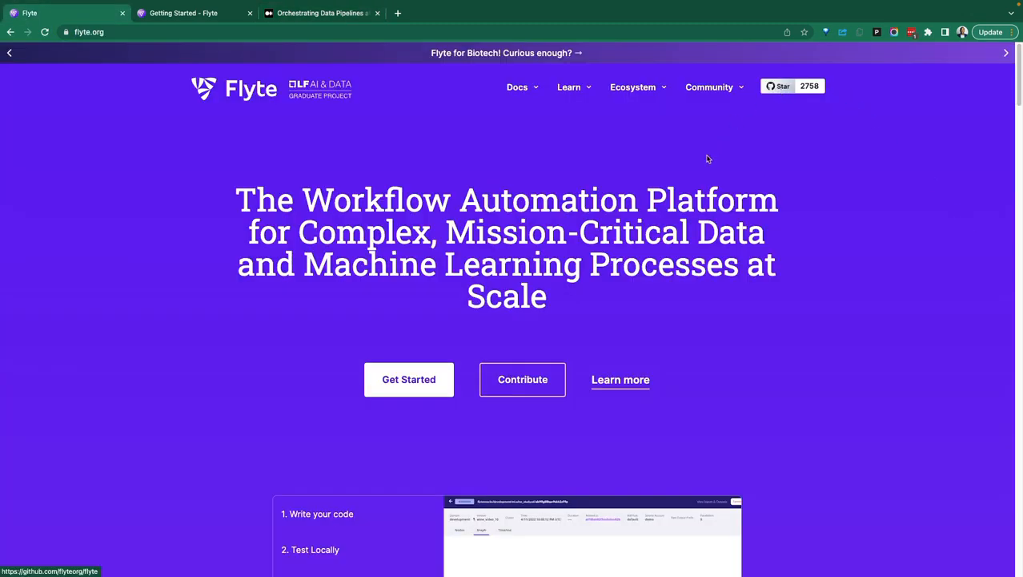
left_click(709, 86)
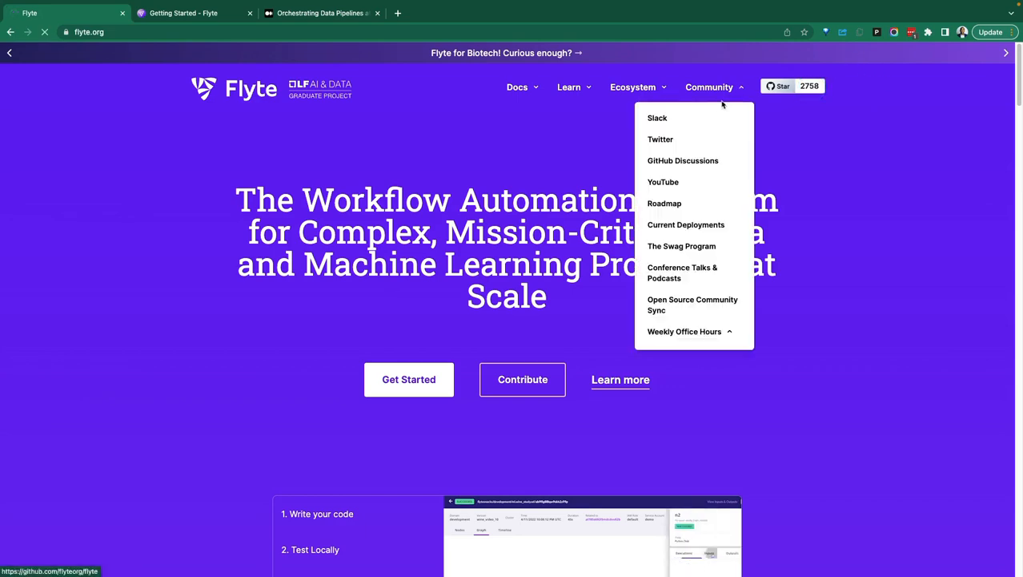
left_click(792, 86)
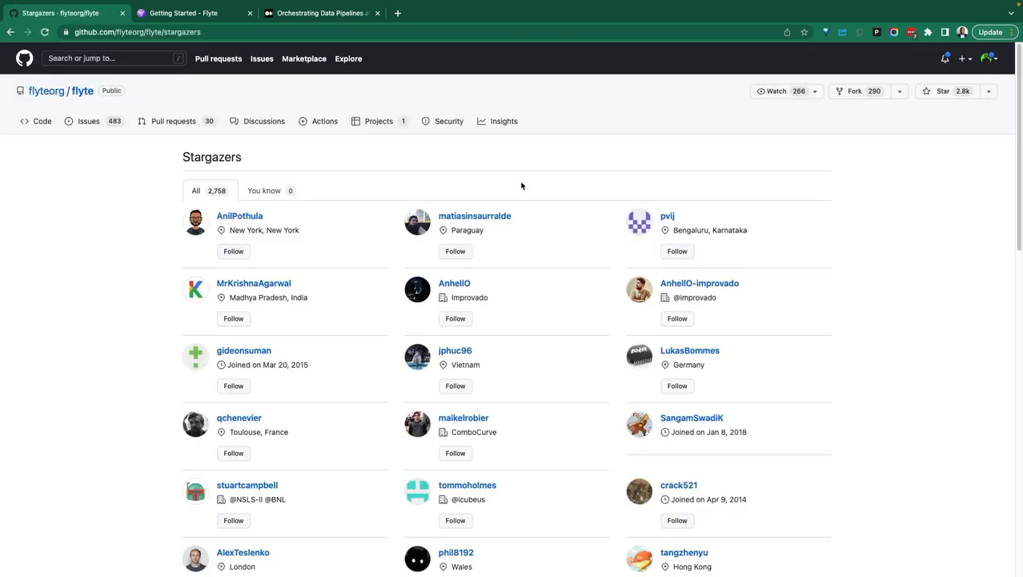
scroll("down", 3)
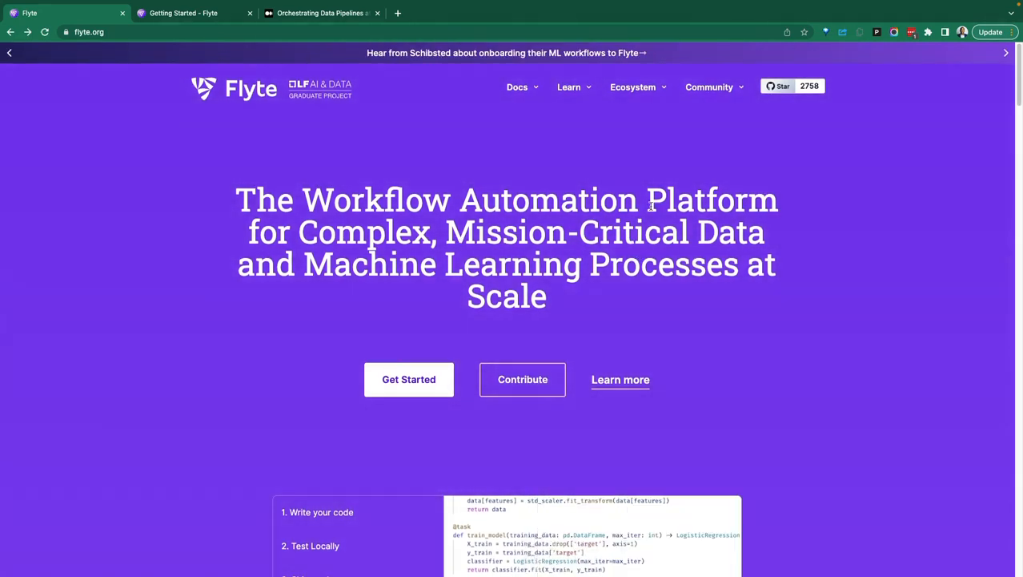
mouse_move(224, 148)
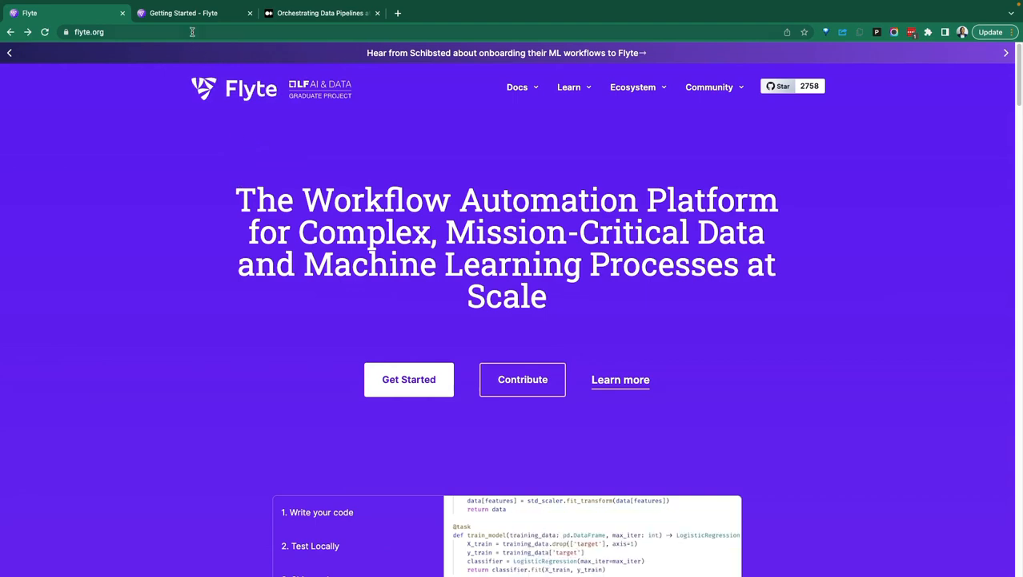
Step: Skim the Getting Started guide's installation, demo cluster and example workflow code sections
left_click(182, 13)
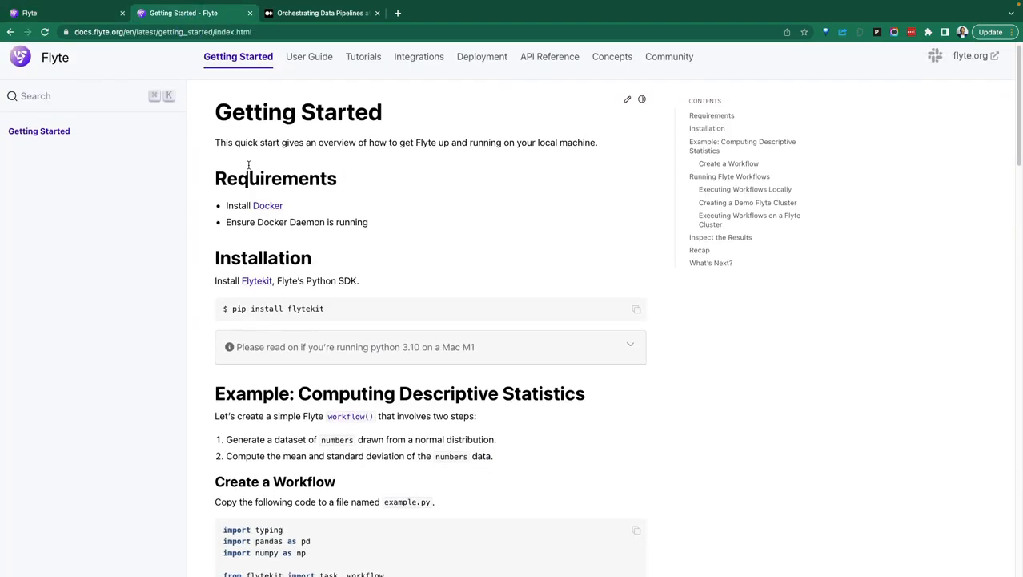
scroll("down", 3)
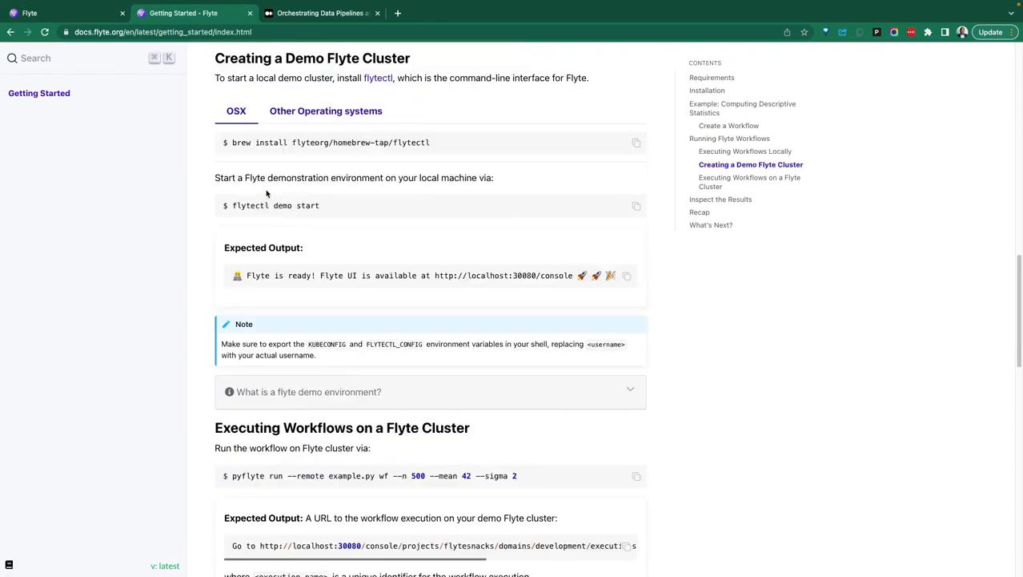
scroll("up", 3)
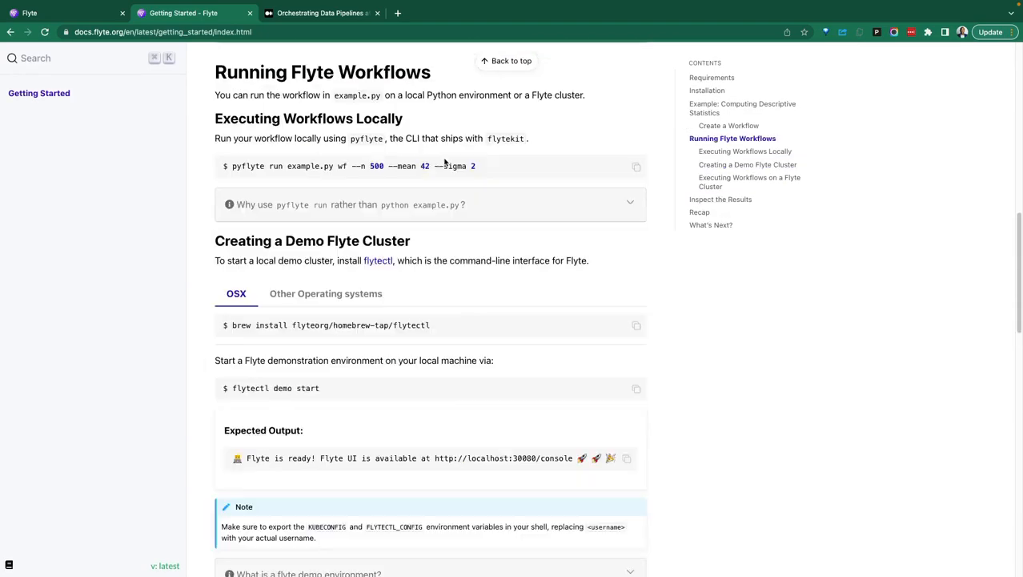
scroll("up", 3)
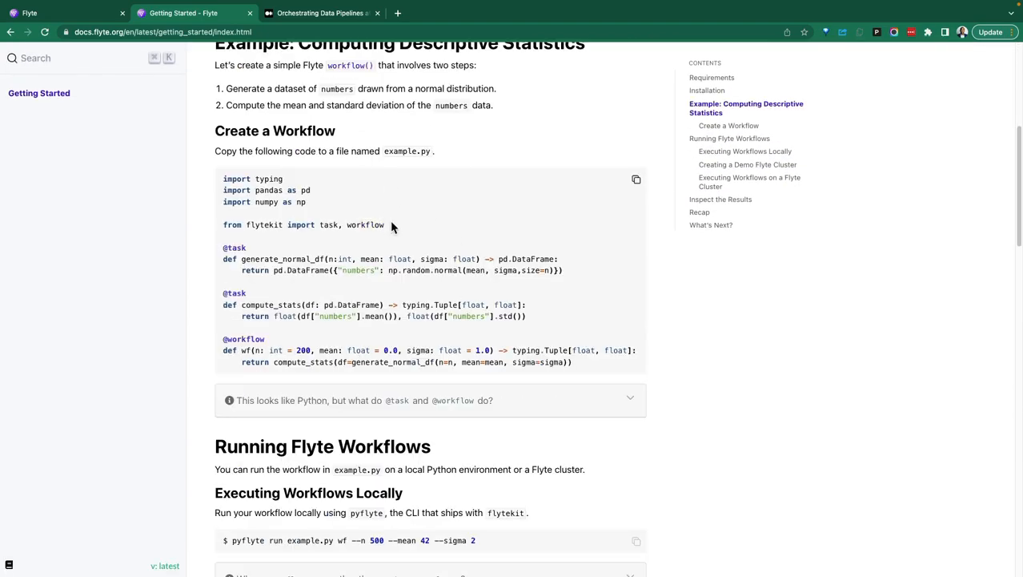
scroll("up", 3)
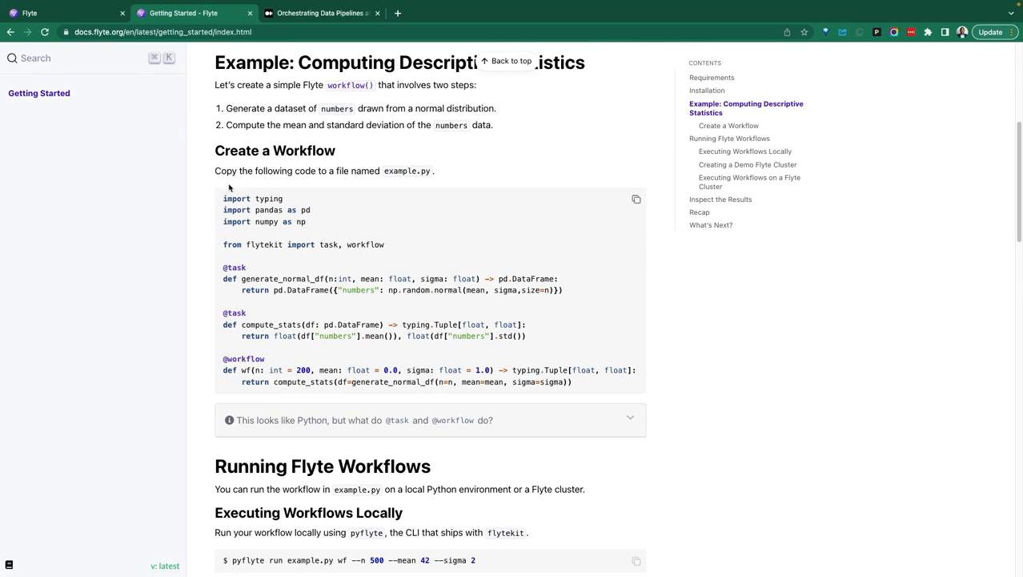
mouse_move(239, 170)
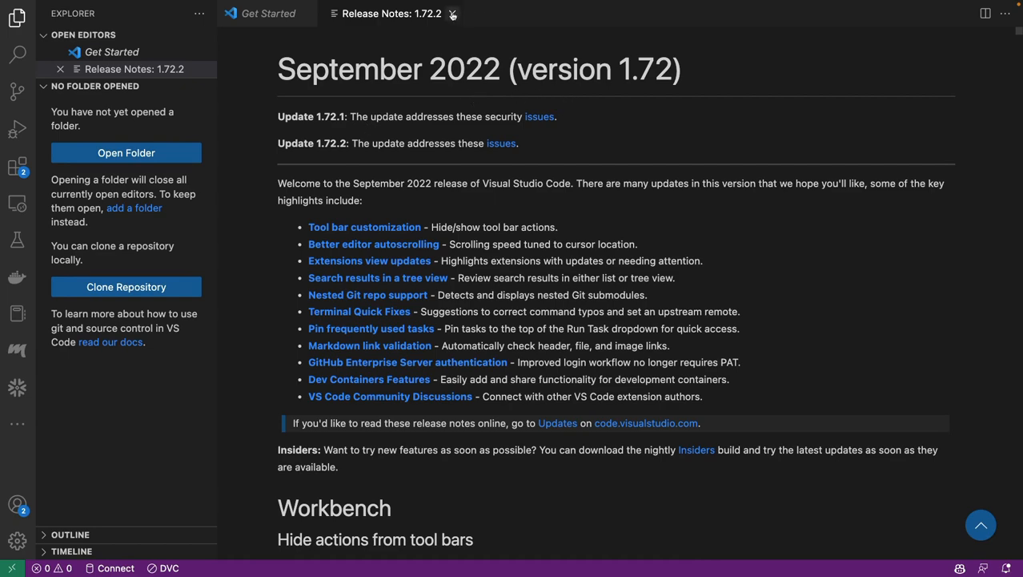
Step: Close the release notes and open a terminal in the flyte Conda environment
left_click(452, 13)
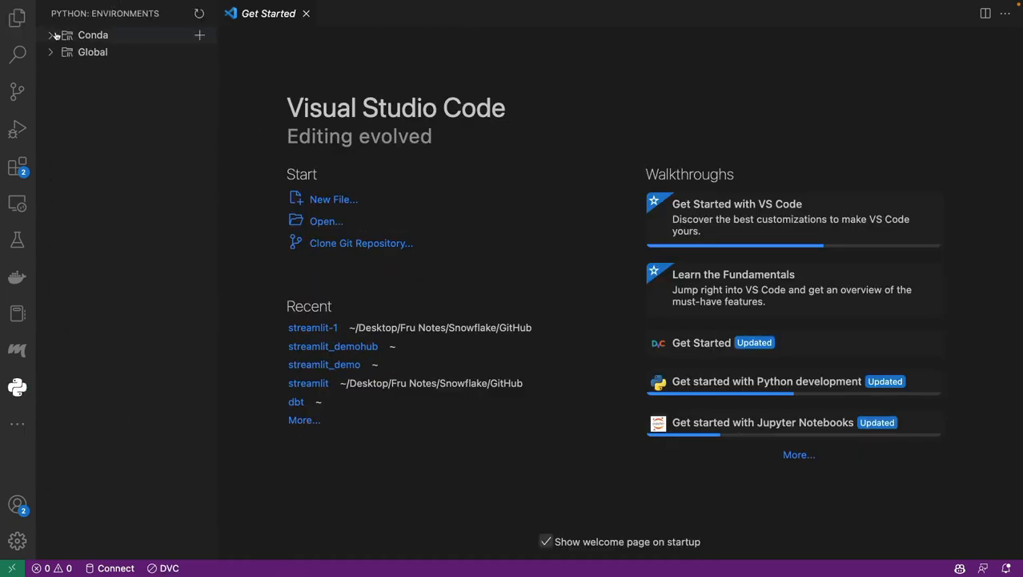
left_click(50, 34)
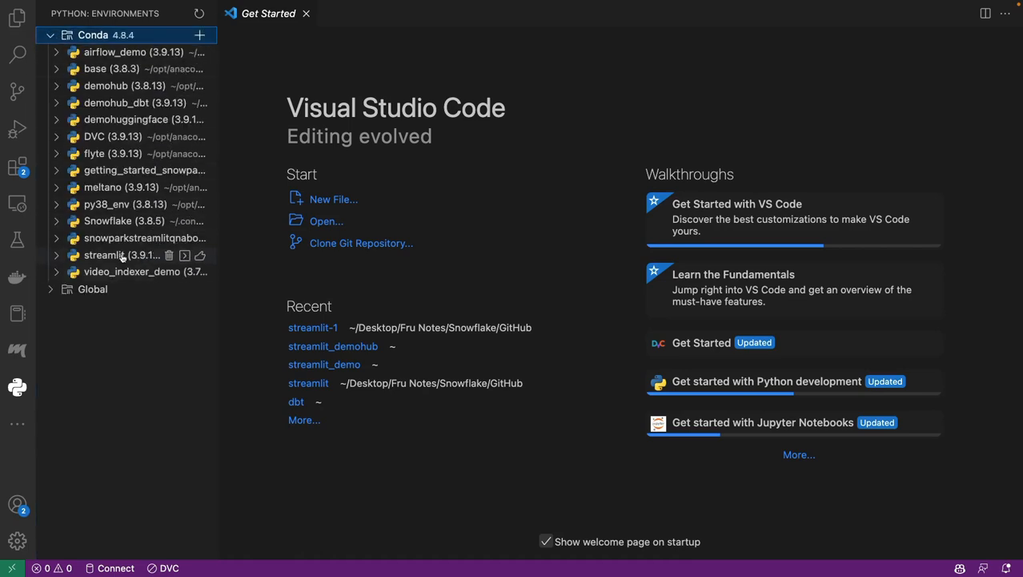
mouse_move(184, 153)
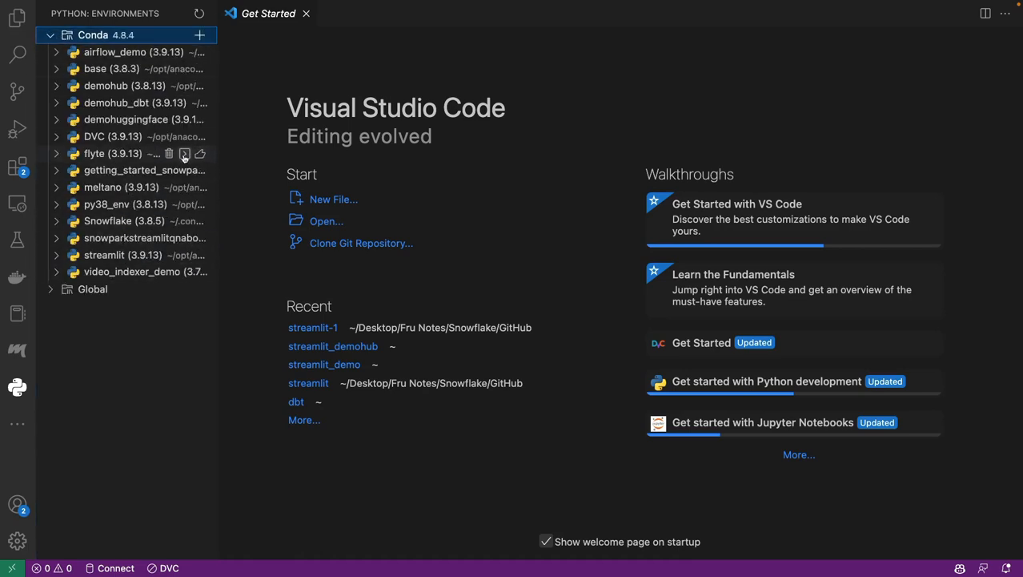
left_click(184, 153)
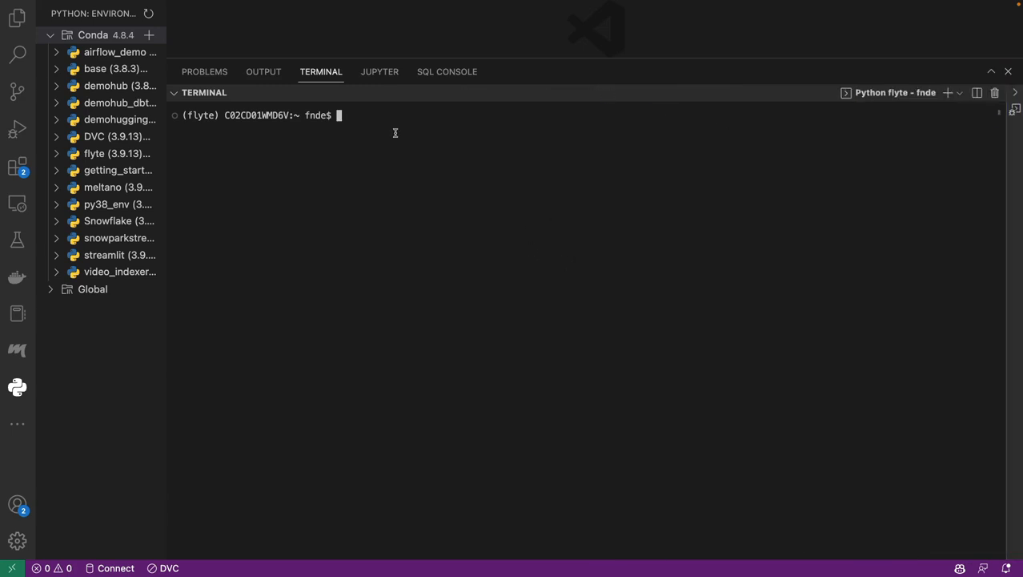
Step: Run 'pip install flytekit' in the flyte environment terminal
type("p")
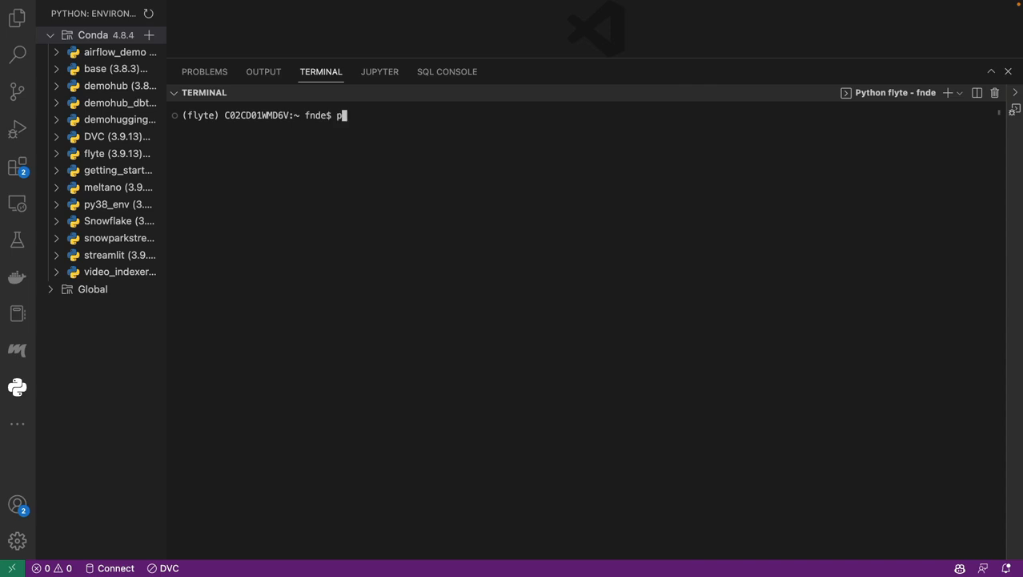
type("ip in")
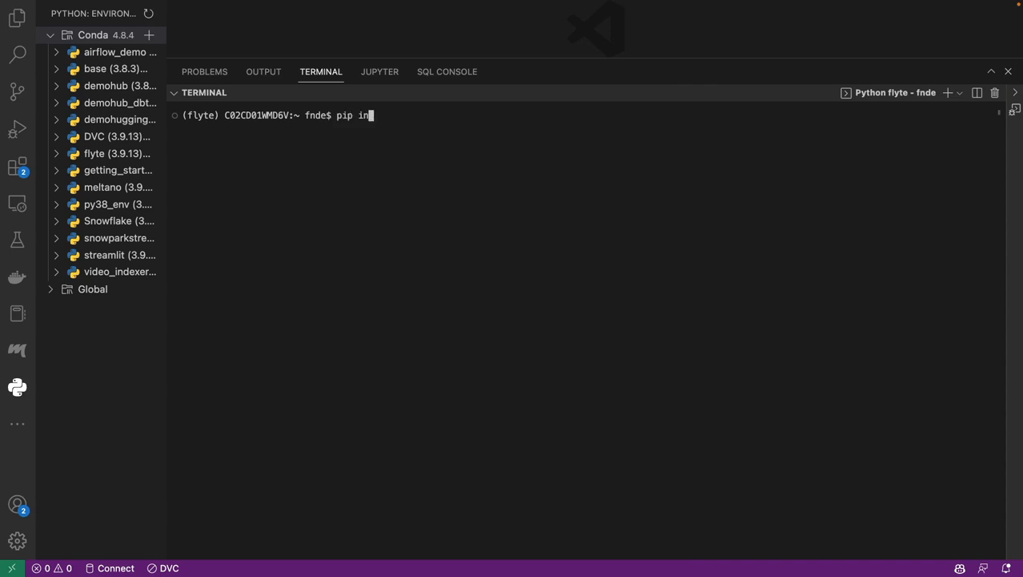
type("stall fl")
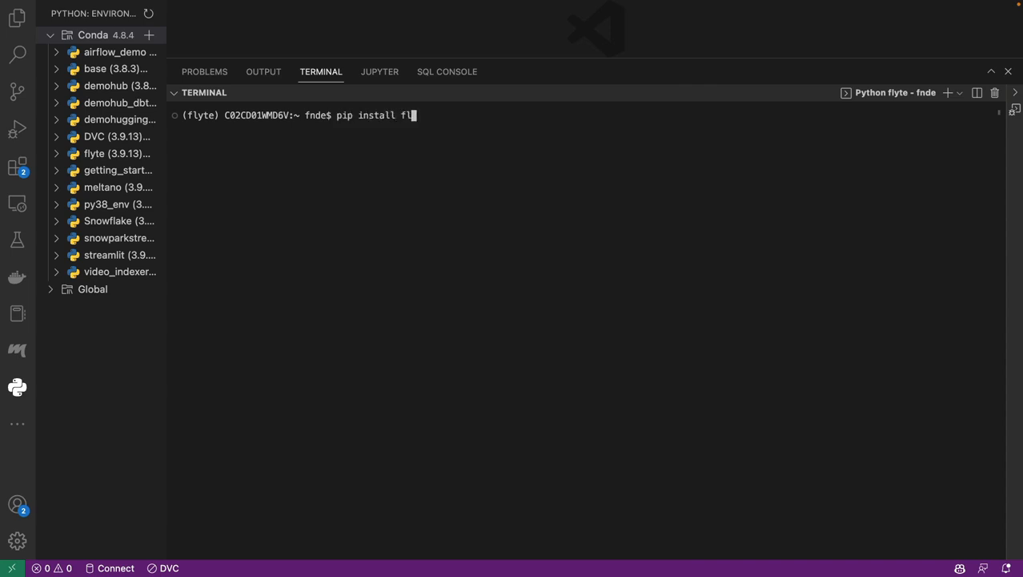
type("ytek")
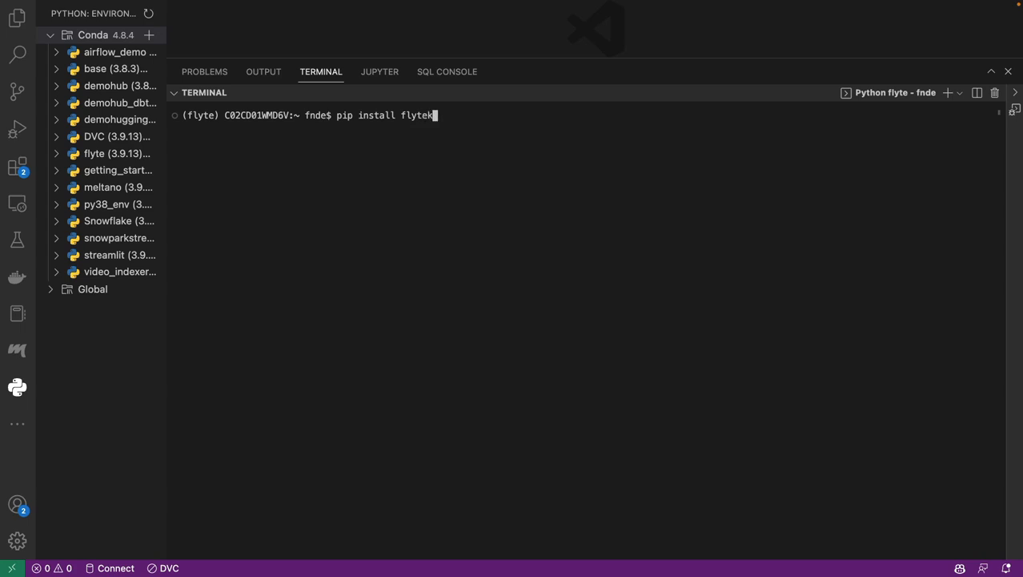
type("it")
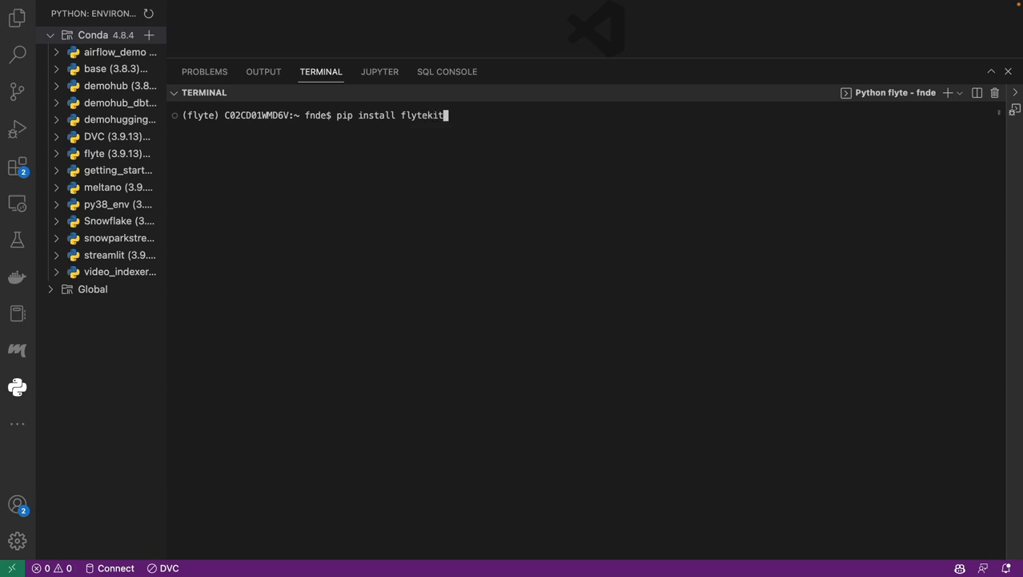
key("Return")
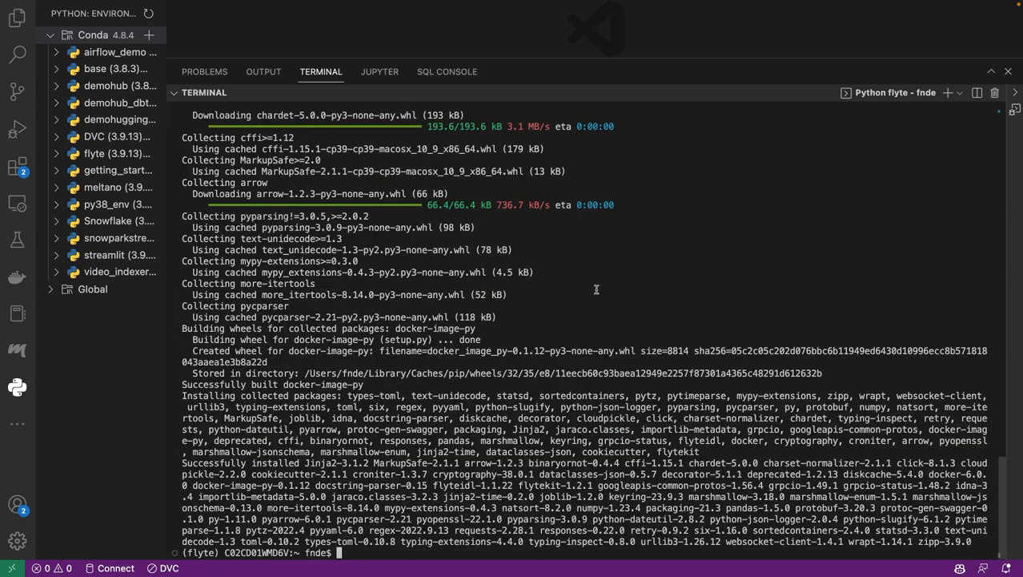
type("ce")
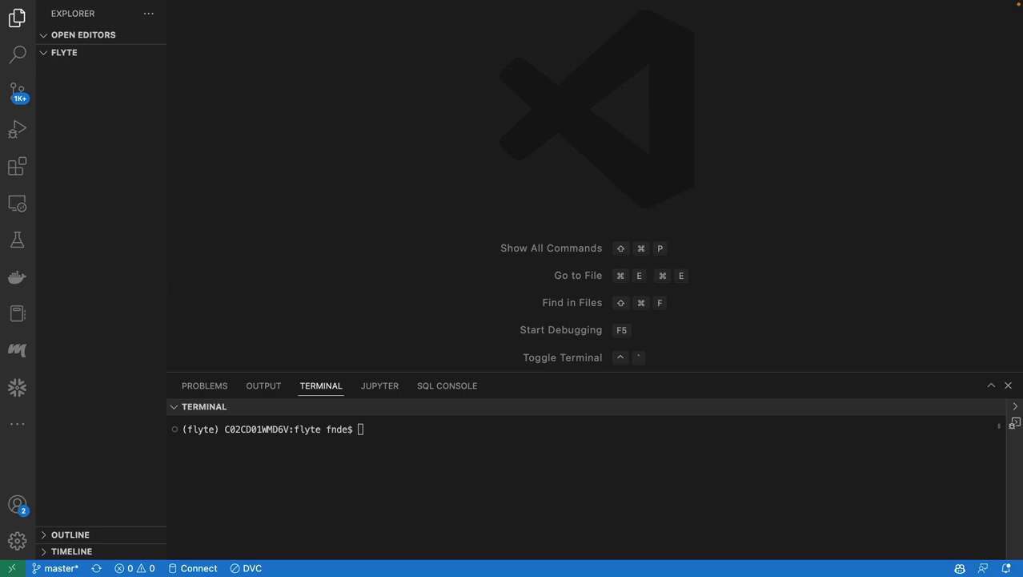
mouse_move(103, 59)
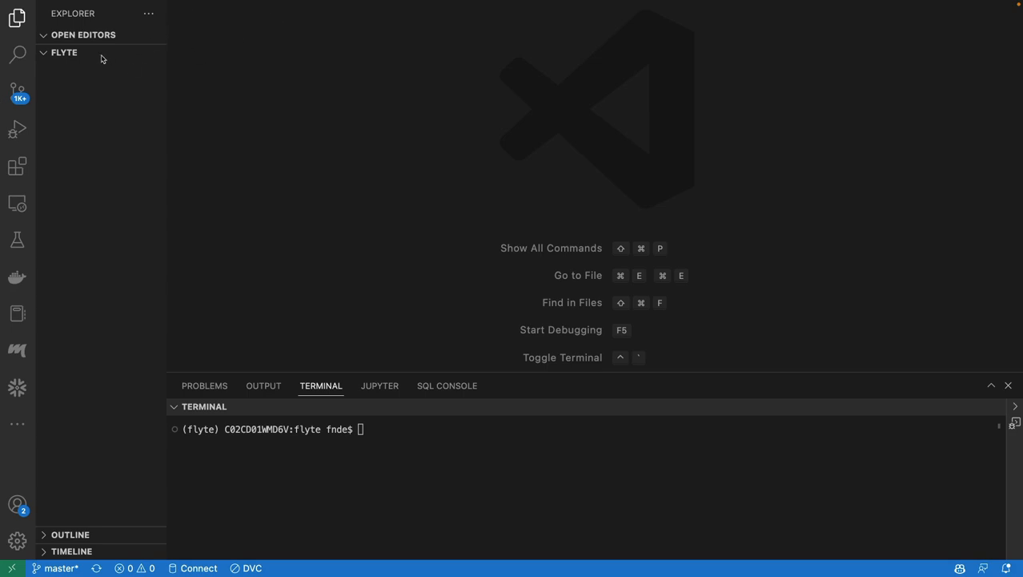
Step: Add a new file named example.py to the flyte folder
left_click(100, 52)
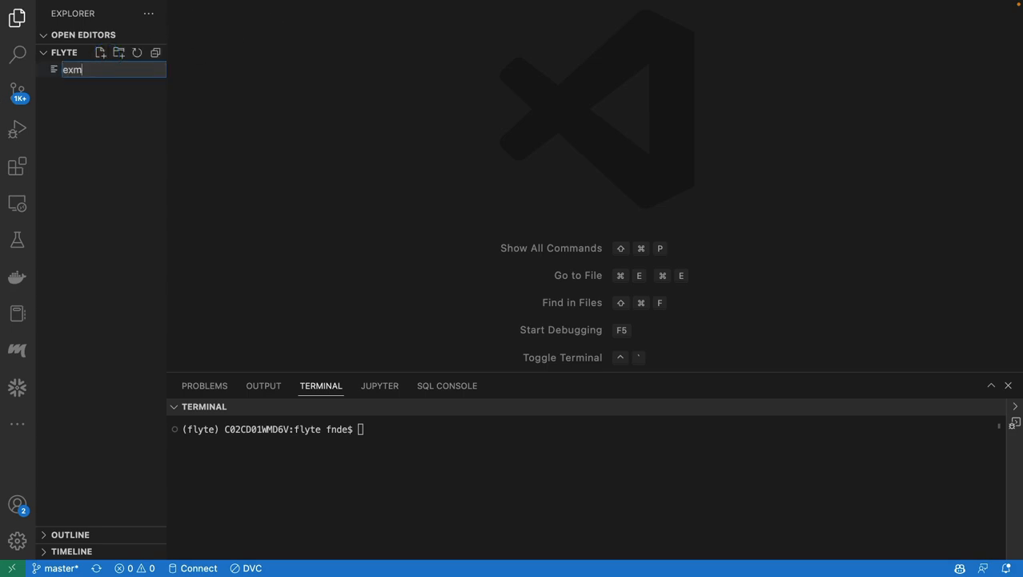
type("ample.p")
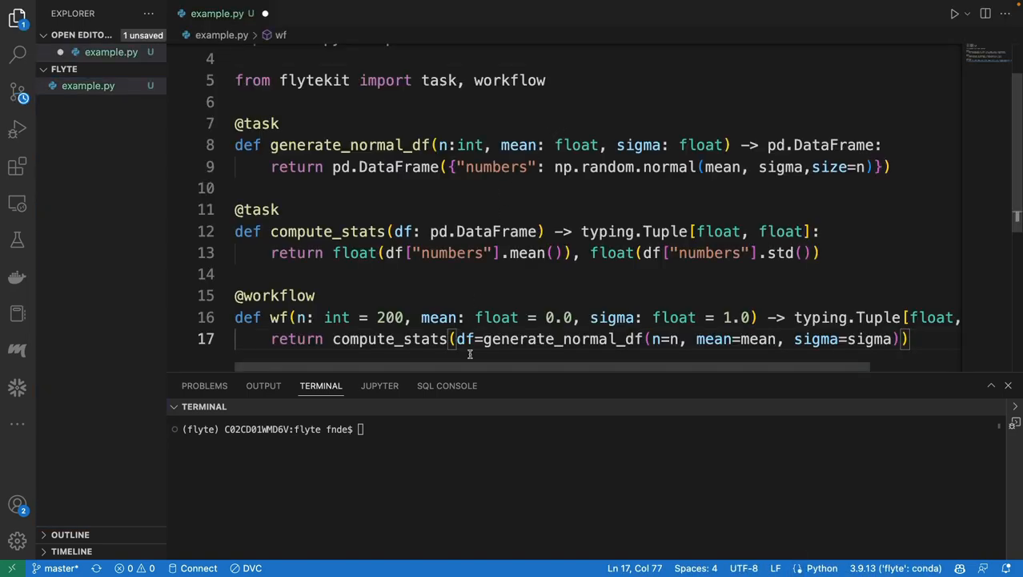
scroll("up", 3)
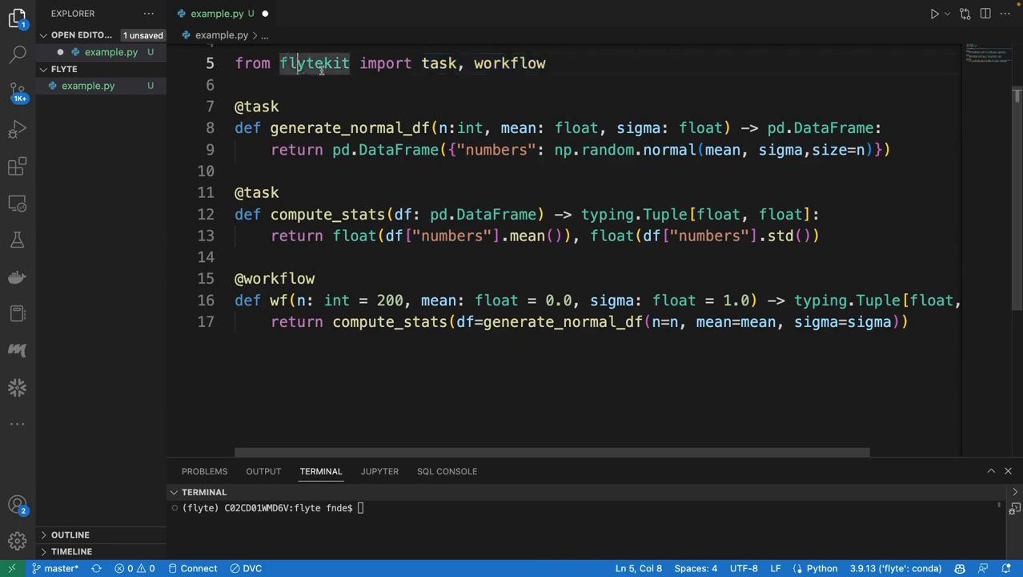
scroll("up", 3)
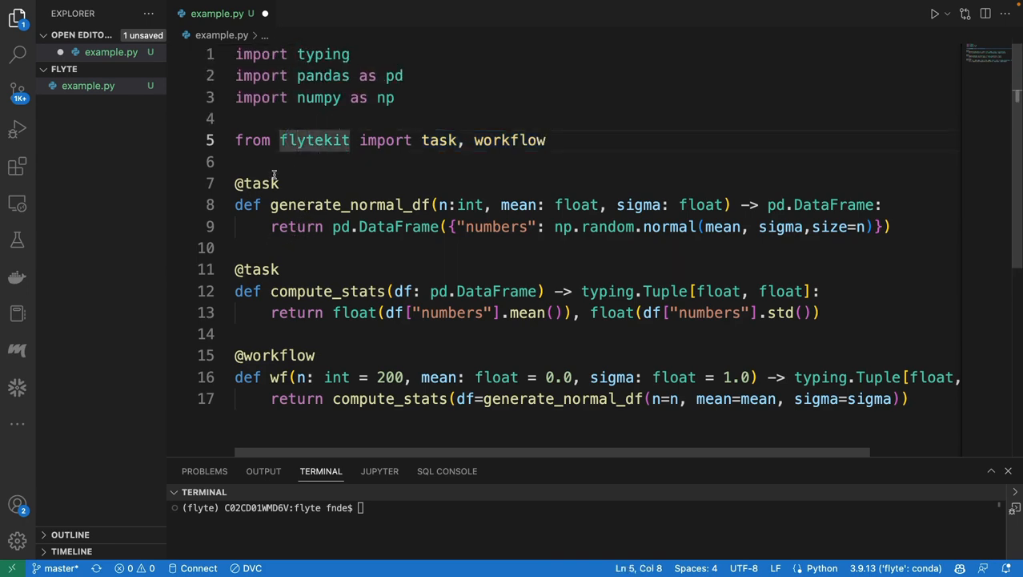
mouse_move(506, 140)
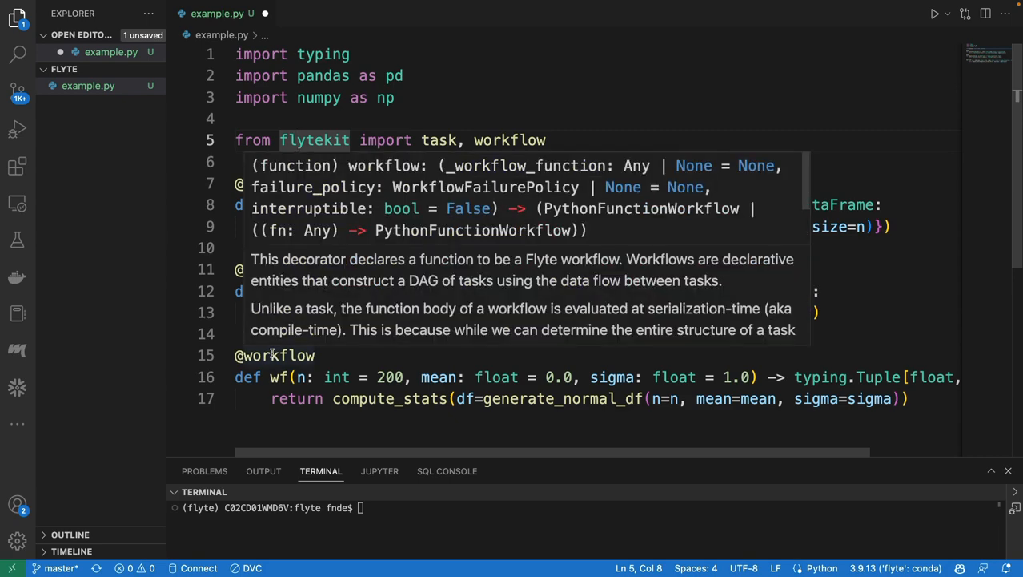
left_click(398, 117)
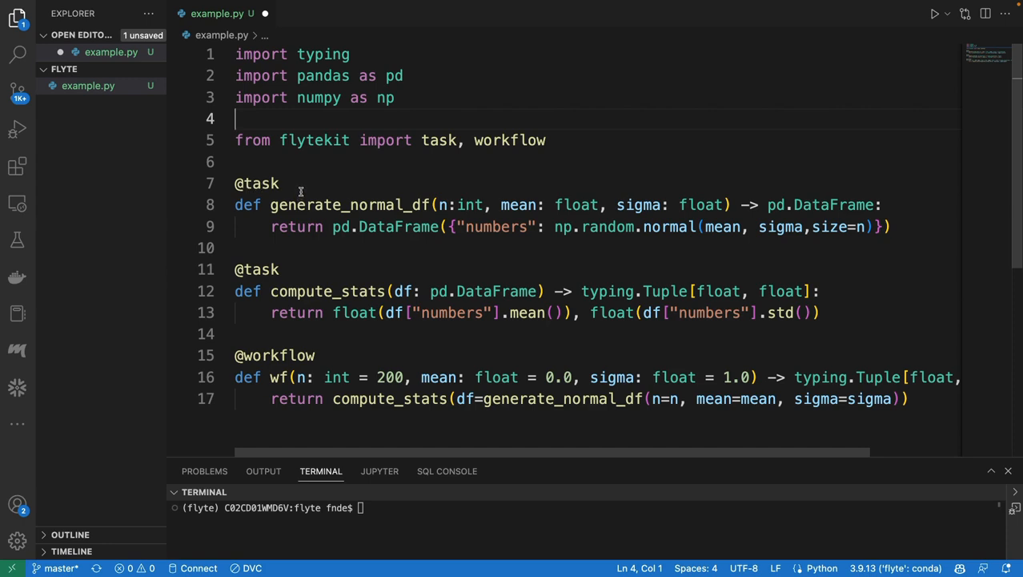
double_click(256, 183)
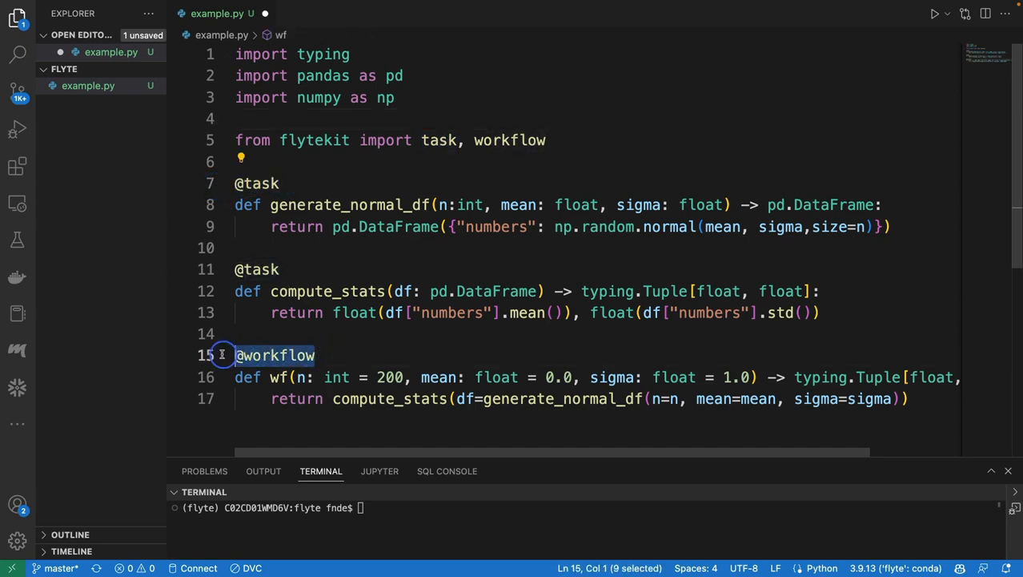
left_click(395, 96)
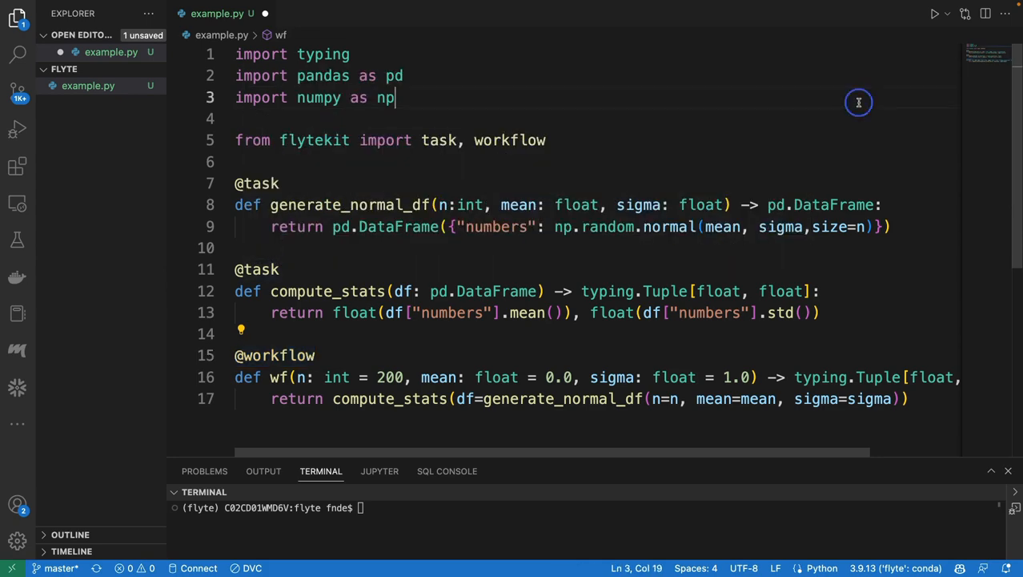
double_click(365, 128)
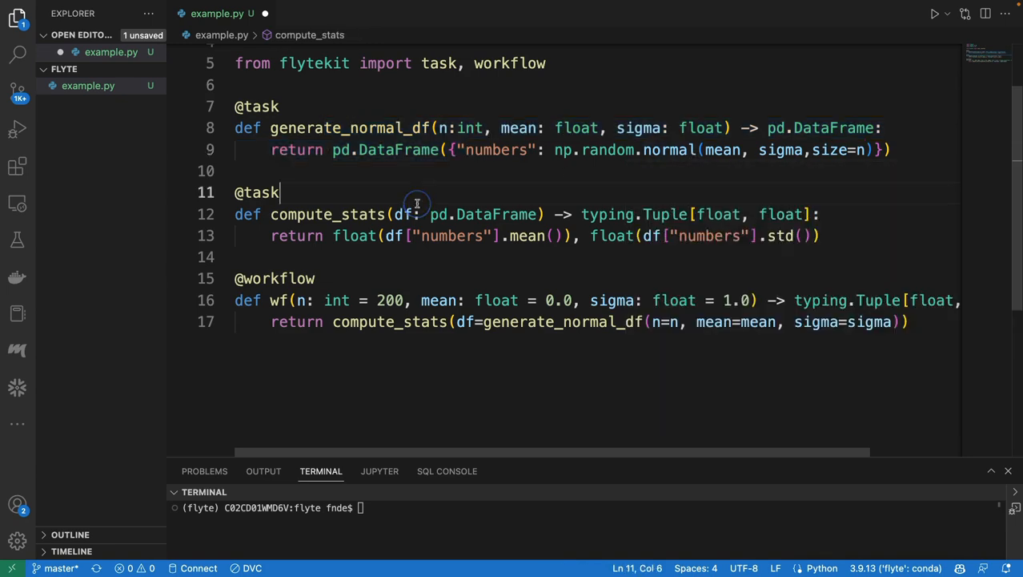
double_click(326, 213)
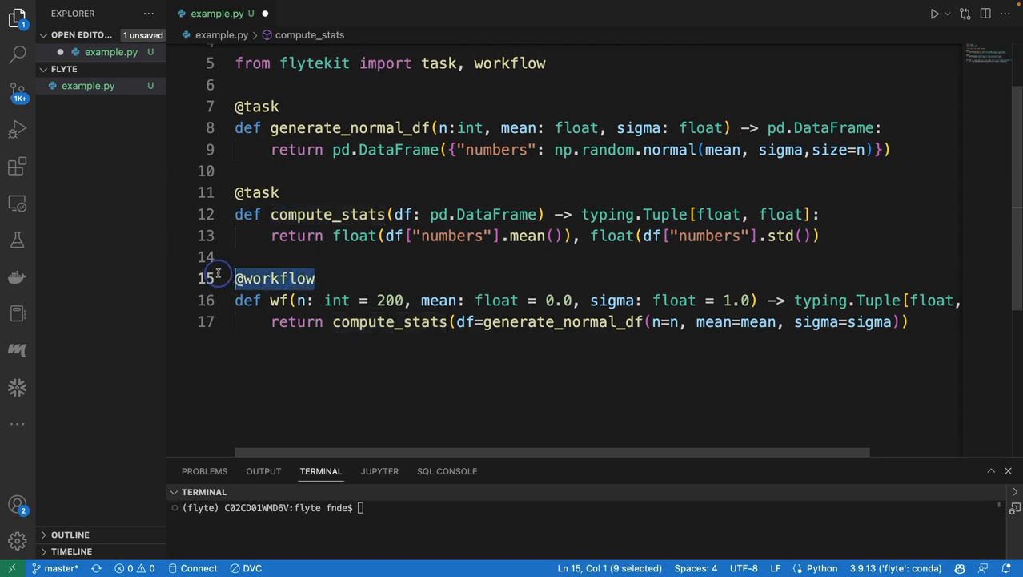
mouse_move(275, 278)
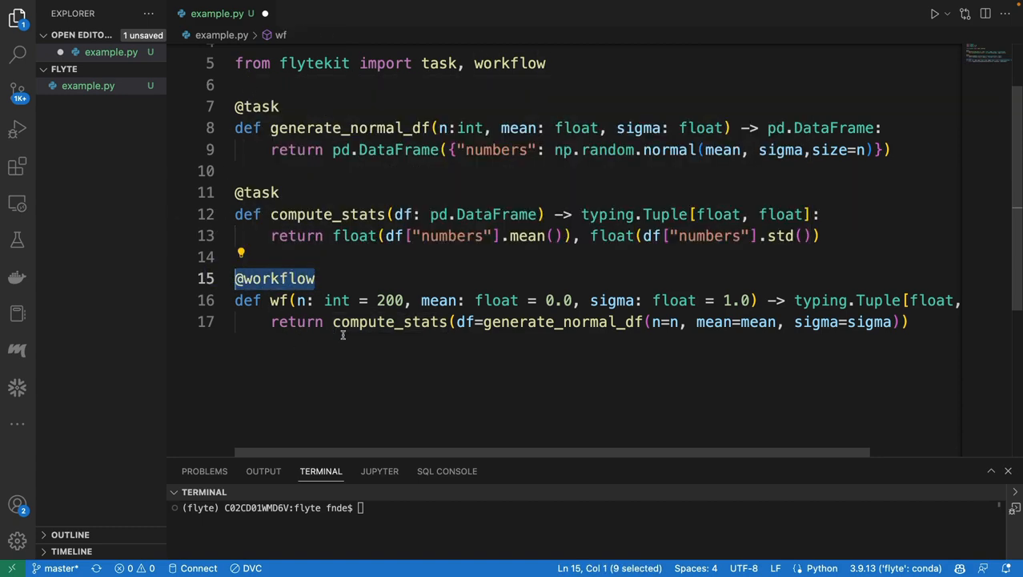
double_click(390, 321)
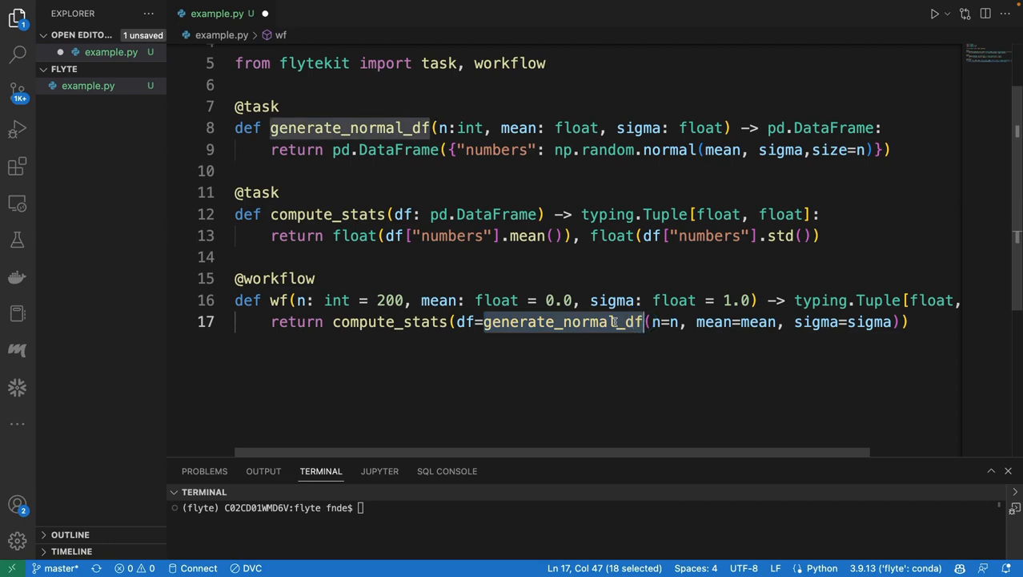
mouse_move(502, 327)
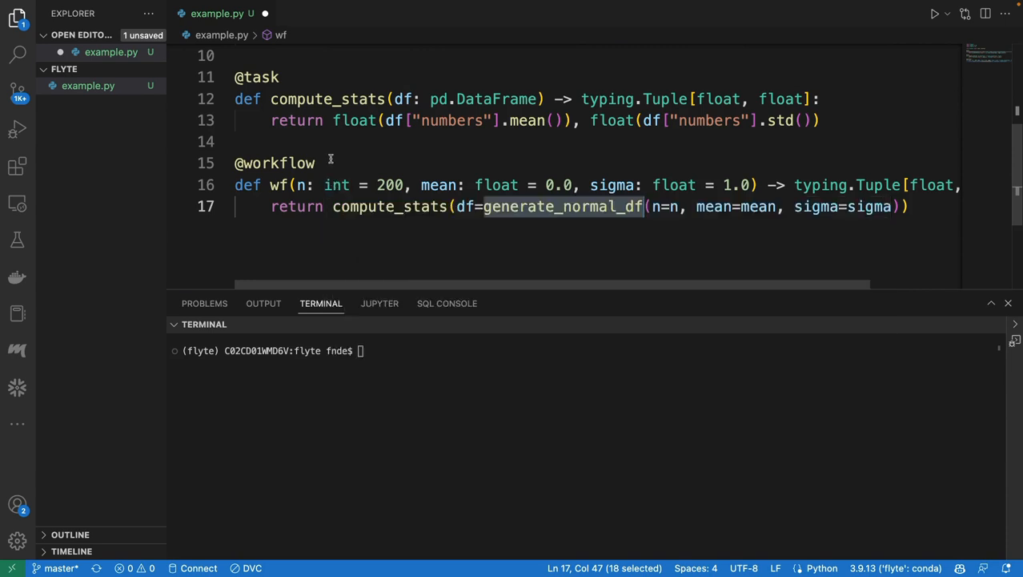
scroll("up", 3)
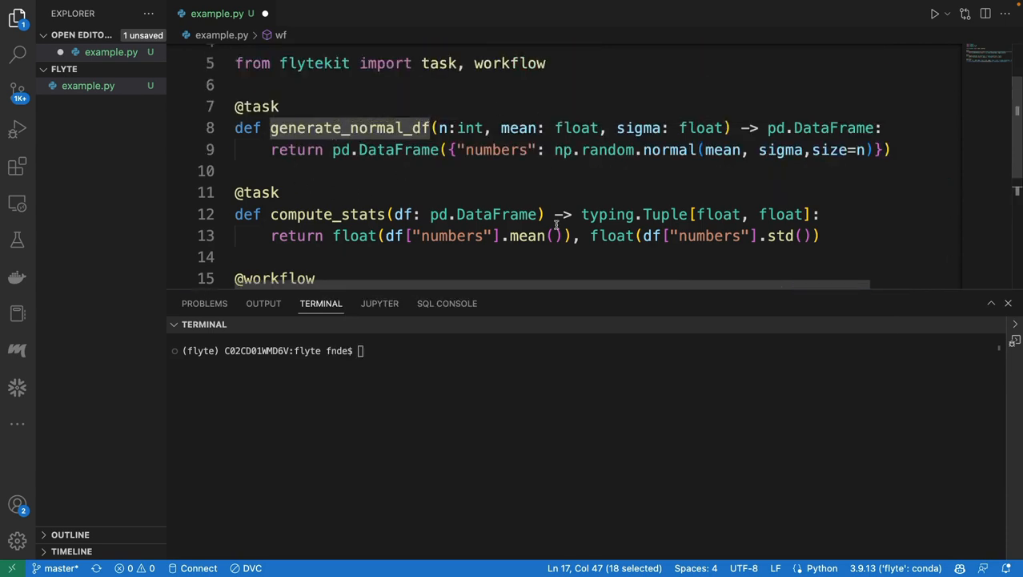
mouse_move(457, 149)
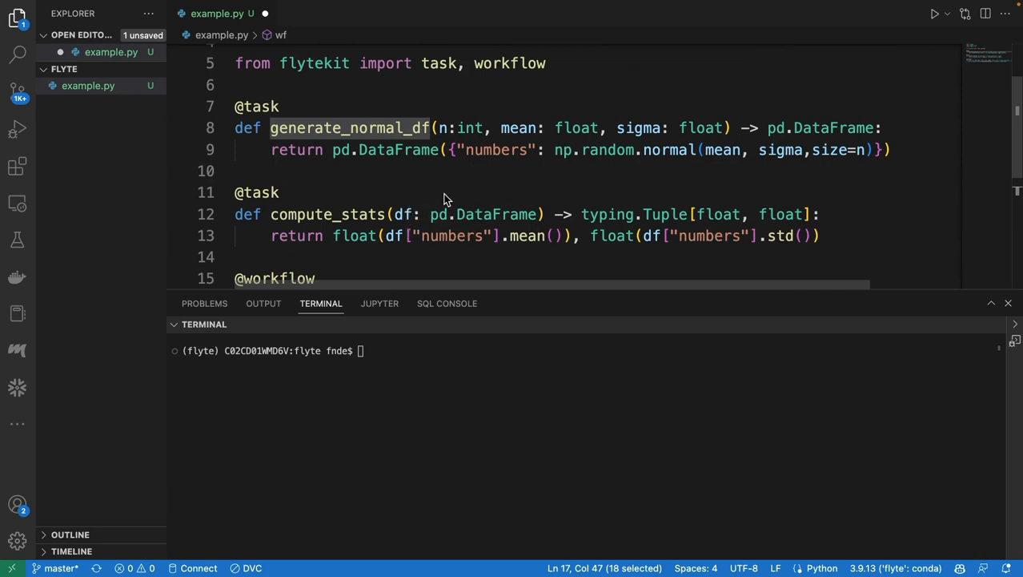
scroll("down", 3)
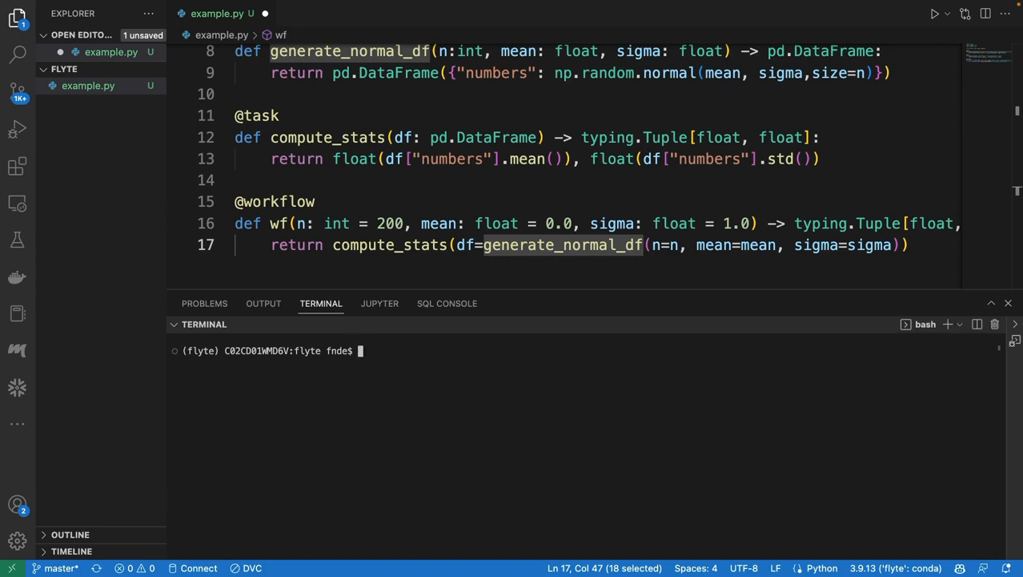
Step: Enter 'pyflyte run example.py wf --n 500 --mean 42 --sigma 2', then clear it from the prompt
type("pyflyte run example.py wf --n 500 --mean 42 --sigma 2")
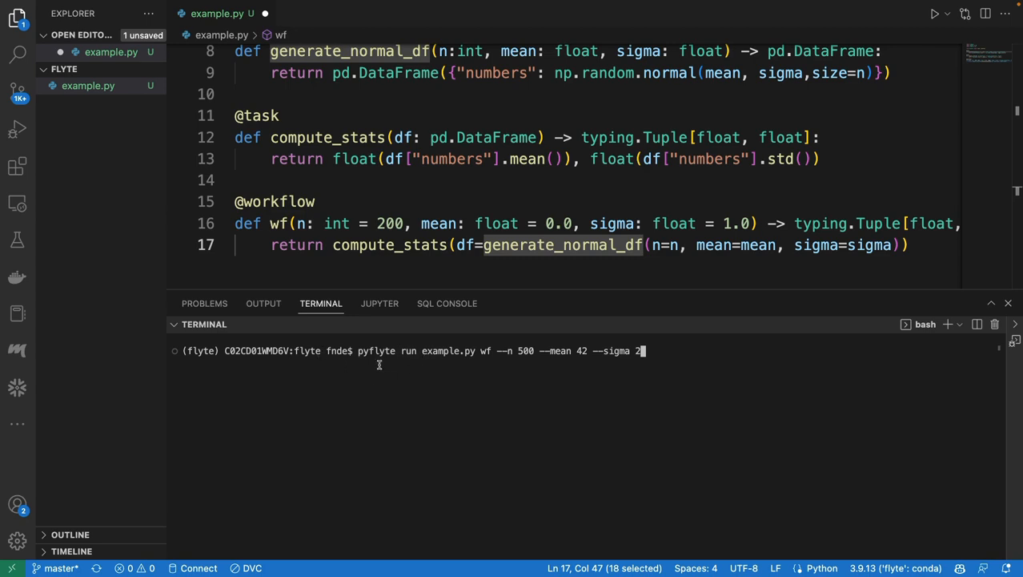
mouse_move(463, 353)
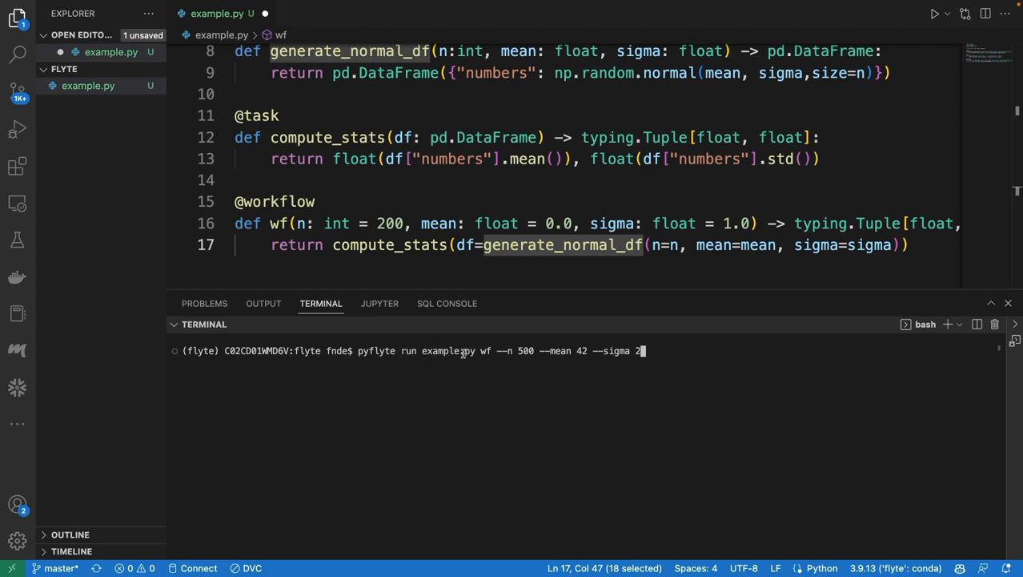
mouse_move(701, 355)
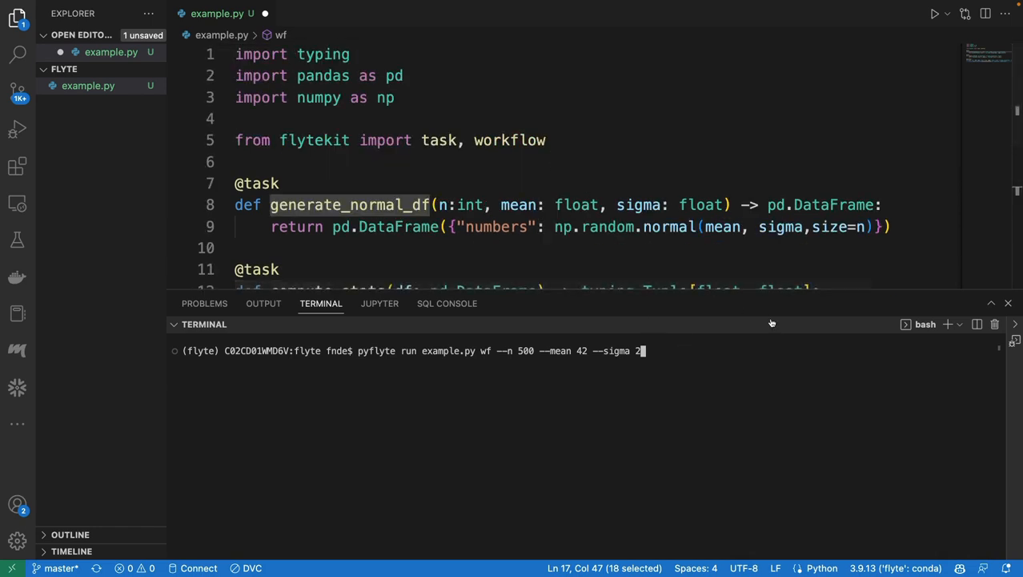
key("BackSpace")
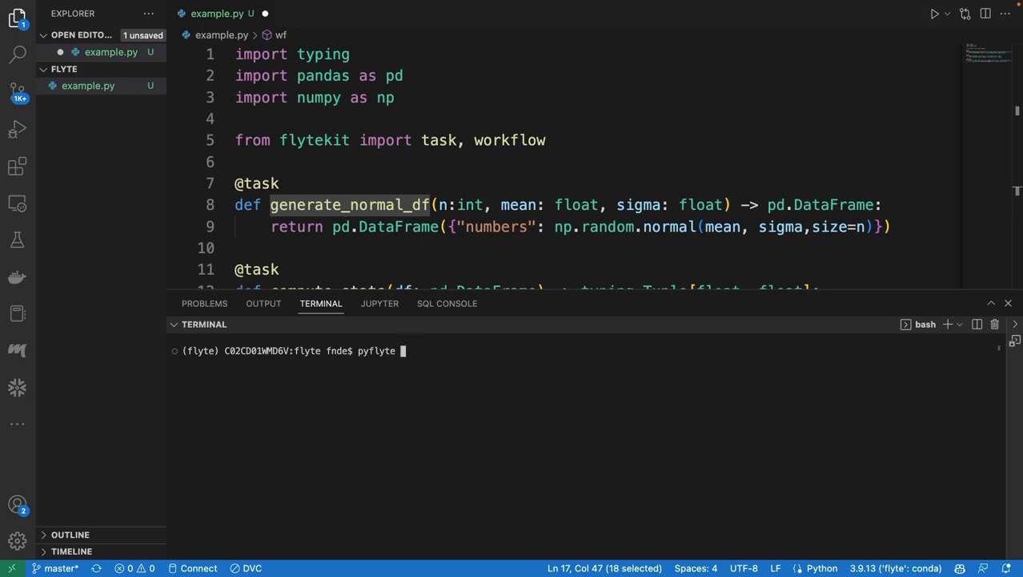
key("Backspace")
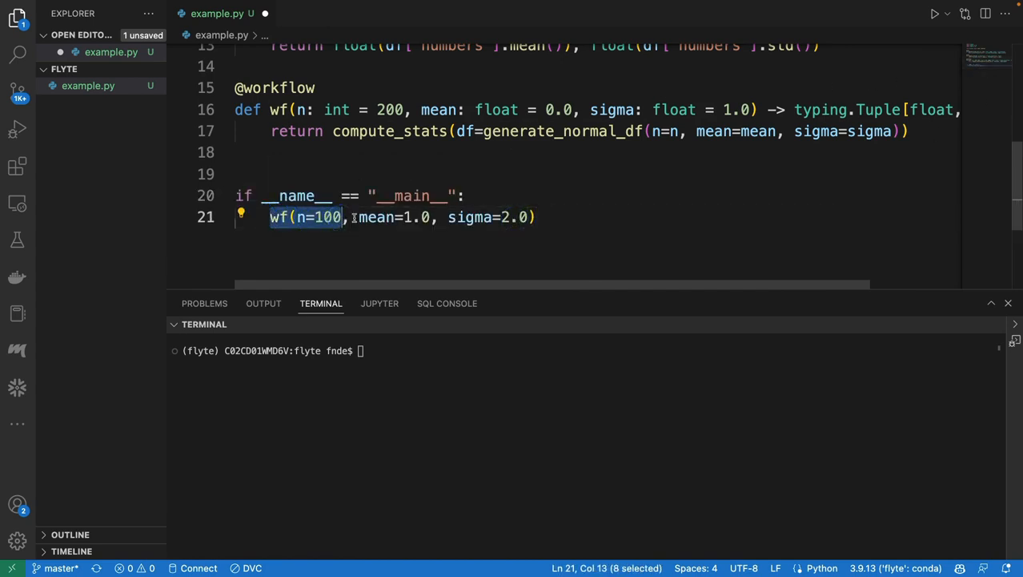
Step: Execute 'python example.py' in the terminal to run the workflow locally
left_click(404, 217)
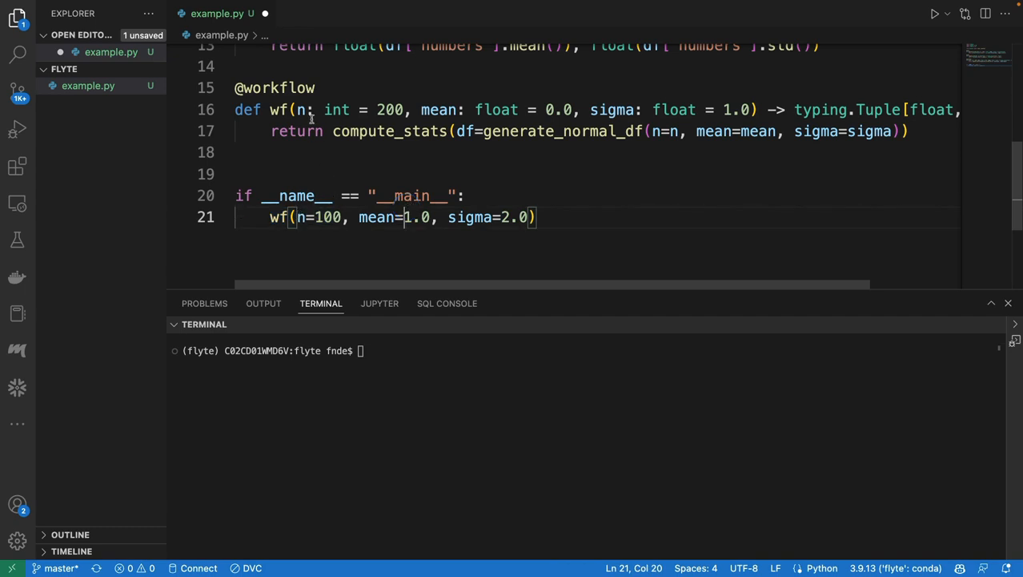
mouse_move(557, 220)
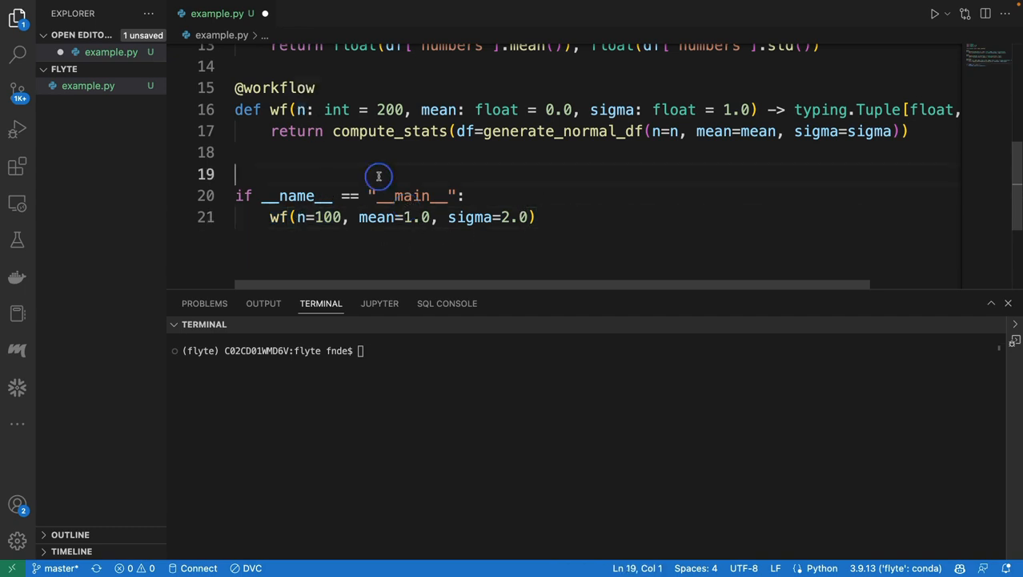
left_click(473, 350)
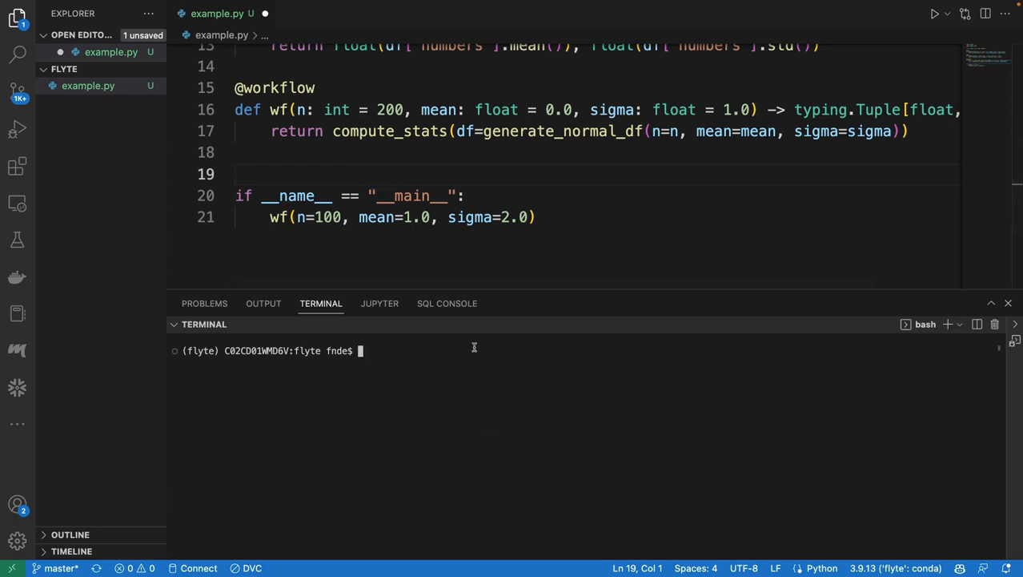
mouse_move(451, 350)
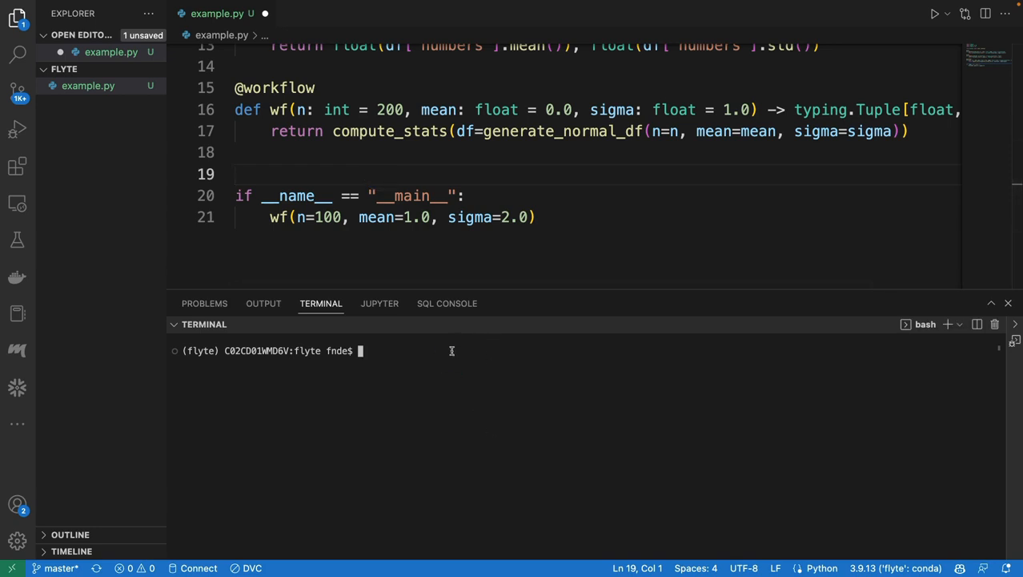
type("python")
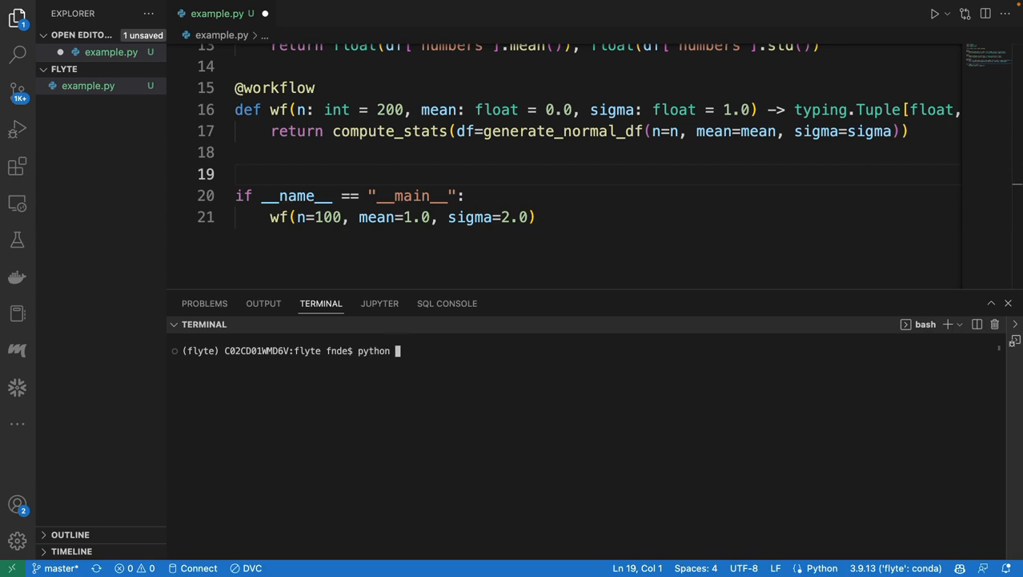
type("example.py")
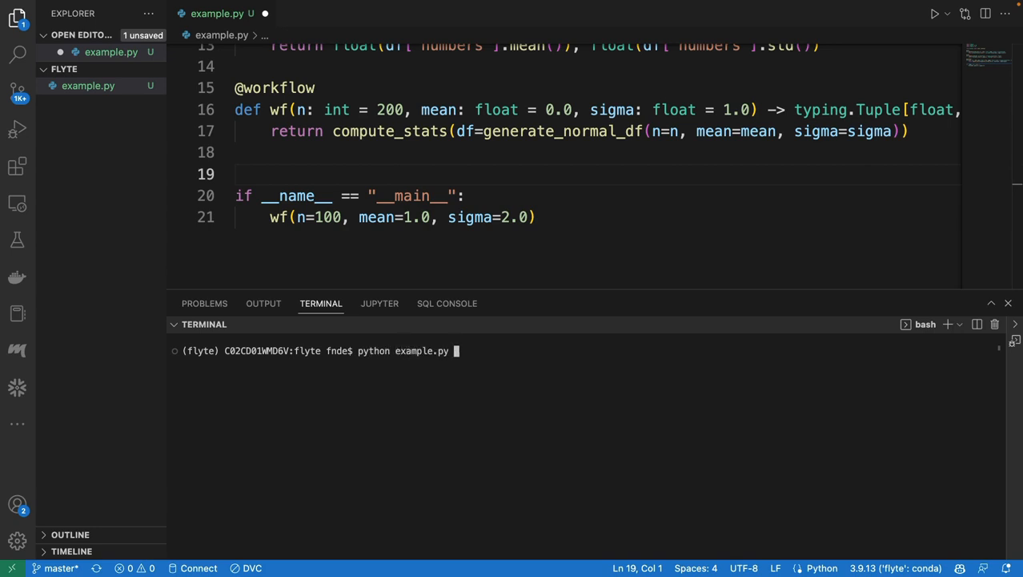
key("Return")
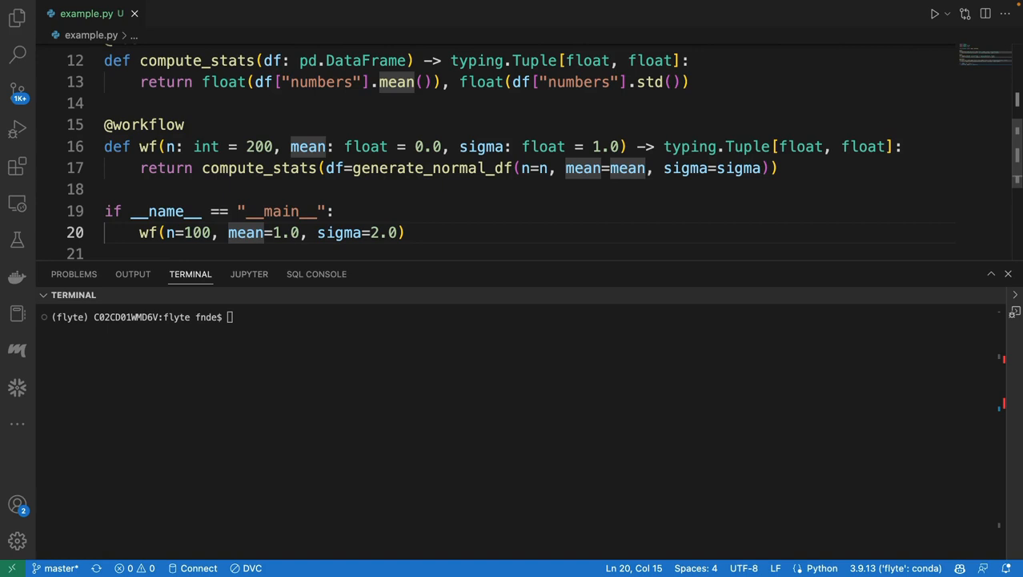
mouse_move(499, 355)
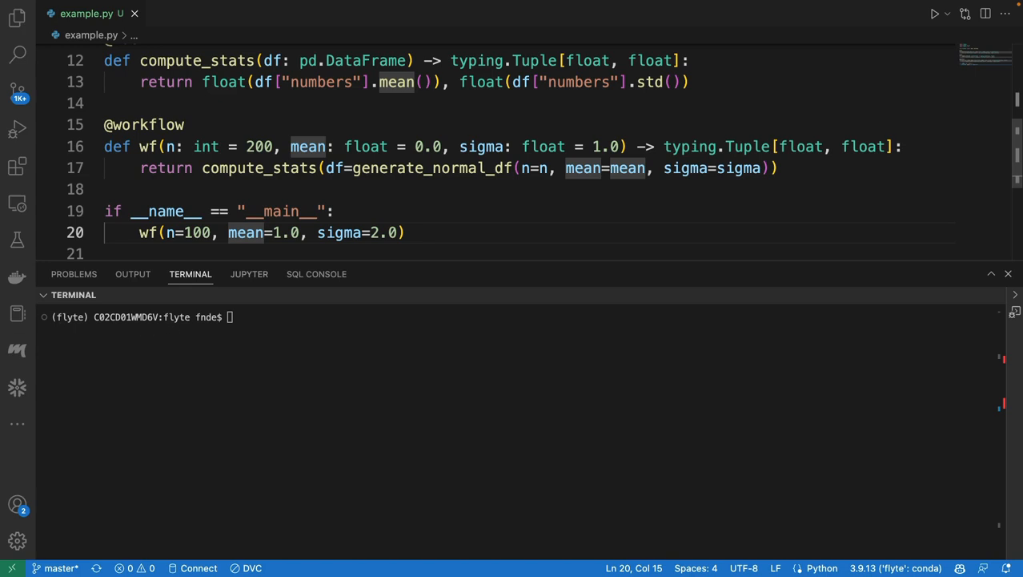
Step: Install flytectl with 'brew install flyteorg/homebrew-tap/flytectl', submitting the password
left_click(381, 325)
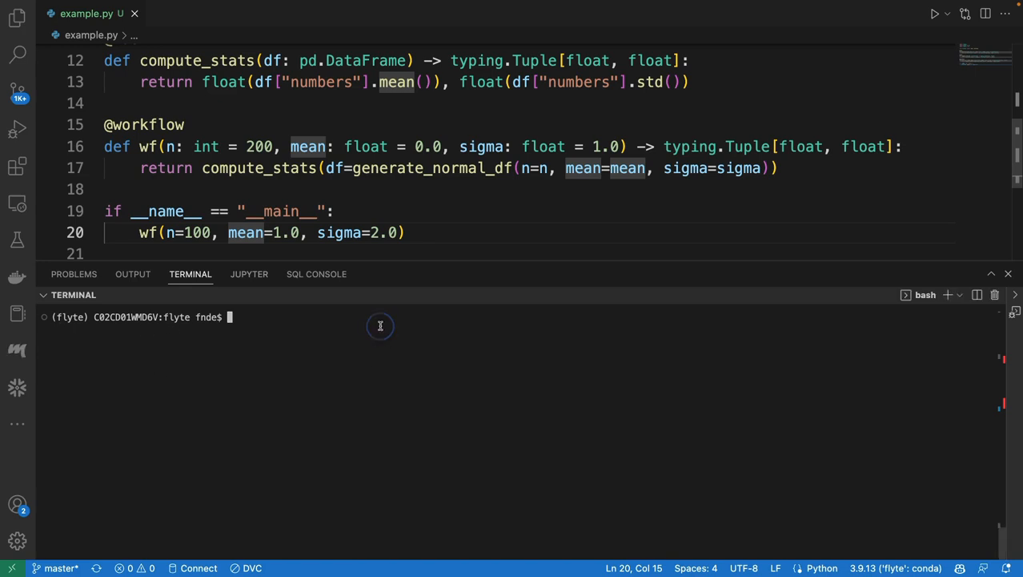
type("brew install flyteorg/homebrew-tap/flytectl")
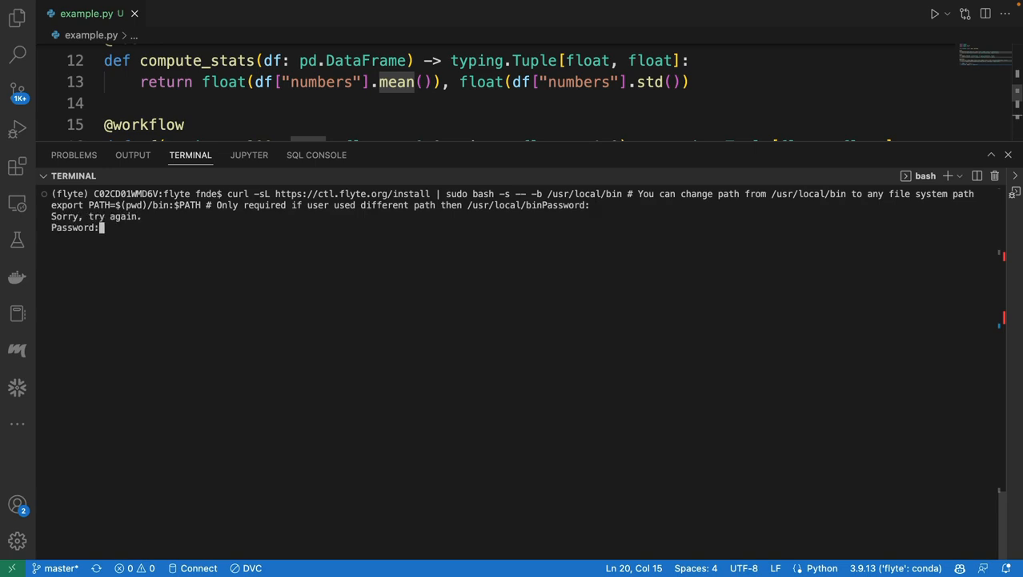
key("Return")
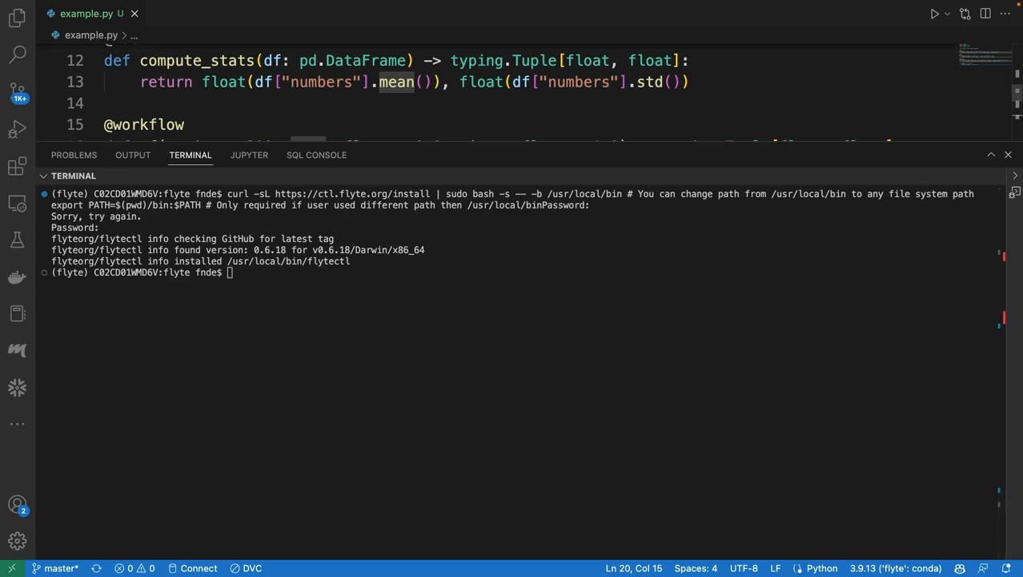
Step: Launch the sandbox cluster with 'flytectl demo start'
type("flytectl demo start")
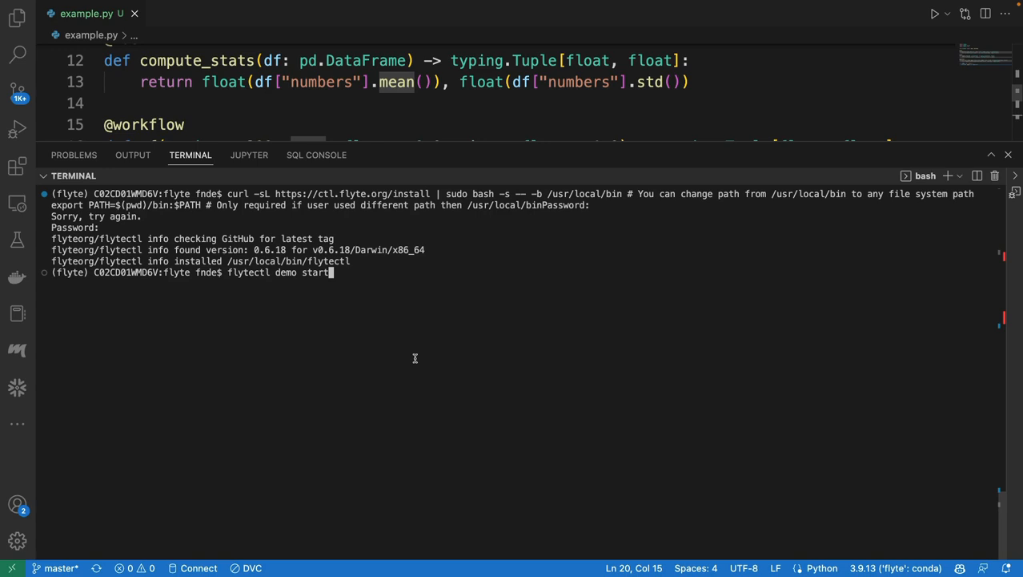
key("Return")
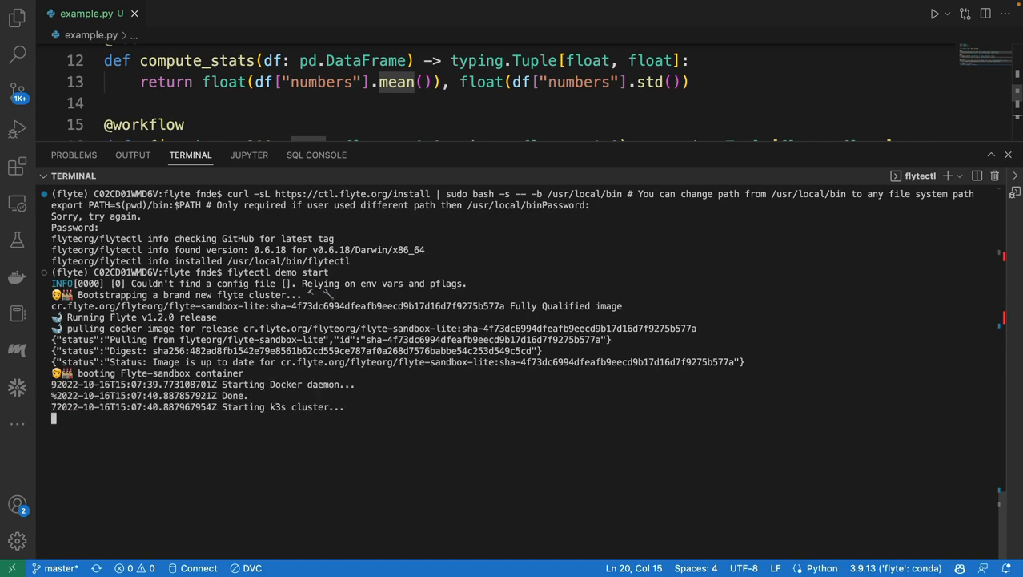
mouse_move(618, 348)
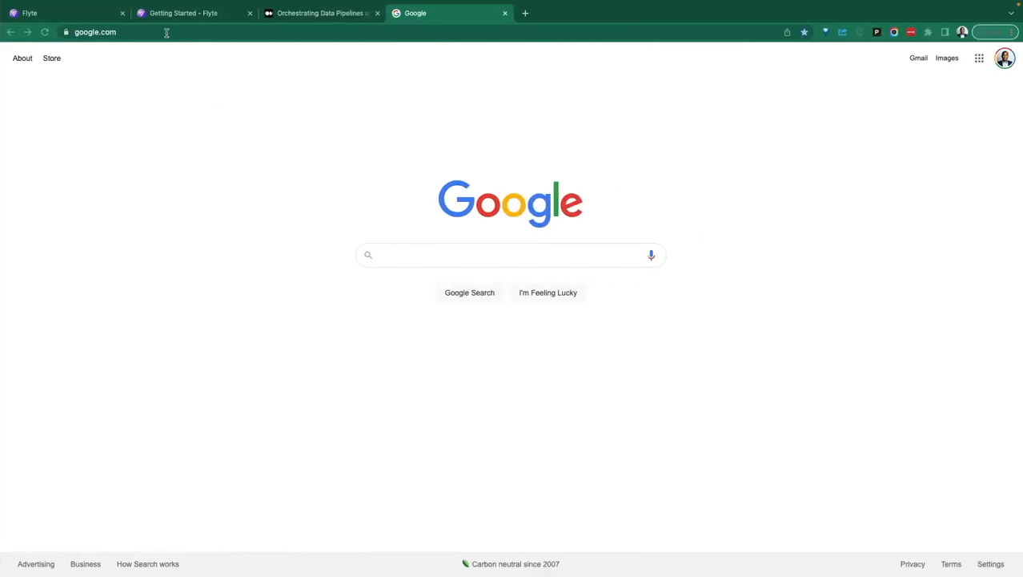
Step: Load localhost:30080/console and open the flytesnacks development project
type("http://localhost:30080/console")
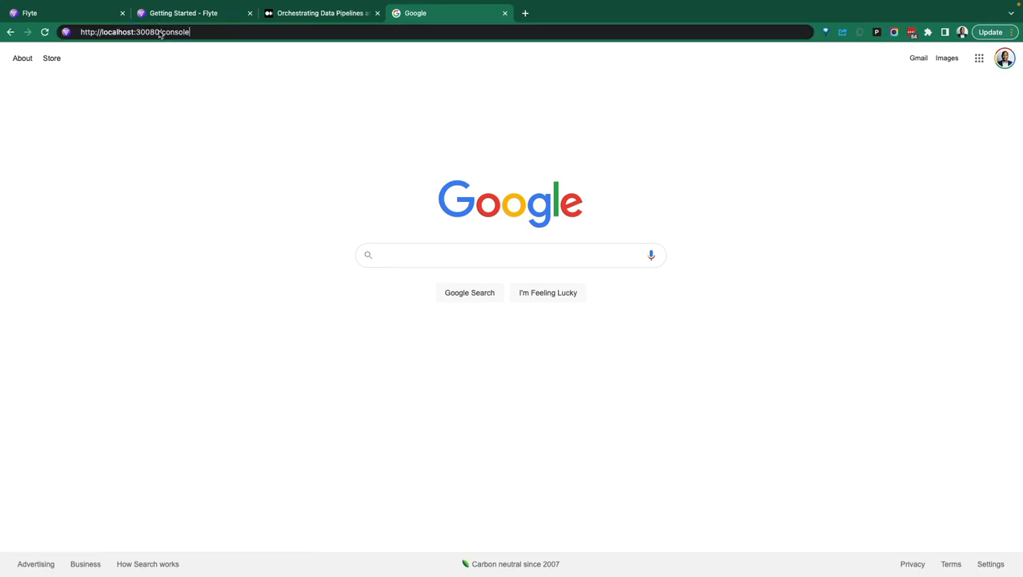
key("Return")
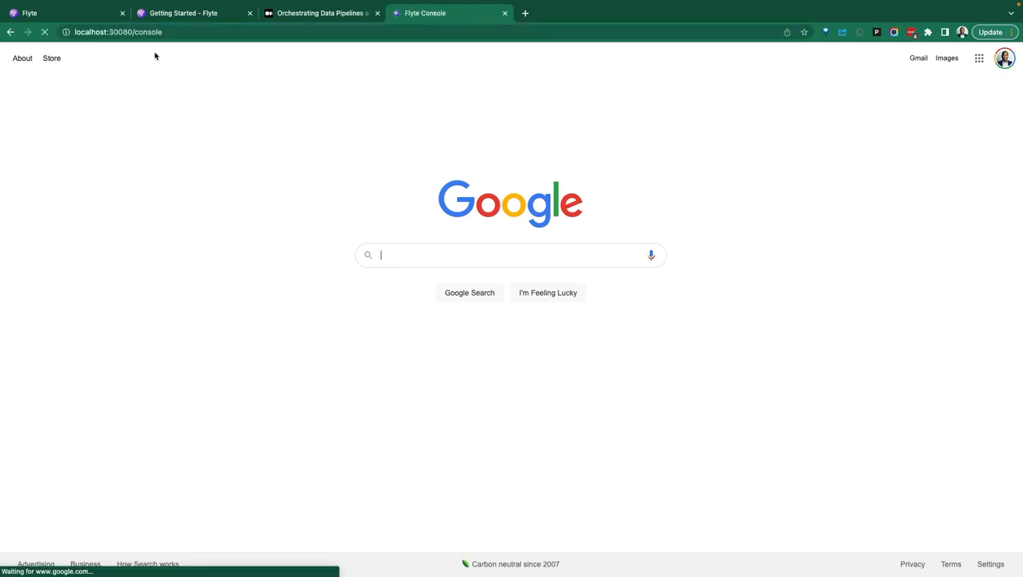
left_click(424, 13)
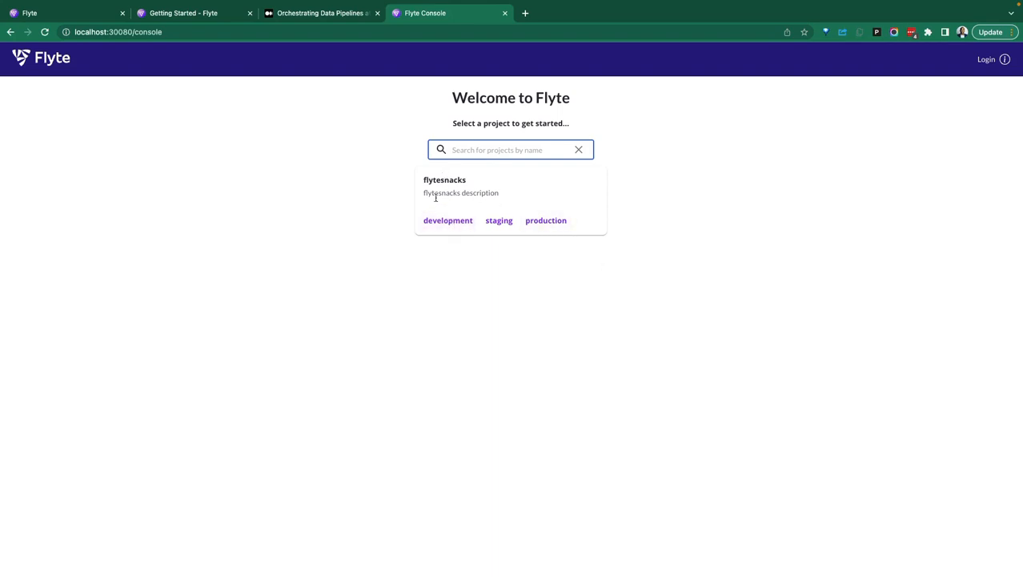
left_click(447, 220)
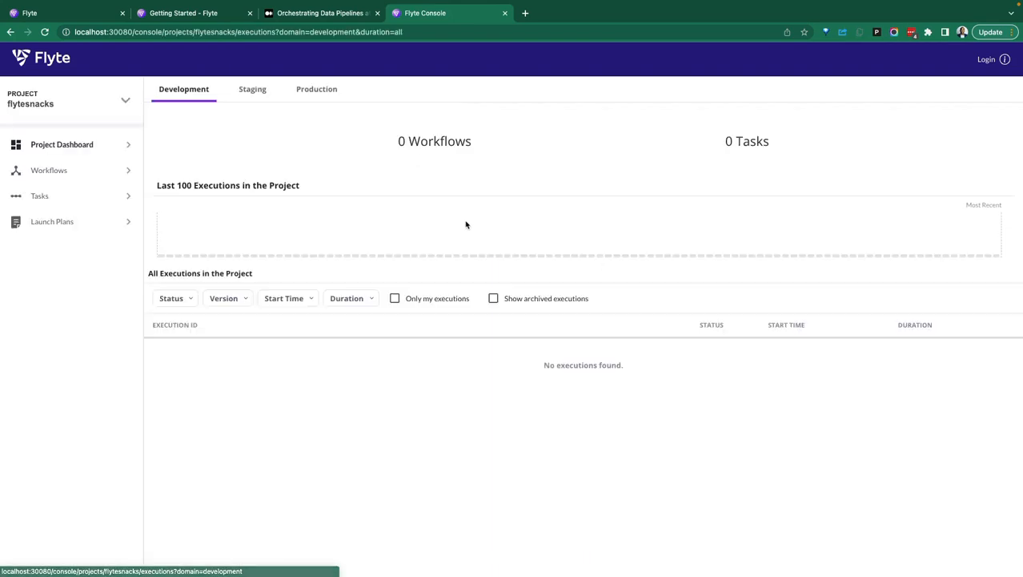
Step: Browse the project's empty Workflows, Tasks and Project Dashboard pages
left_click(49, 170)
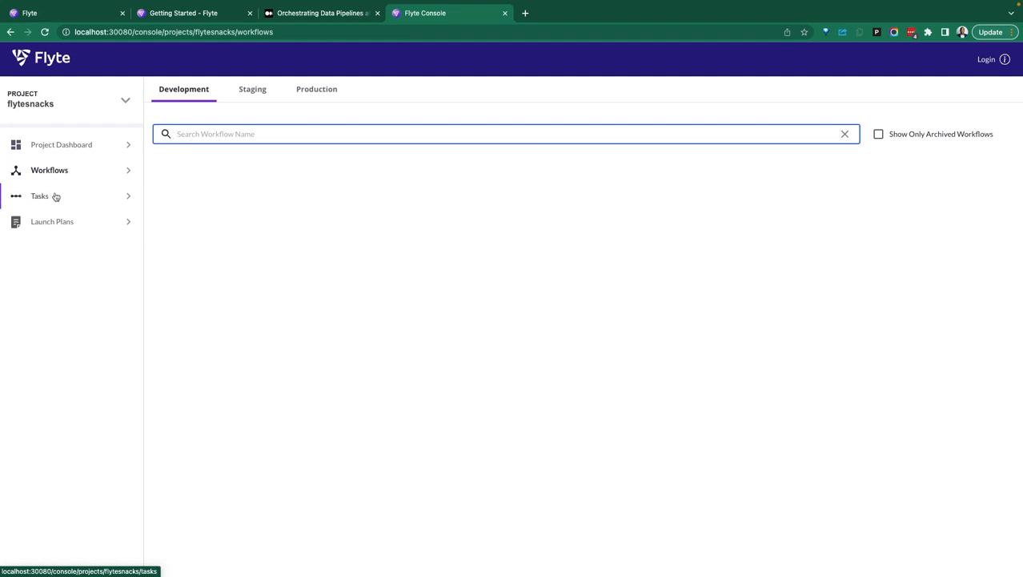
left_click(39, 195)
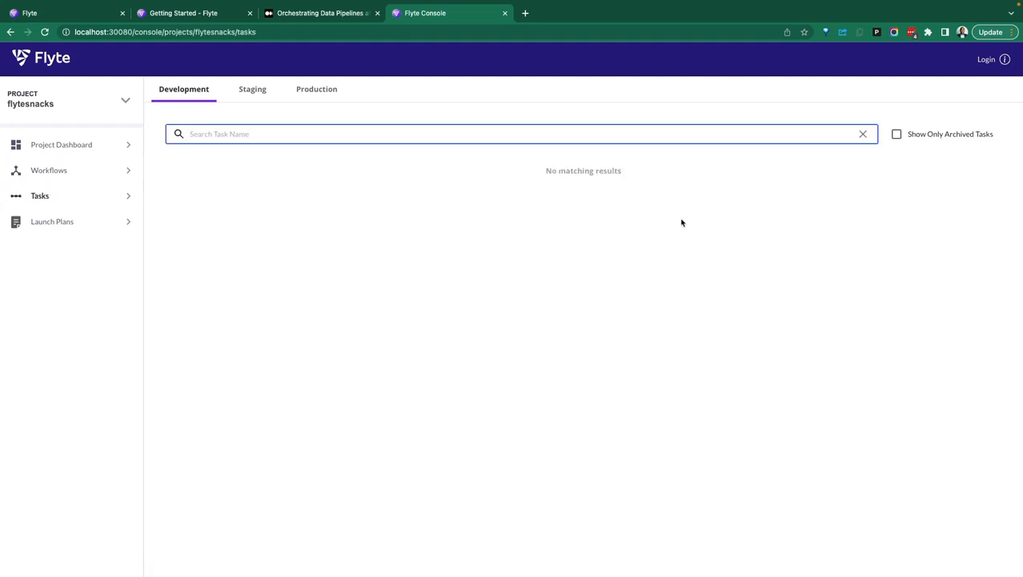
mouse_move(61, 145)
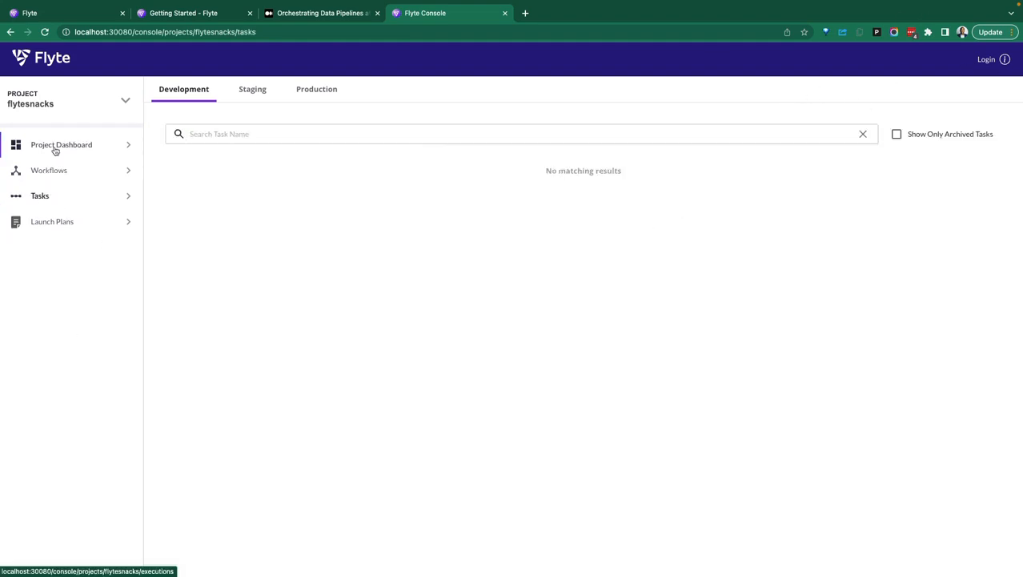
left_click(62, 144)
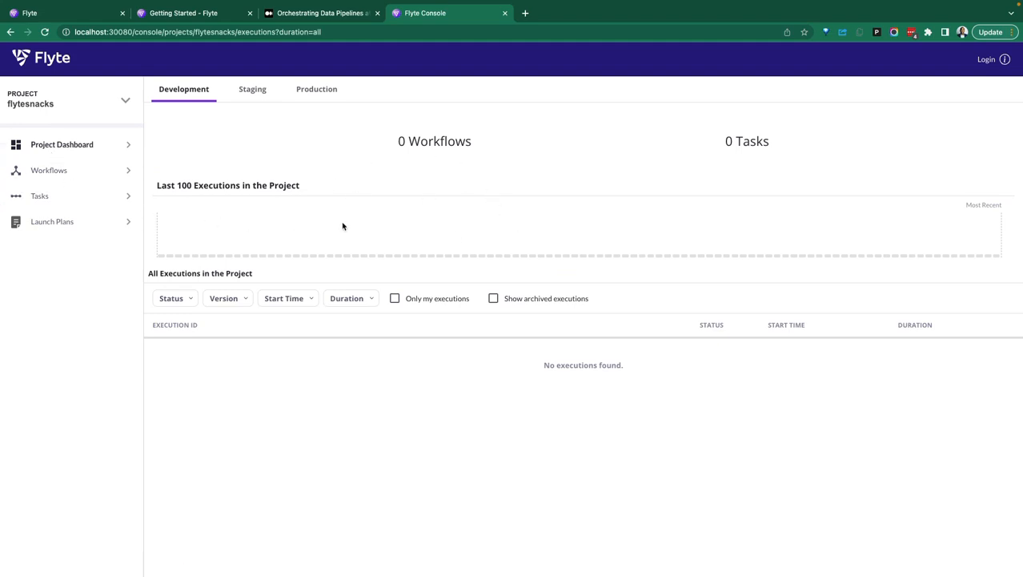
left_click(50, 170)
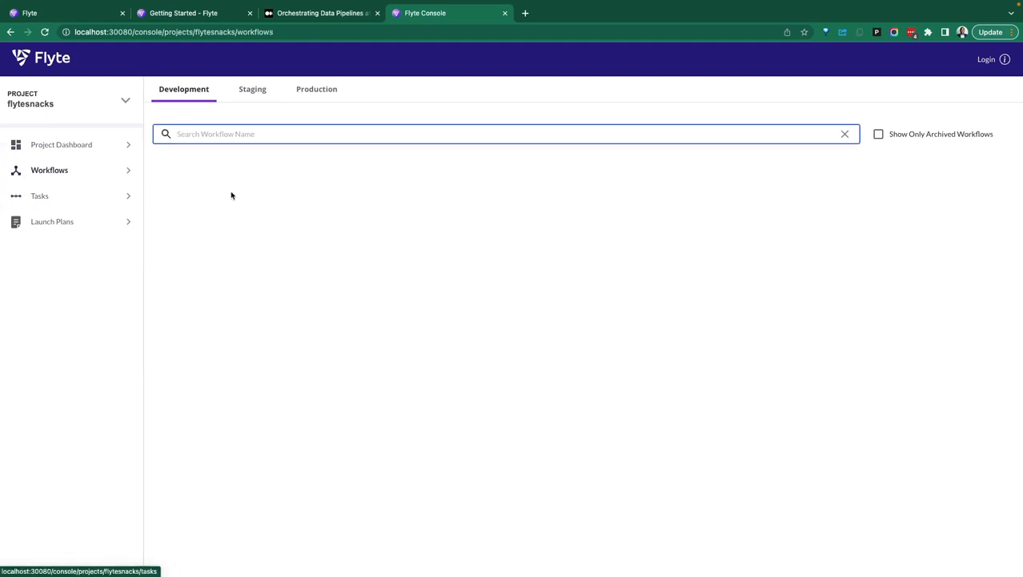
left_click(39, 195)
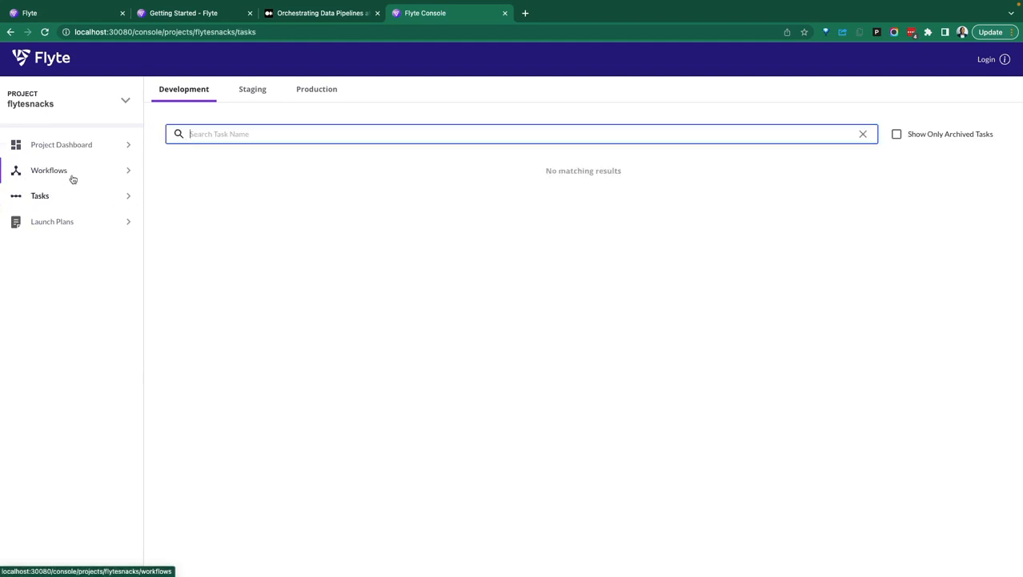
mouse_move(160, 56)
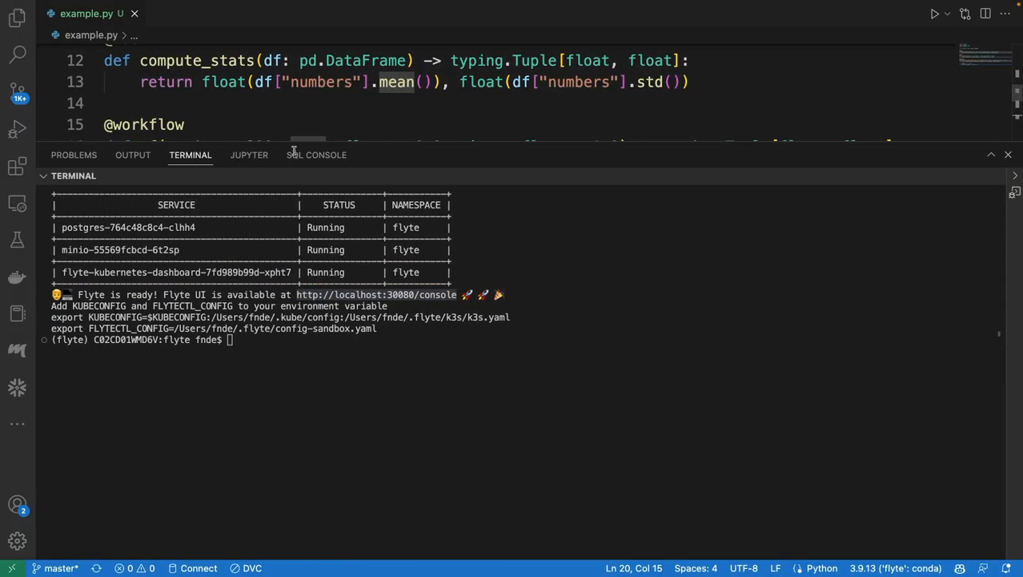
Step: Run flytectl demo teardown in the terminal to remove the demo cluster
type("flytectl demo start")
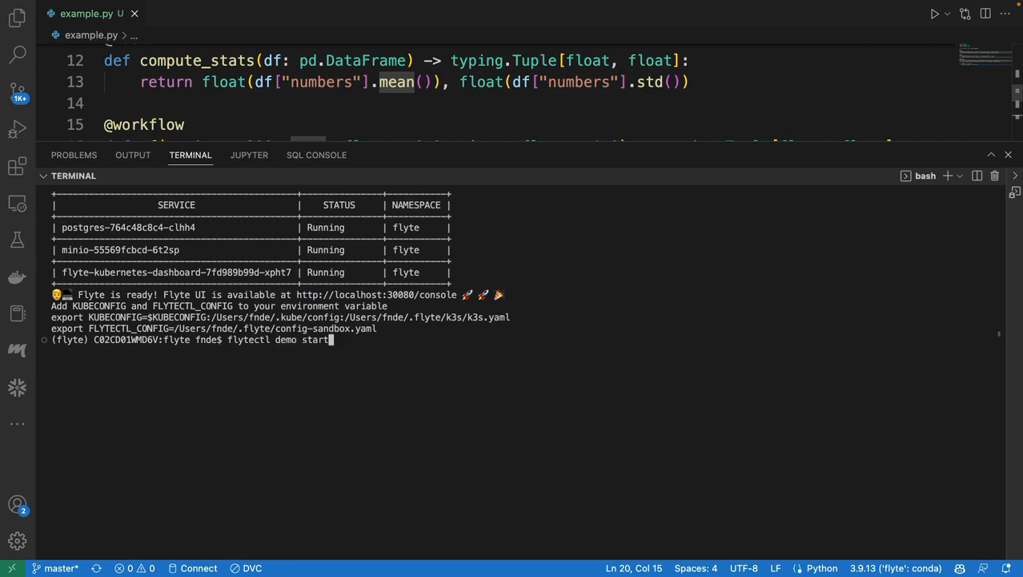
key("BackSpace")
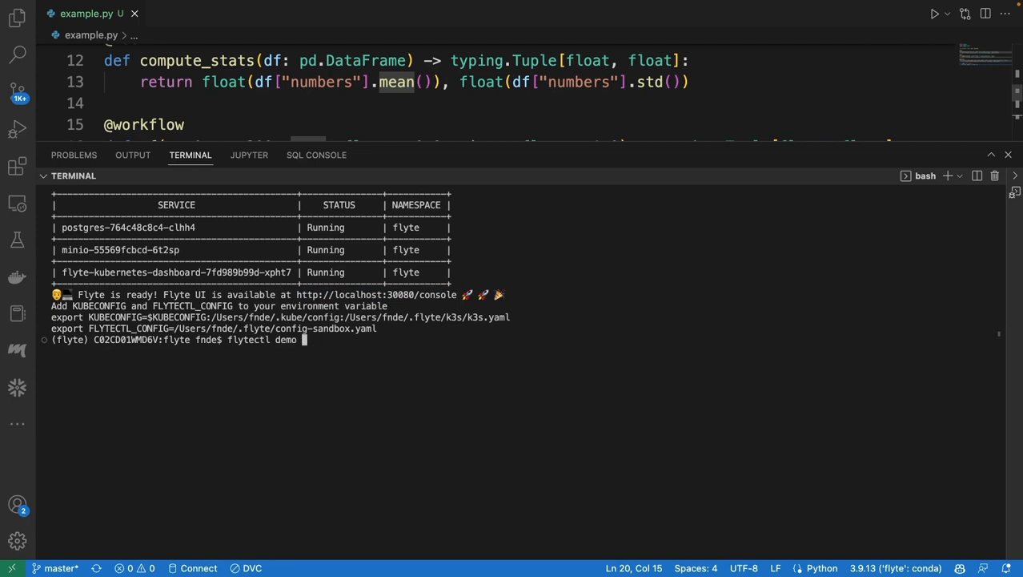
type("tear")
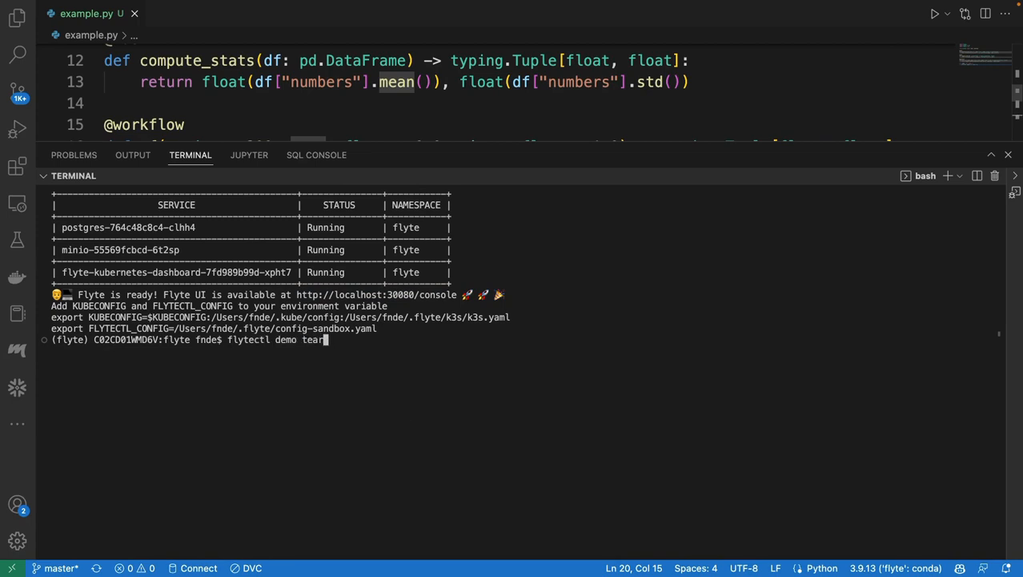
type("down")
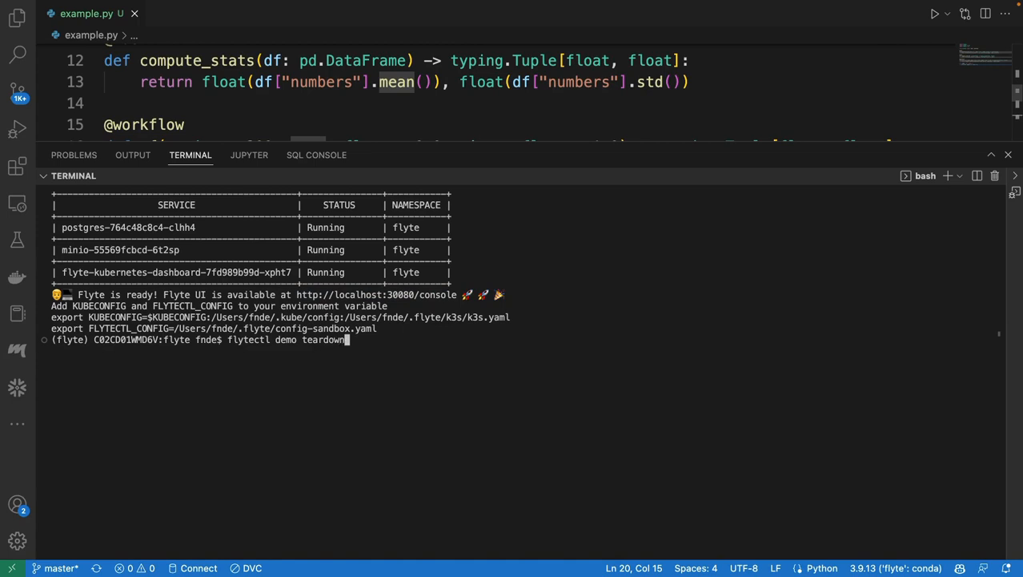
key("Return")
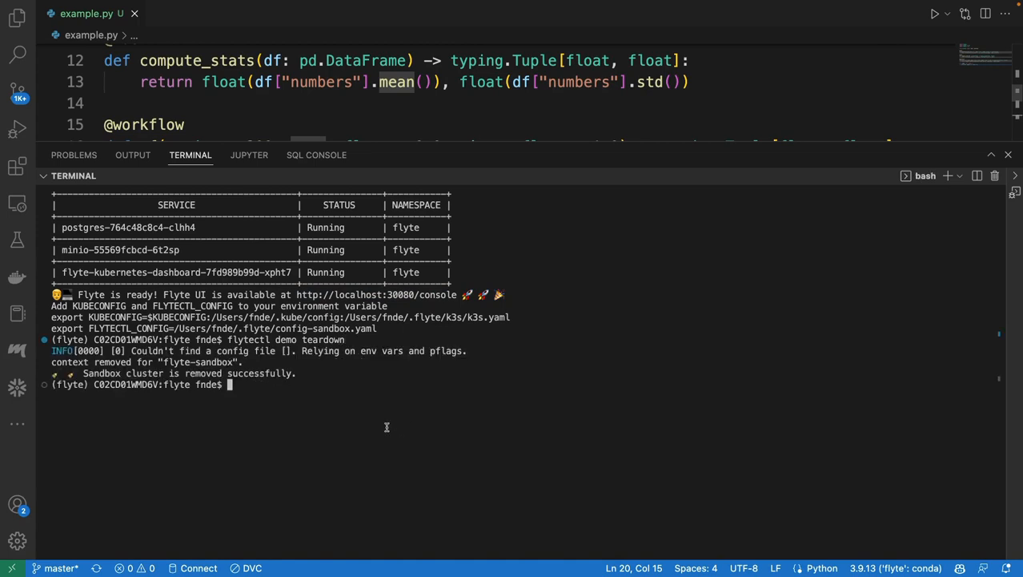
Step: Run flytectl sandbox teardown to remove the sandbox cluster
type("ctl  teardown")
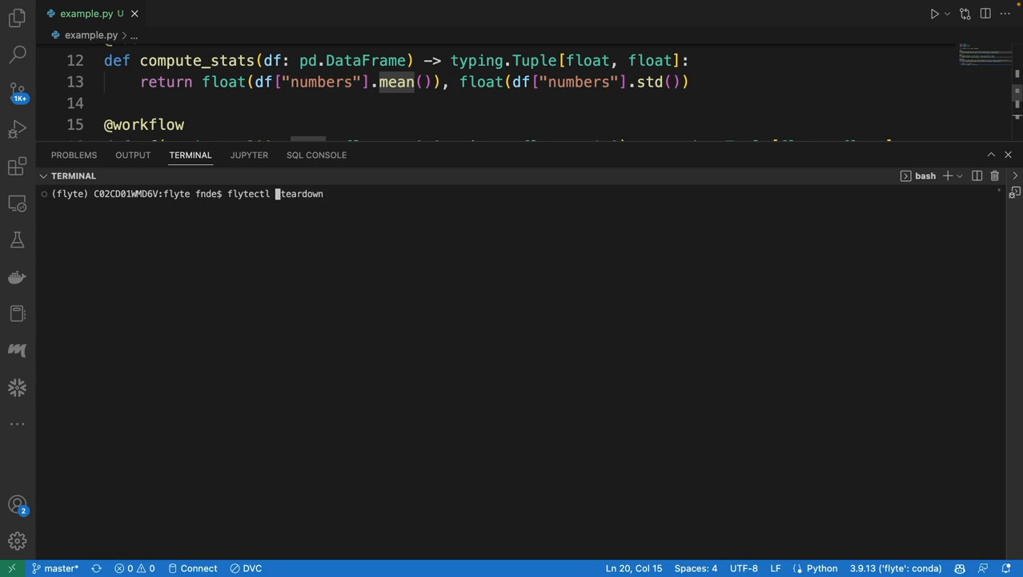
type("sandbox")
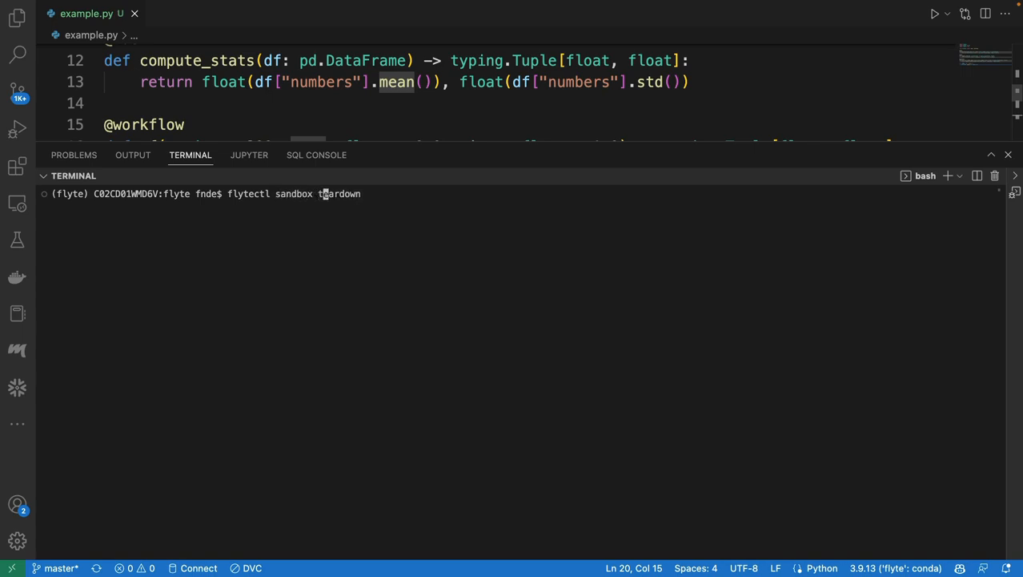
key("BackSpace")
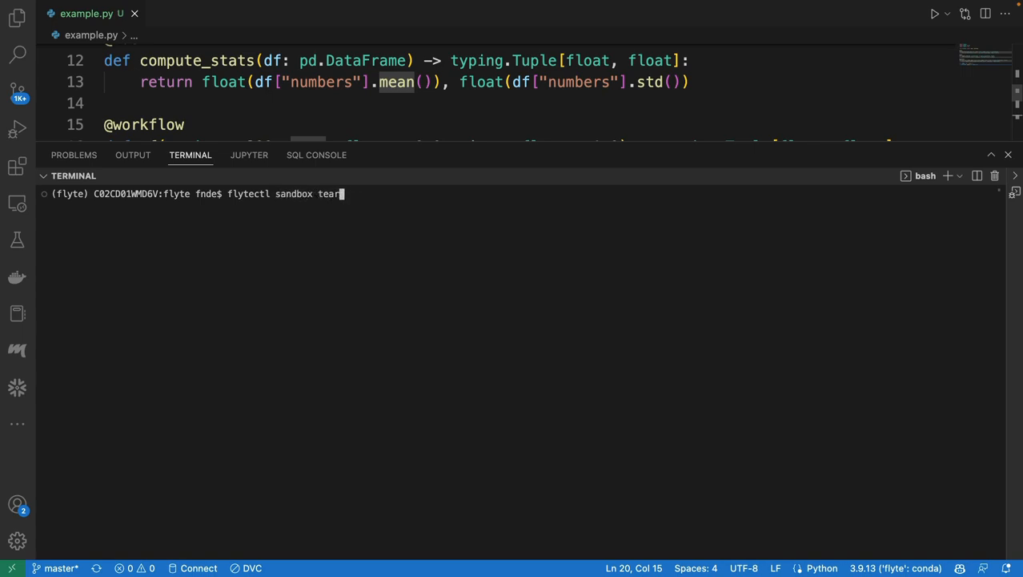
key("Return")
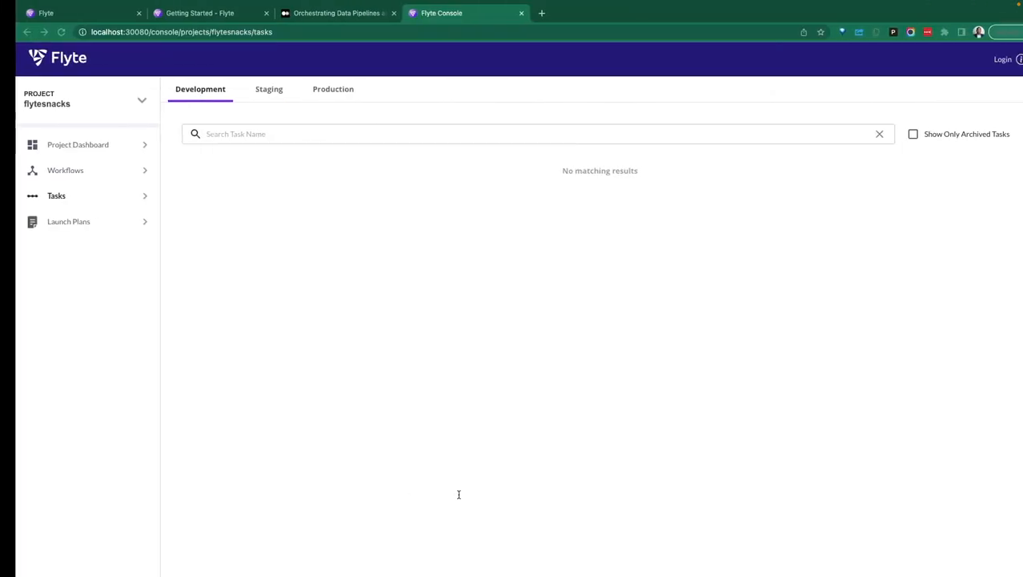
Step: Load localhost:30081/console, open the flytetester project and show the project list
left_click(181, 32)
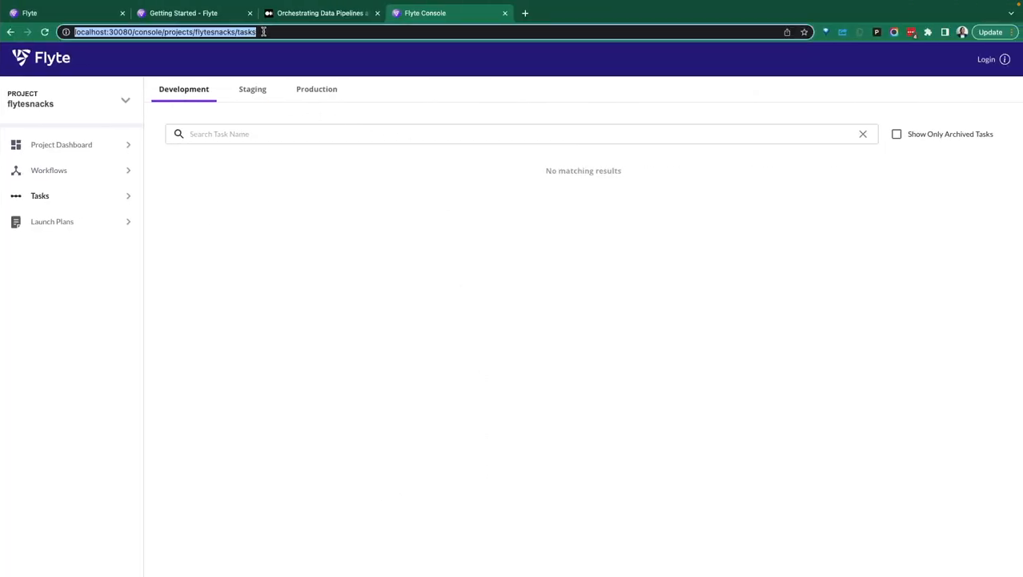
type("localhost:30081/console")
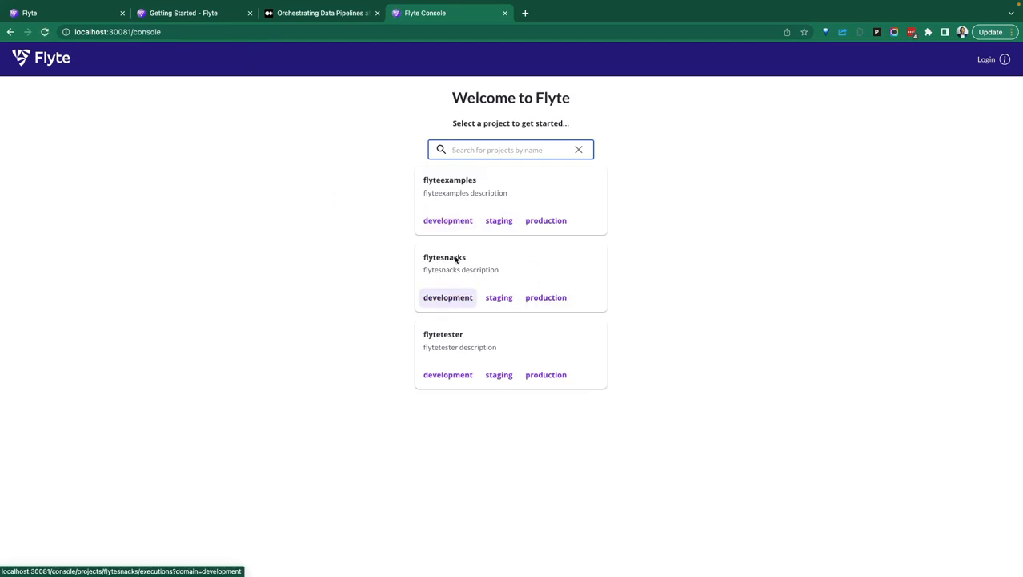
mouse_move(451, 342)
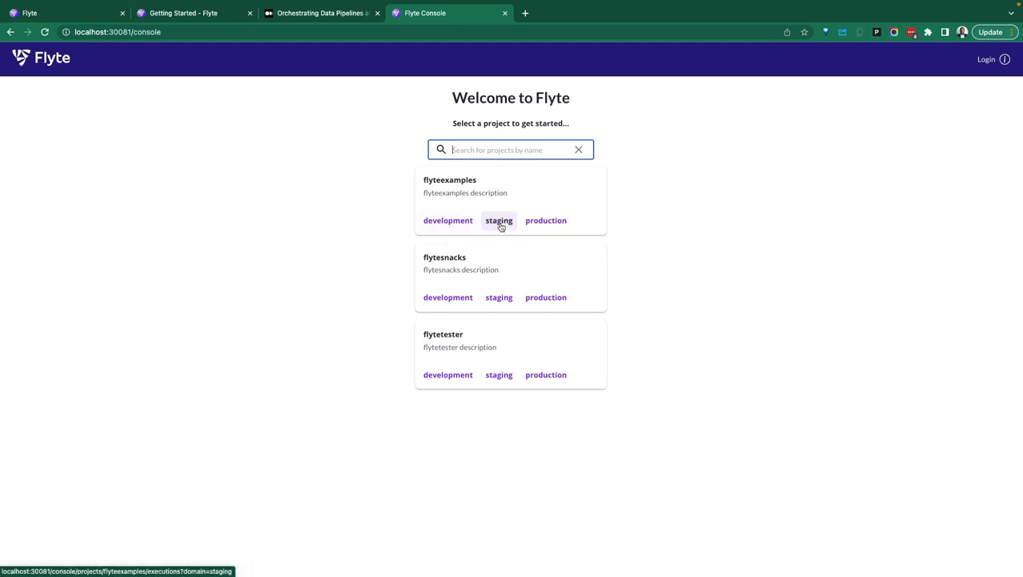
left_click(448, 220)
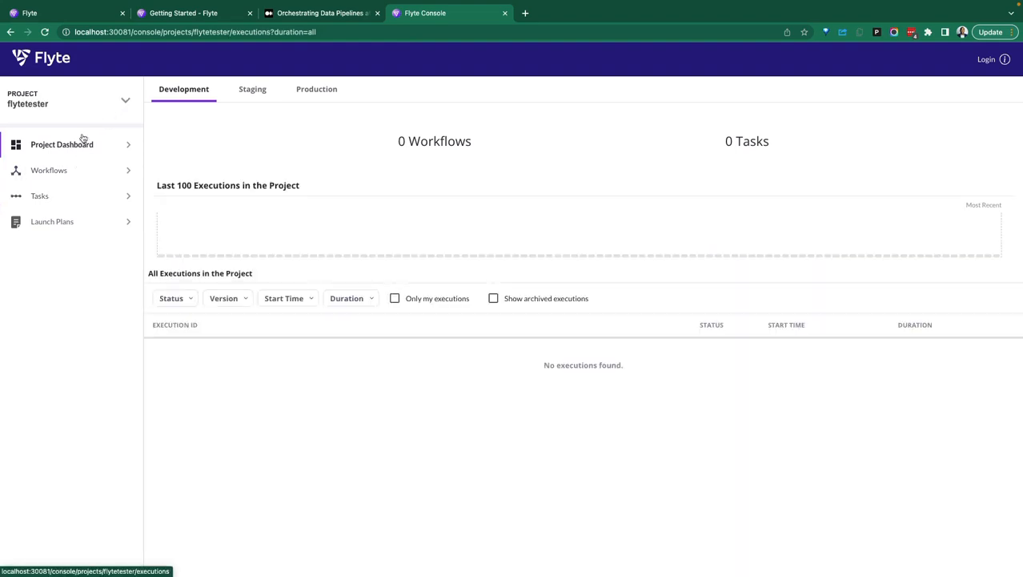
left_click(126, 100)
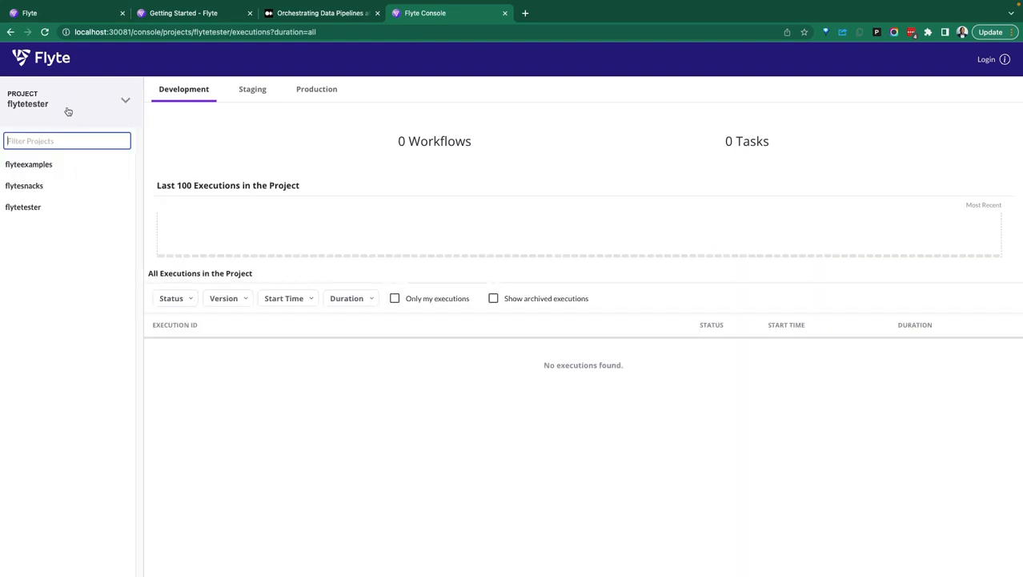
mouse_move(28, 164)
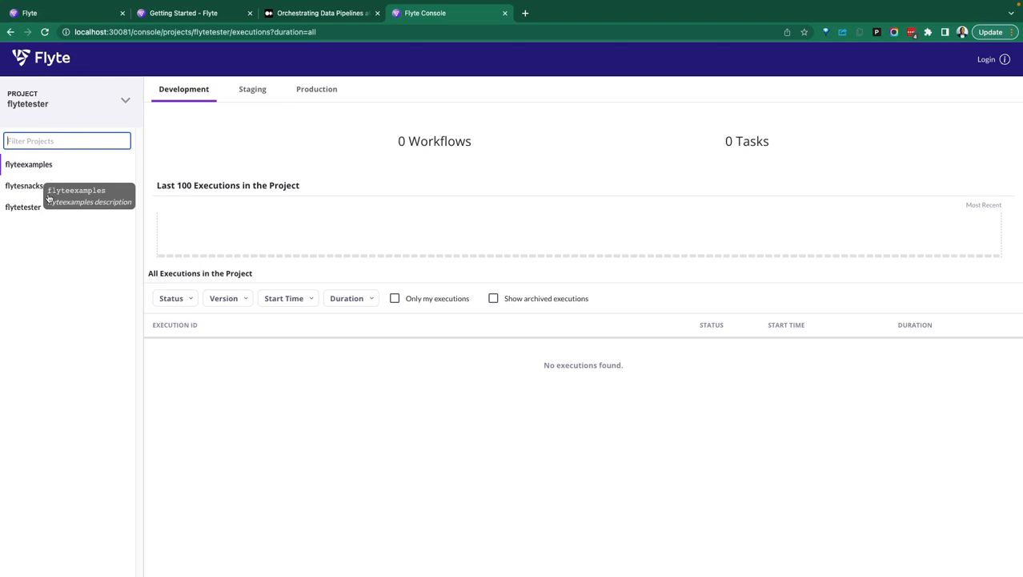
mouse_move(28, 223)
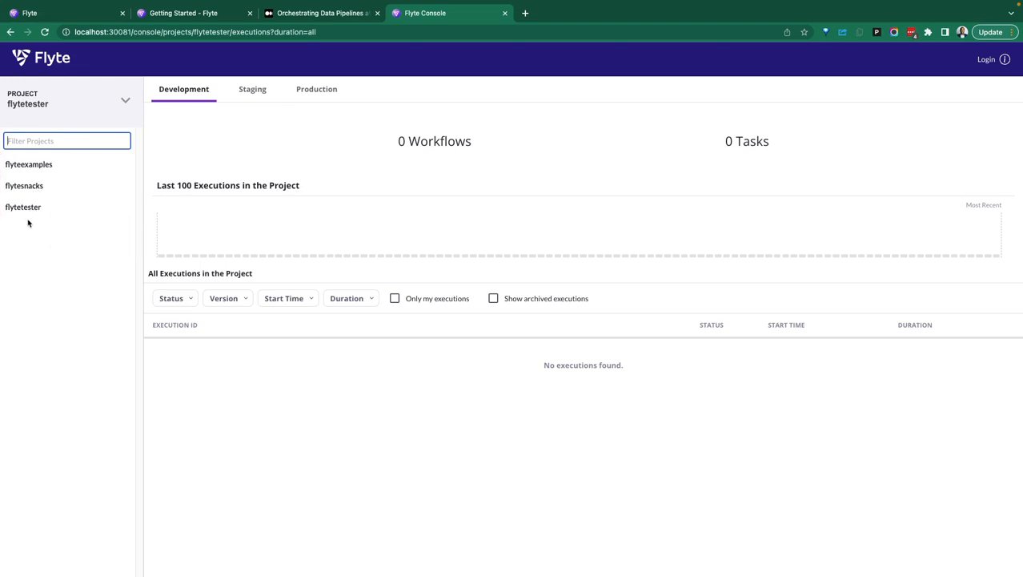
mouse_move(178, 195)
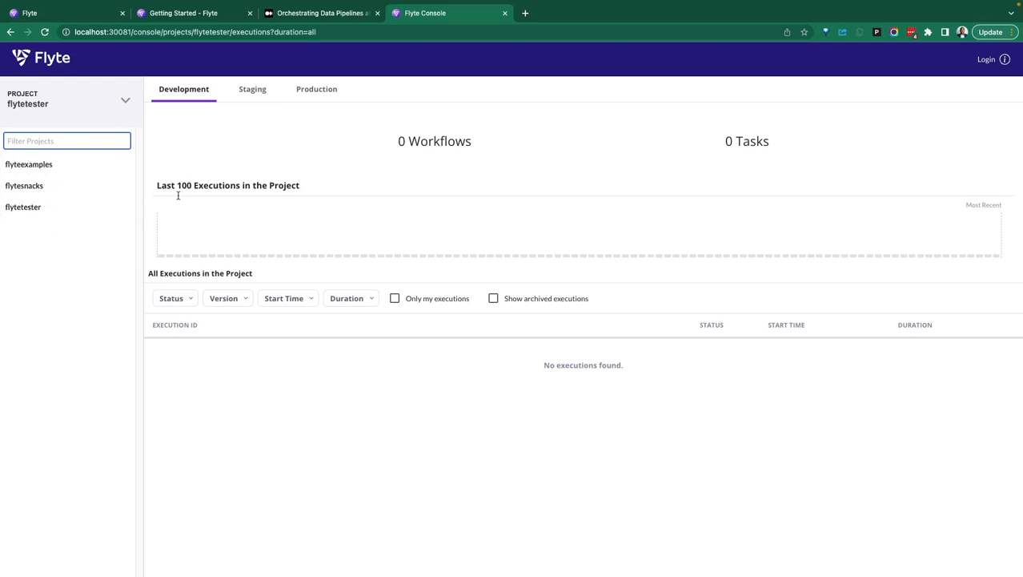
mouse_move(145, 230)
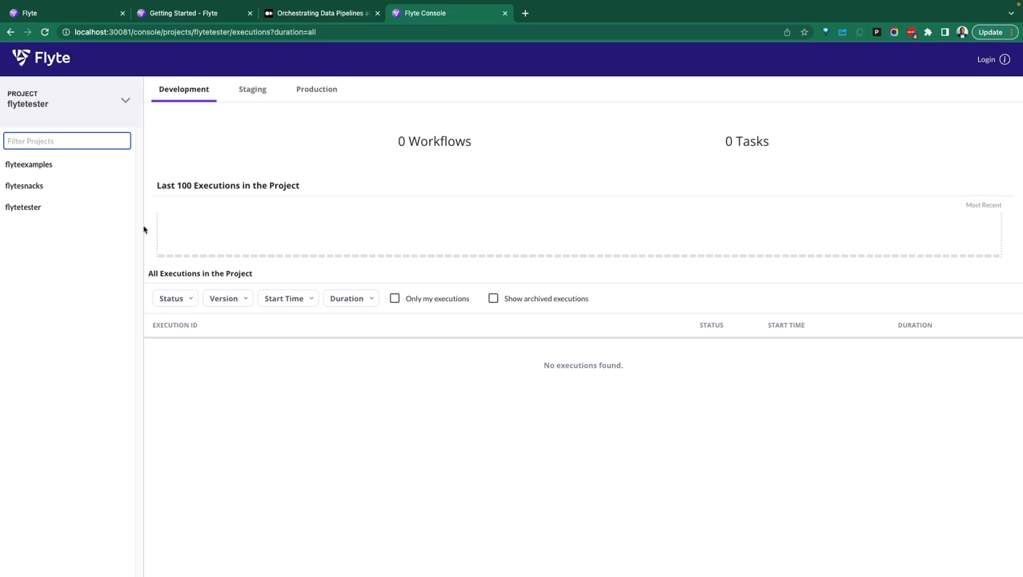
mouse_move(470, 314)
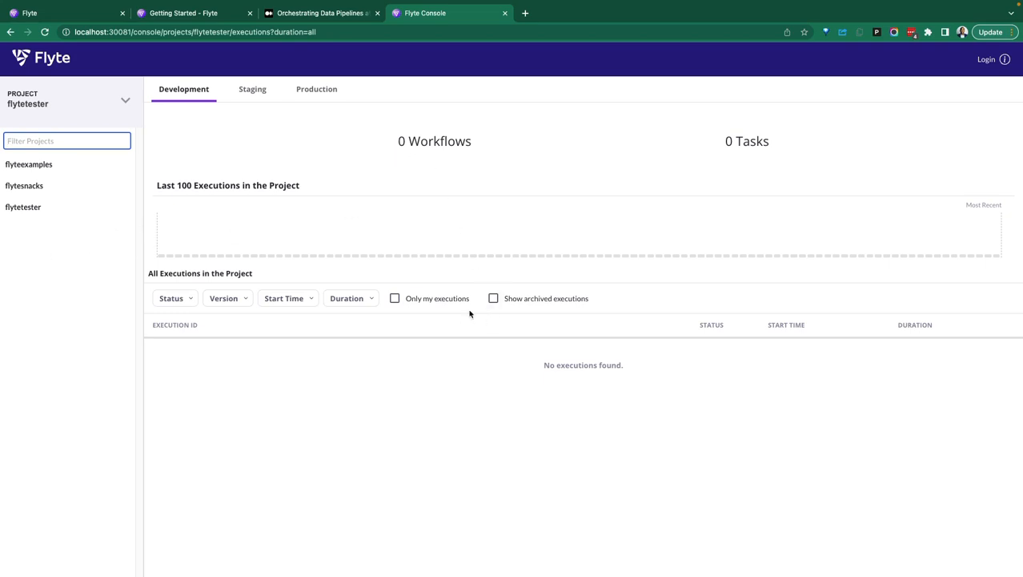
mouse_move(219, 53)
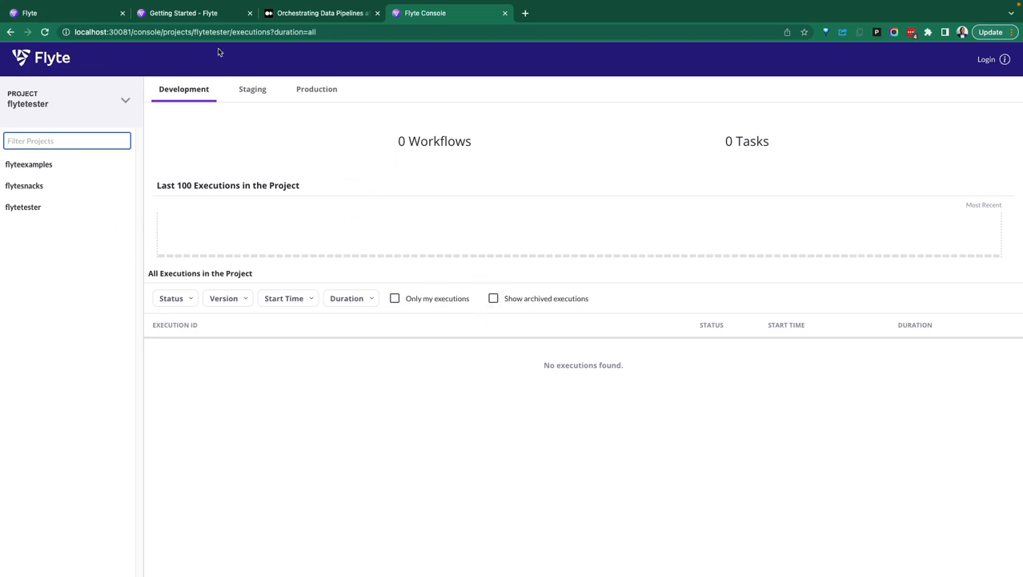
mouse_move(338, 393)
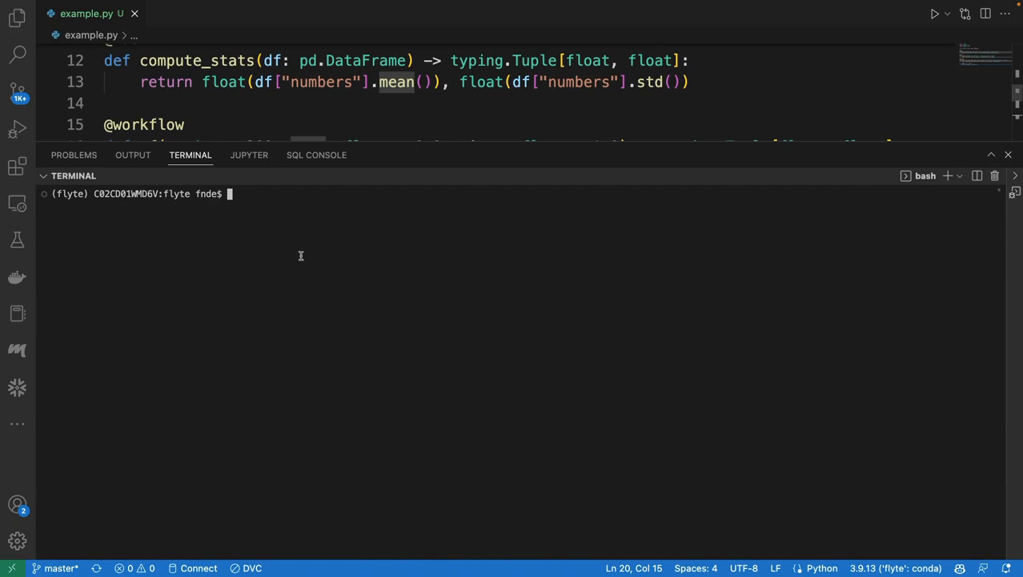
mouse_move(301, 255)
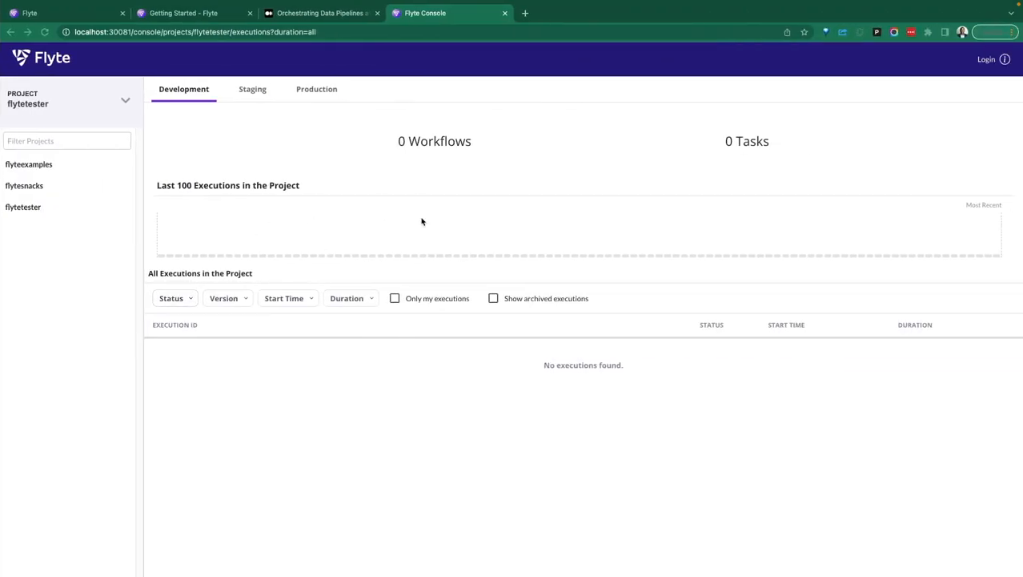
mouse_move(355, 220)
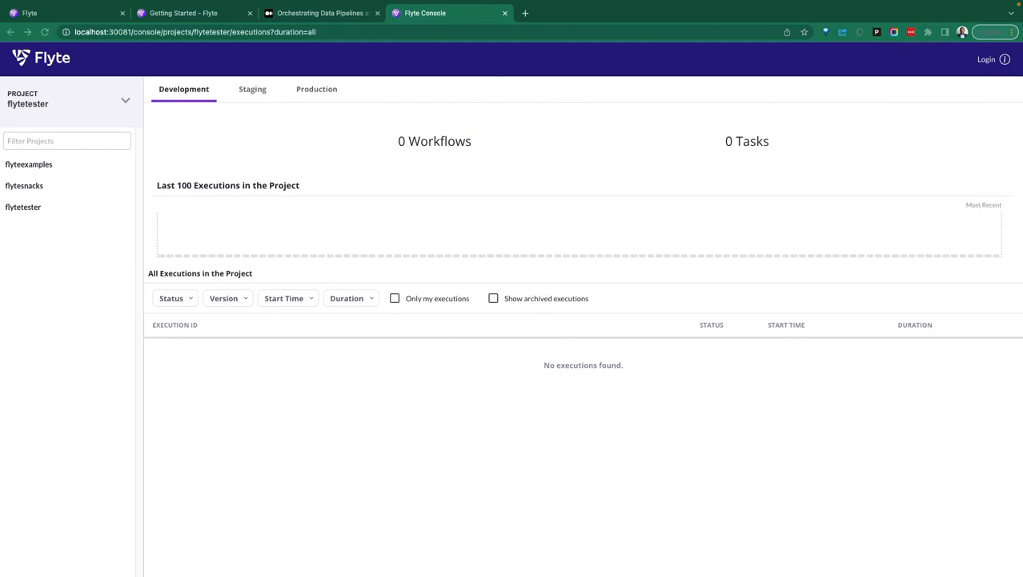
mouse_move(528, 216)
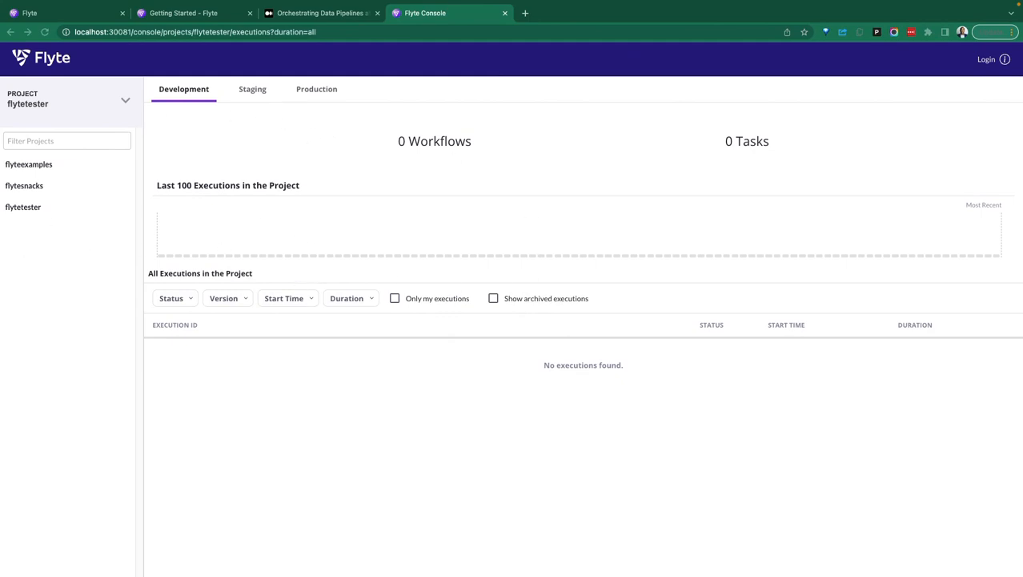
mouse_move(715, 391)
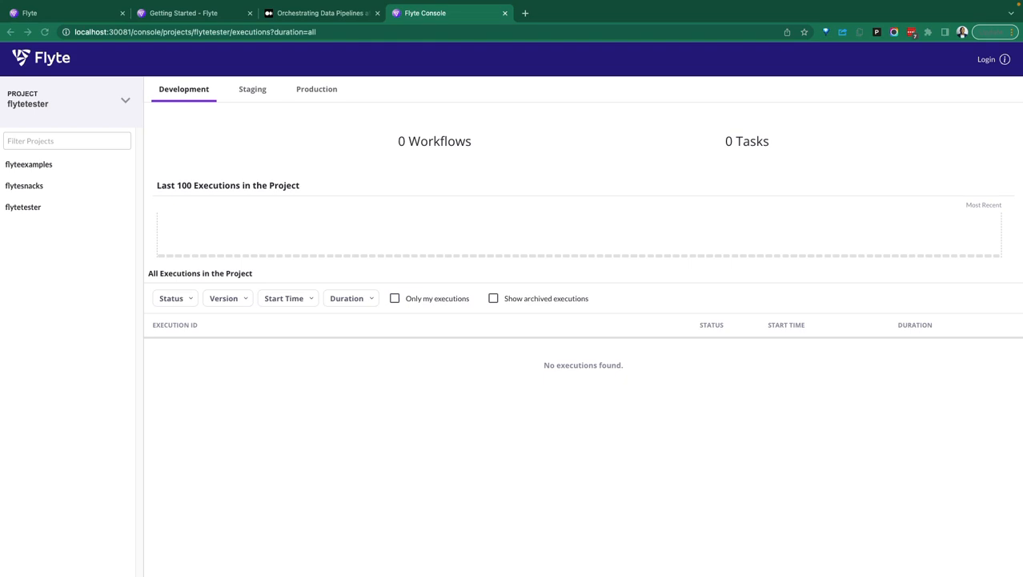
left_click(67, 141)
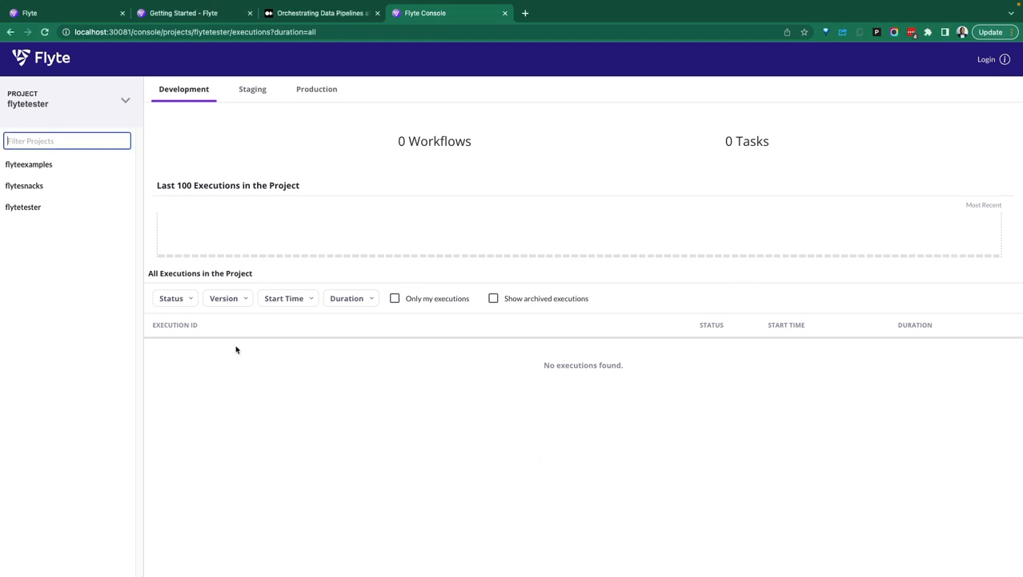
mouse_move(384, 423)
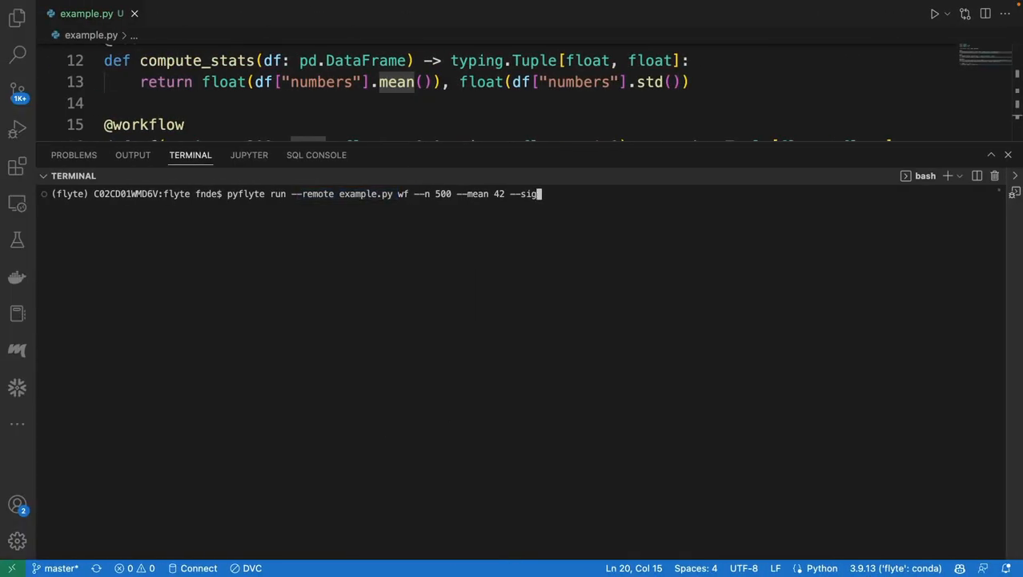
Step: Replace the remote run with 'flytectl register examples -d development -p flytesnacks', not yet run
key("BackSpace")
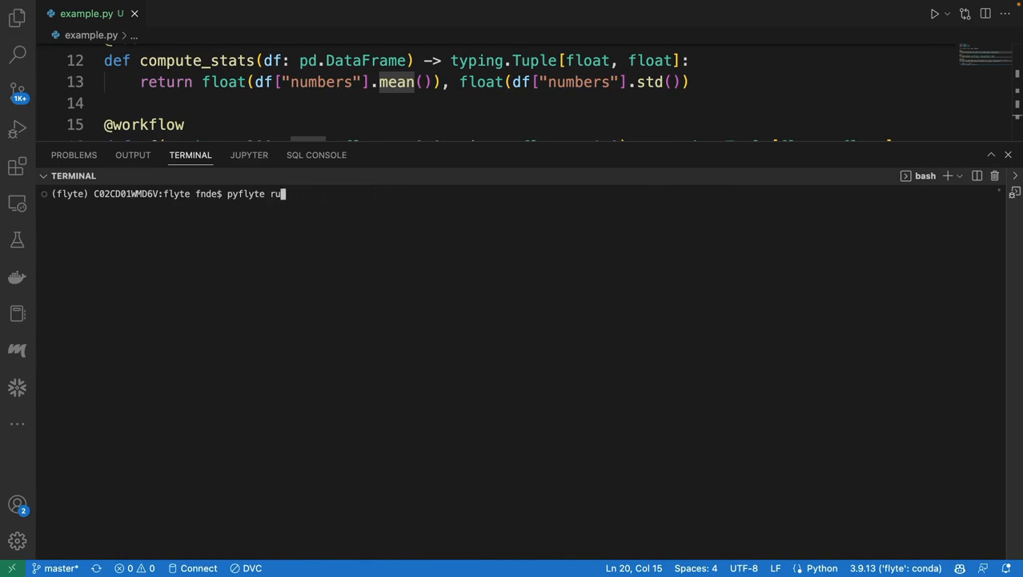
type("flytectl register examples -d development -p flytesnacks")
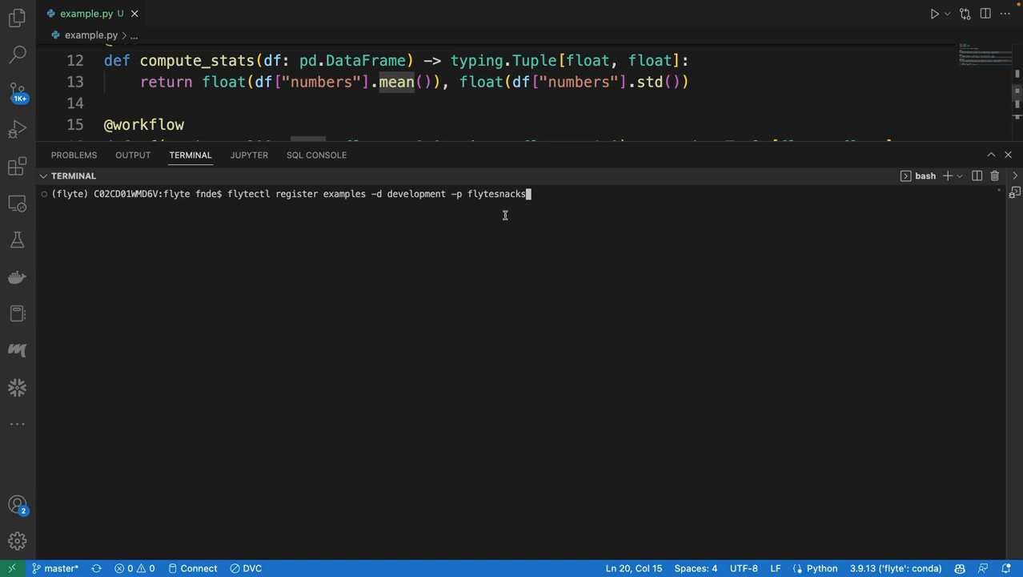
mouse_move(356, 277)
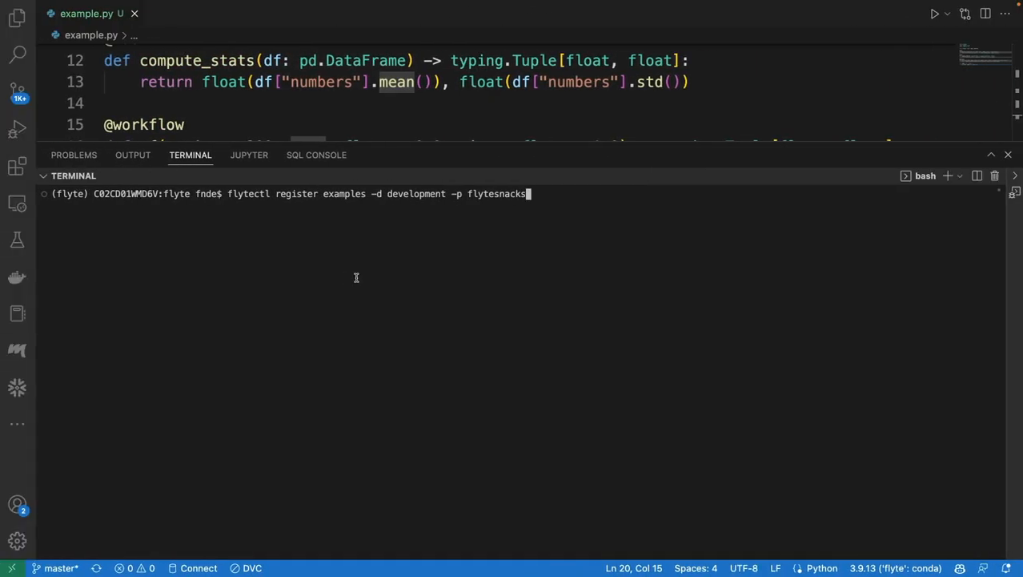
left_click_drag(370, 154, 371, 239)
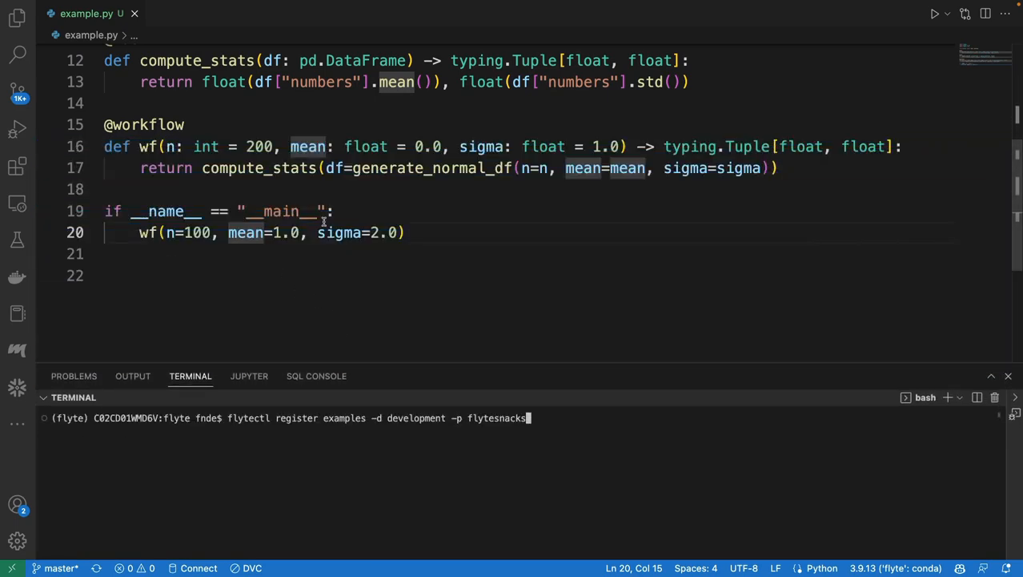
scroll("up", 3)
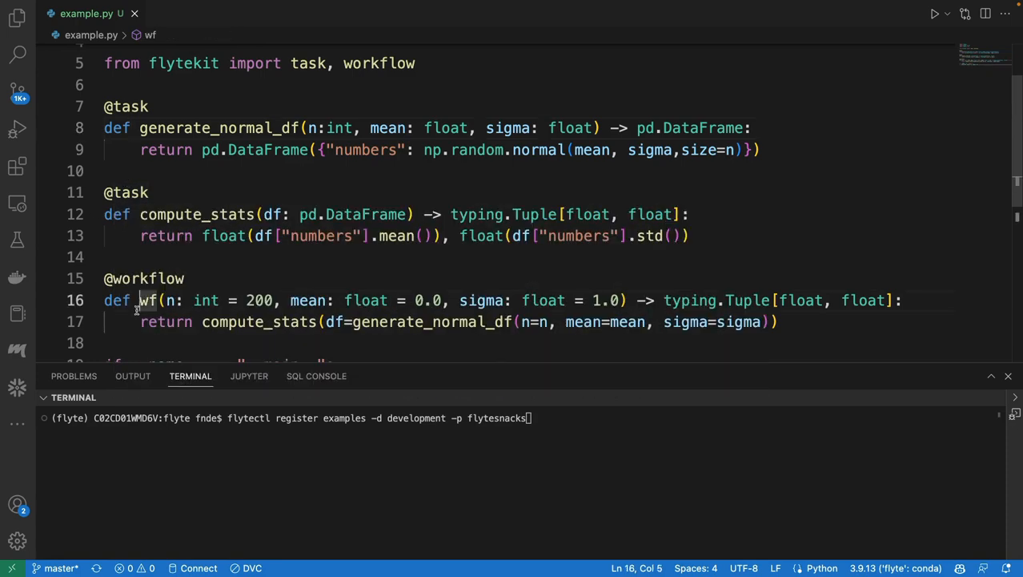
scroll("down", 3)
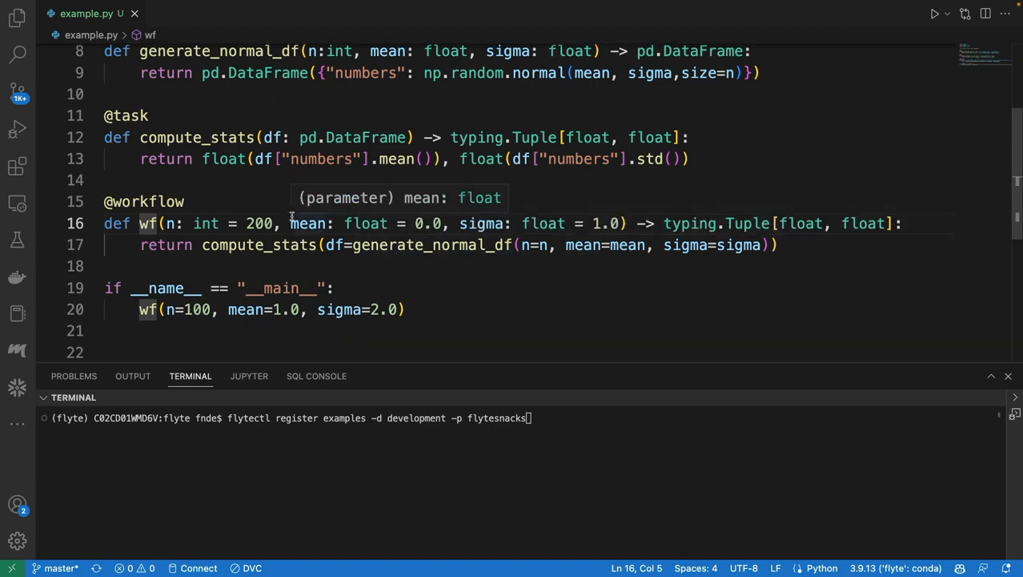
scroll("down", 3)
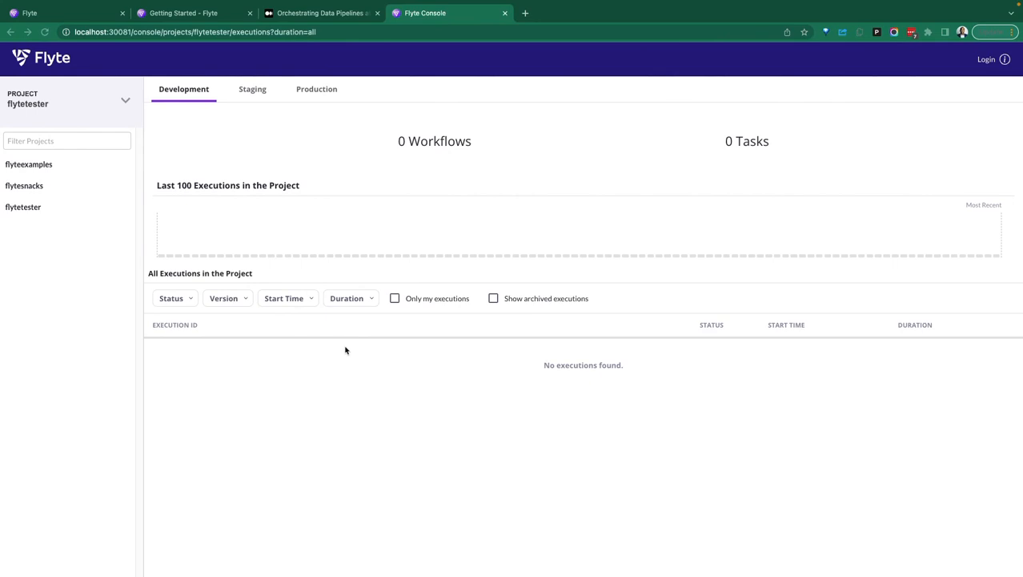
mouse_move(334, 338)
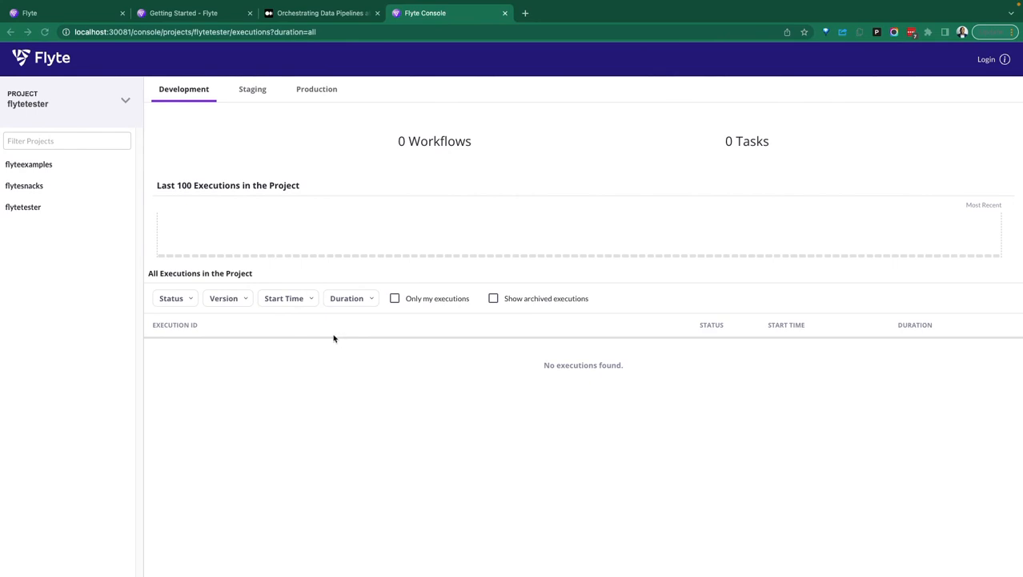
mouse_move(332, 359)
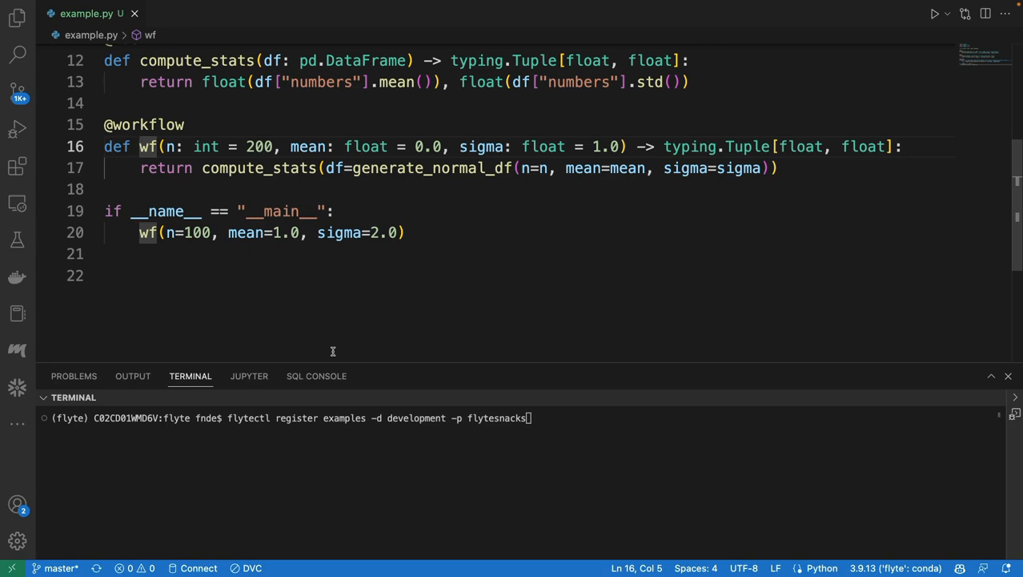
mouse_move(376, 361)
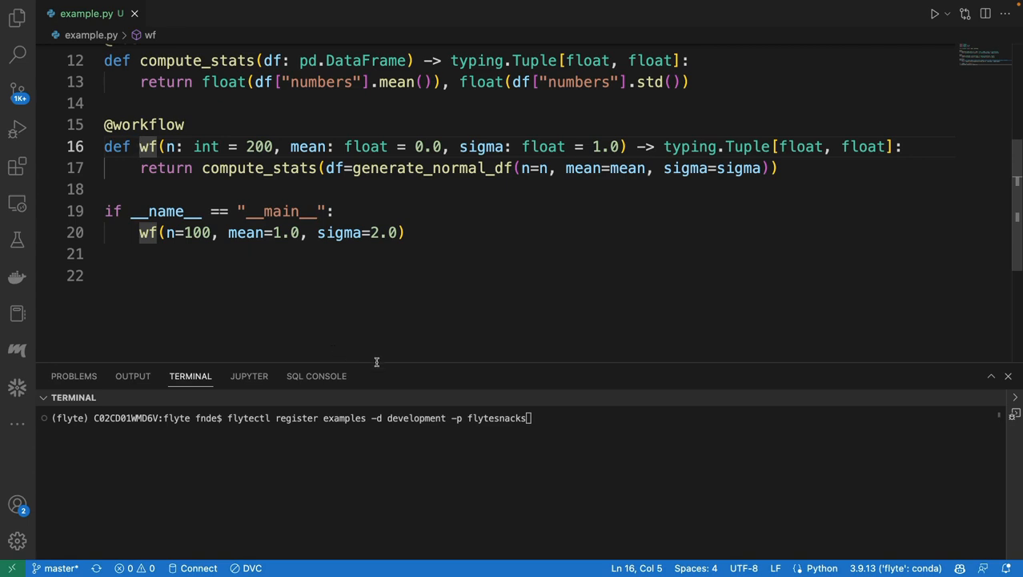